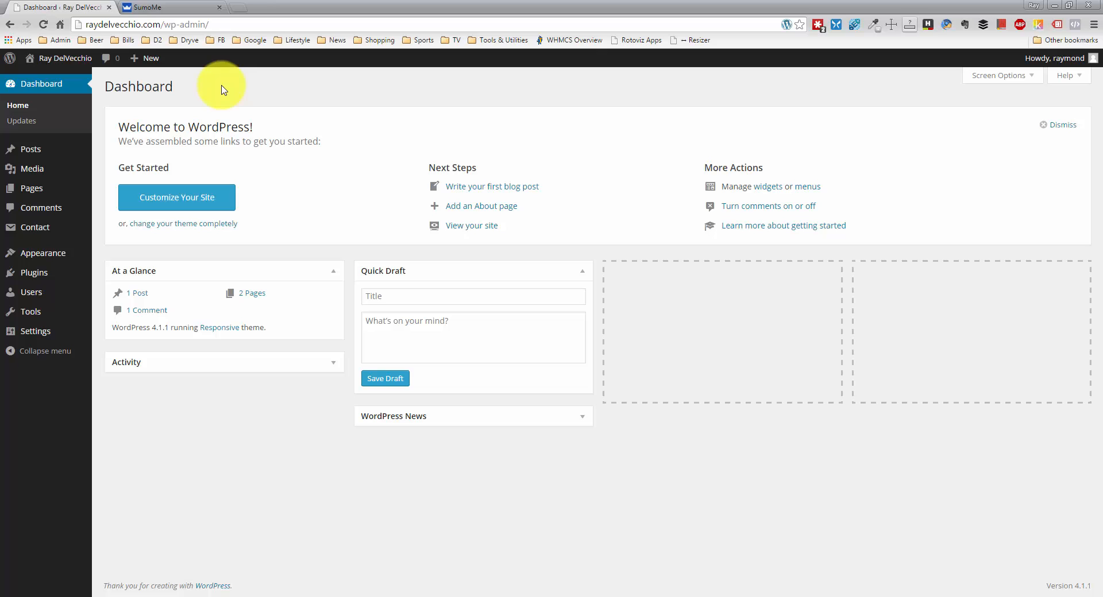
{"action": "mouse_move", "coordinate": [180, 24]}
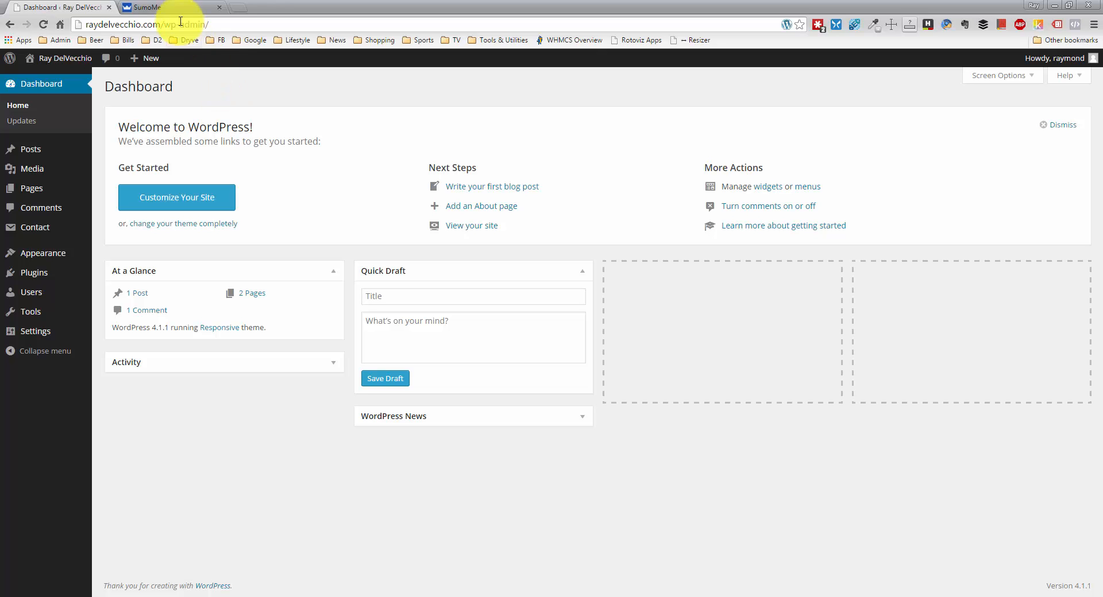
- On sumome.com start Try It Now, submit with no email and skip the email step to reveal the embed code
{"action": "left_click", "coordinate": [140, 7]}
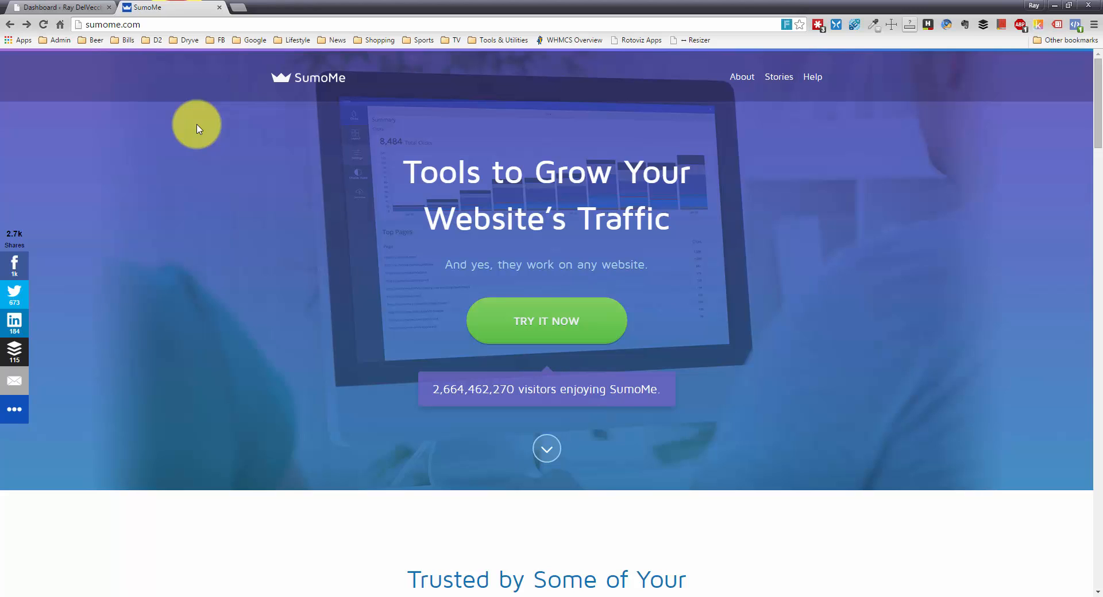
{"action": "mouse_move", "coordinate": [393, 295]}
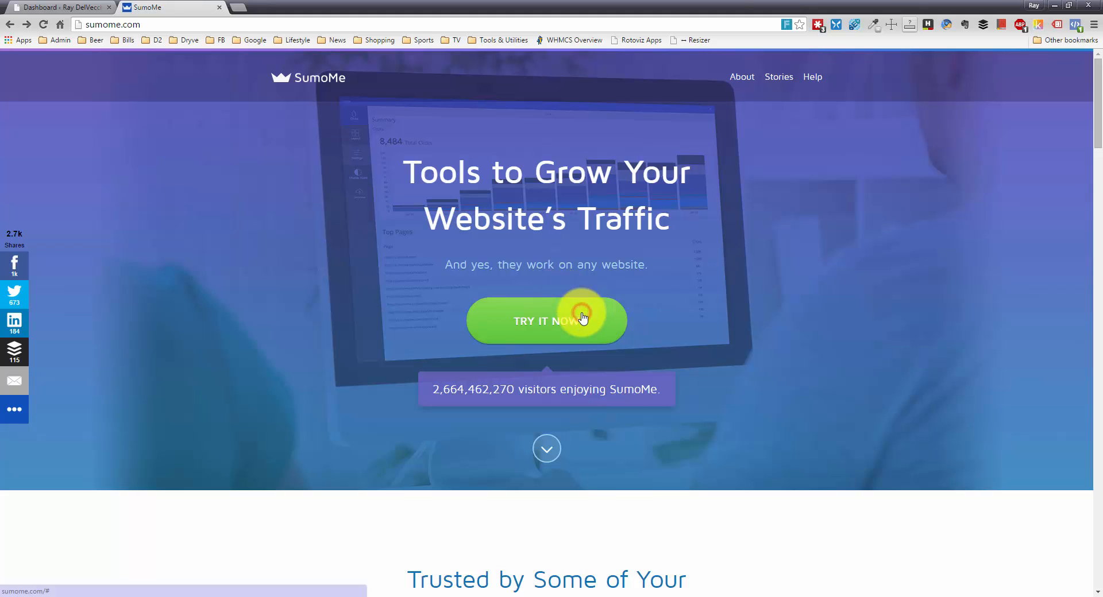
{"action": "left_click", "coordinate": [546, 320]}
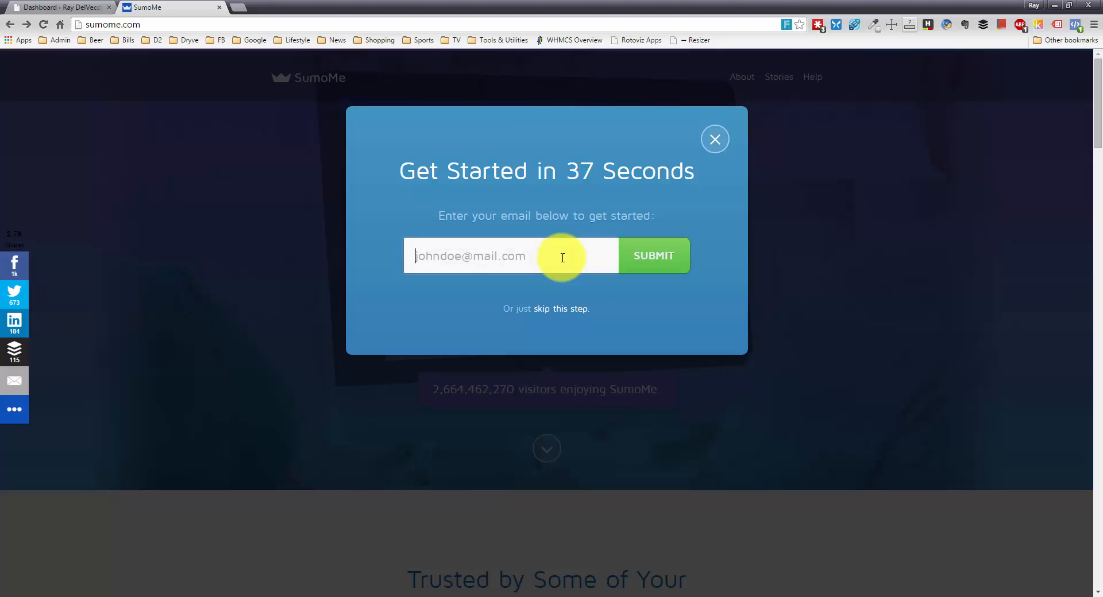
{"action": "left_click", "coordinate": [652, 255]}
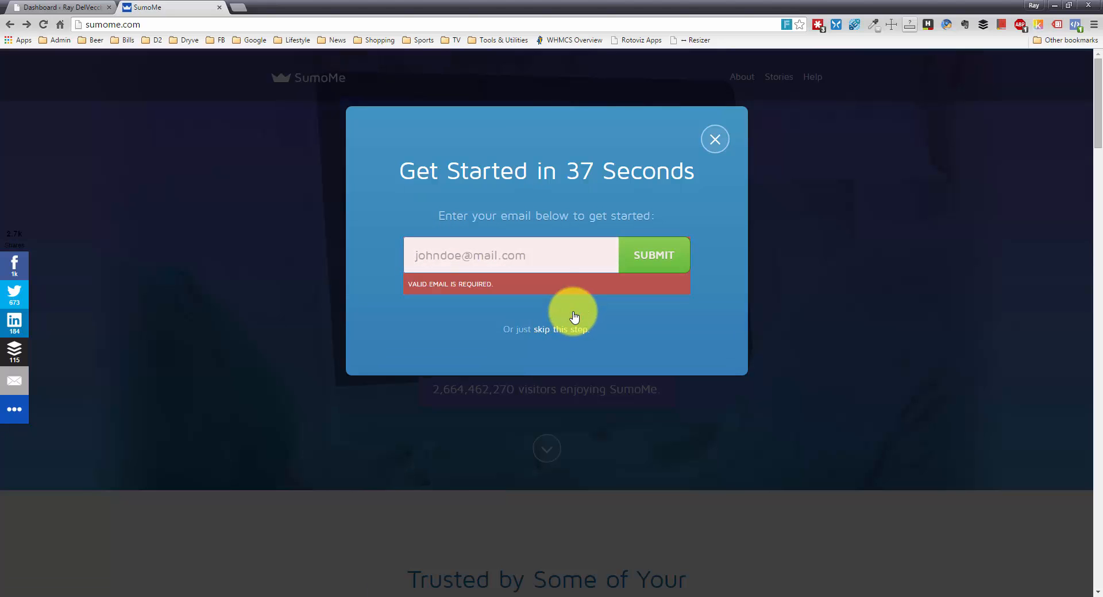
{"action": "left_click", "coordinate": [555, 330]}
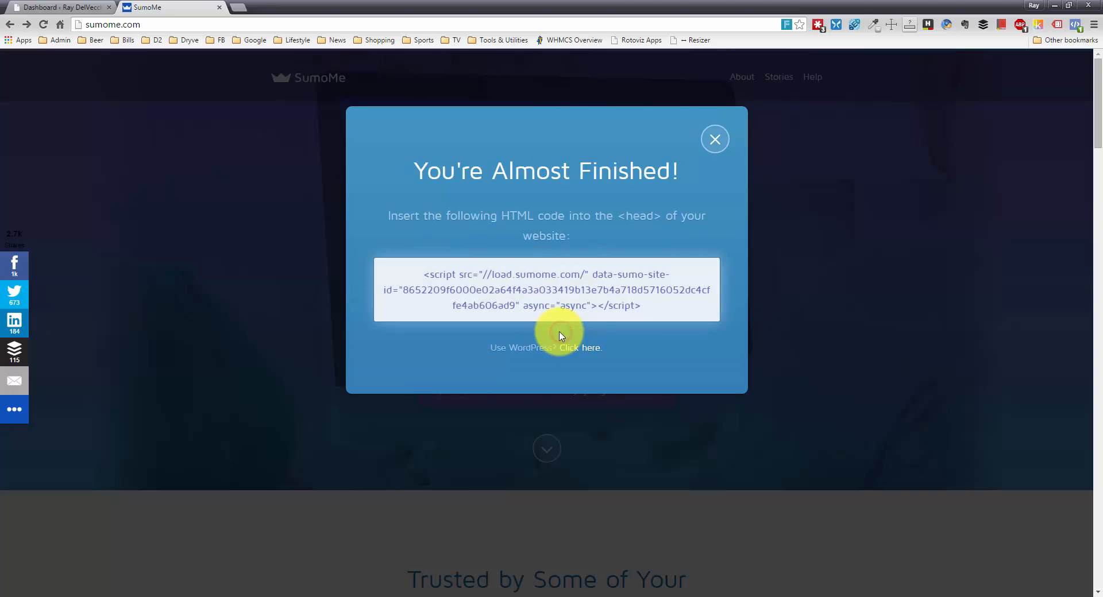
{"action": "mouse_move", "coordinate": [608, 287]}
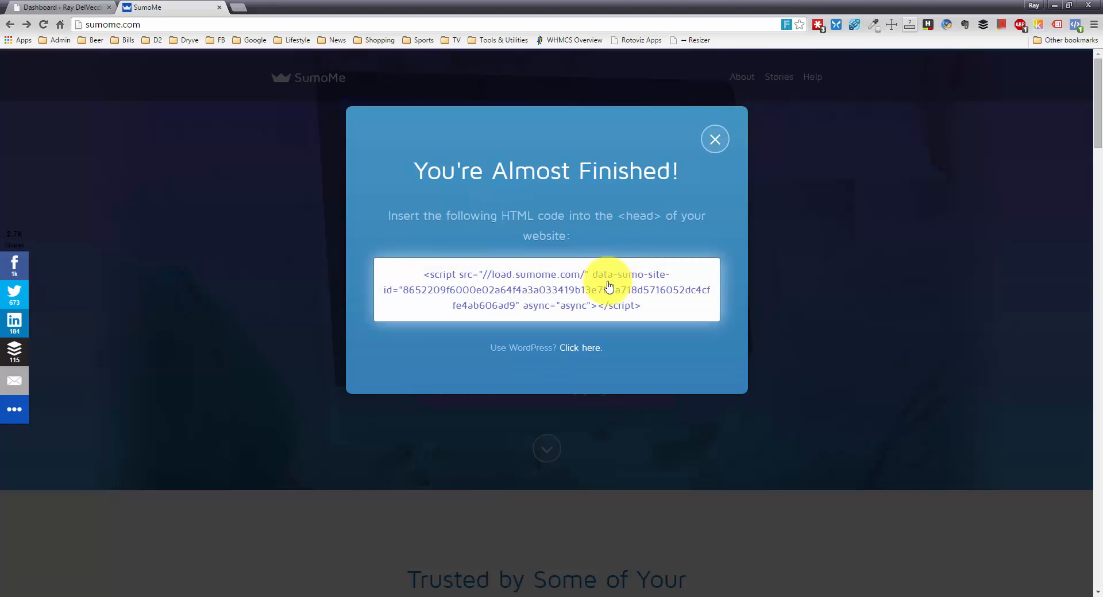
{"action": "mouse_move", "coordinate": [579, 348]}
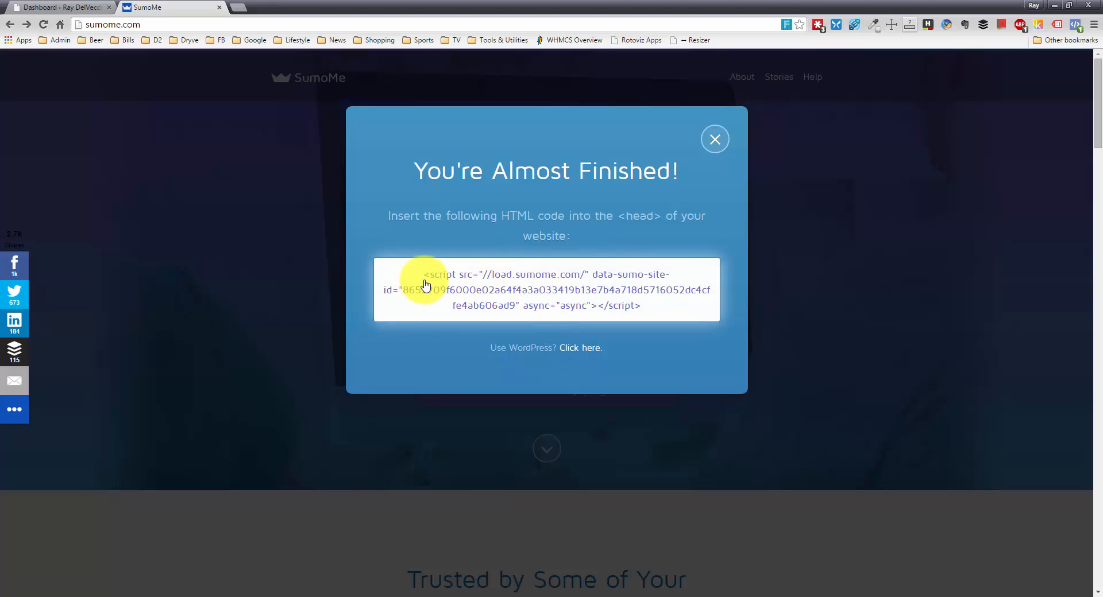
{"action": "mouse_move", "coordinate": [566, 352]}
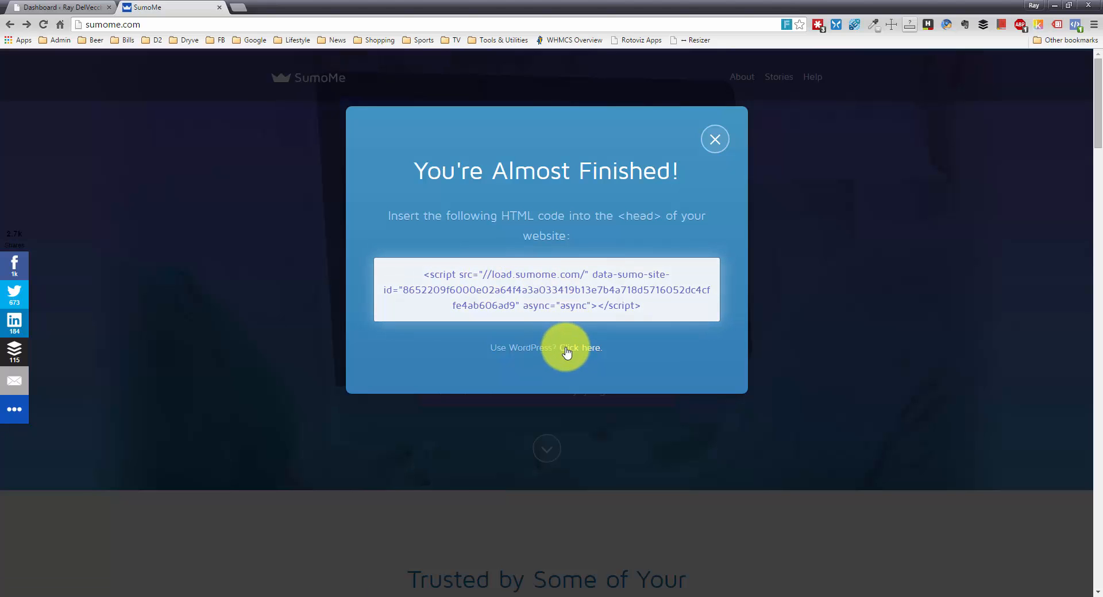
{"action": "mouse_move", "coordinate": [583, 350]}
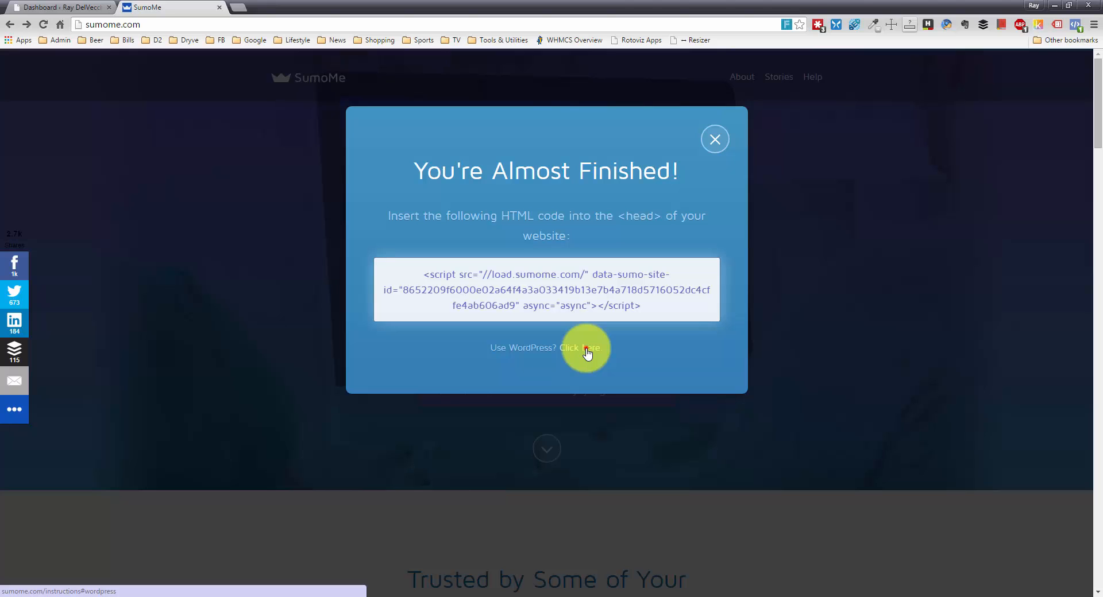
- Show the WordPress install instructions, download the sumome (1).zip plugin and return to the WordPress dashboard
{"action": "left_click", "coordinate": [581, 348]}
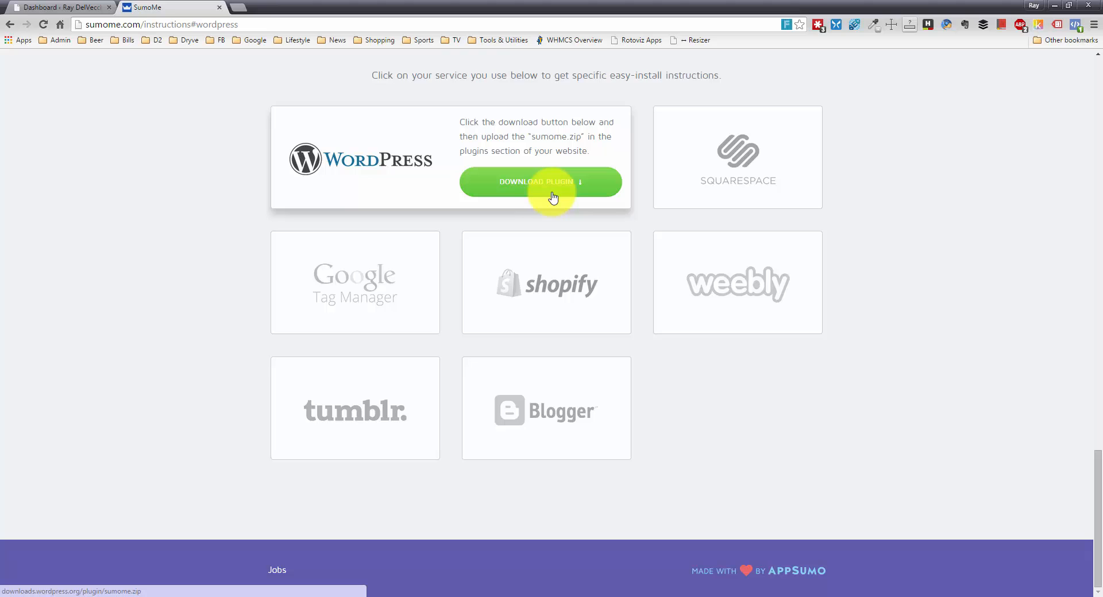
{"action": "left_click", "coordinate": [540, 182]}
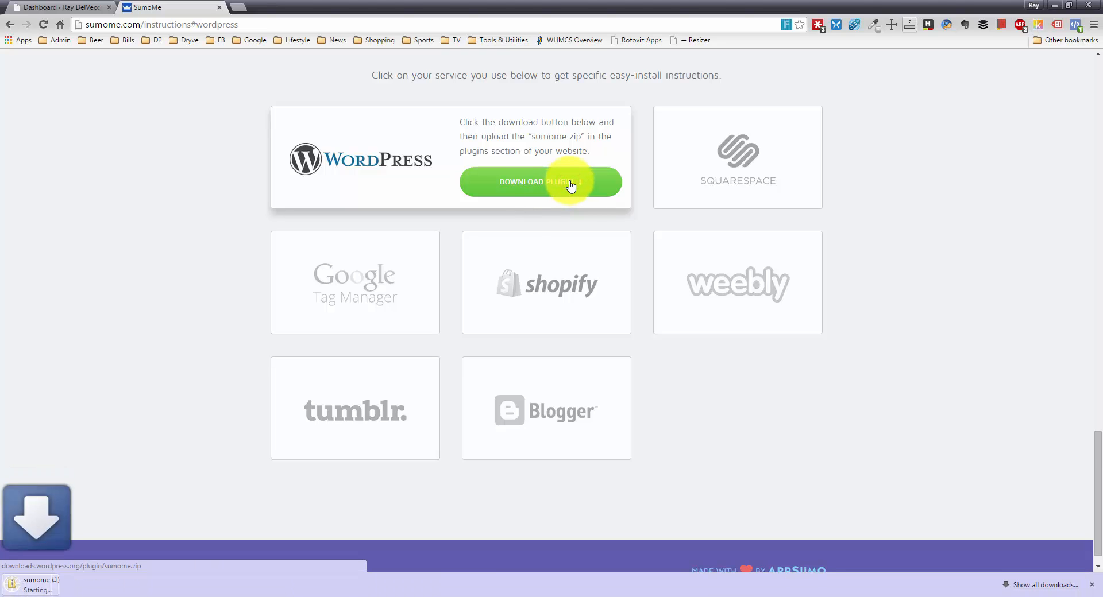
{"action": "left_click", "coordinate": [540, 182]}
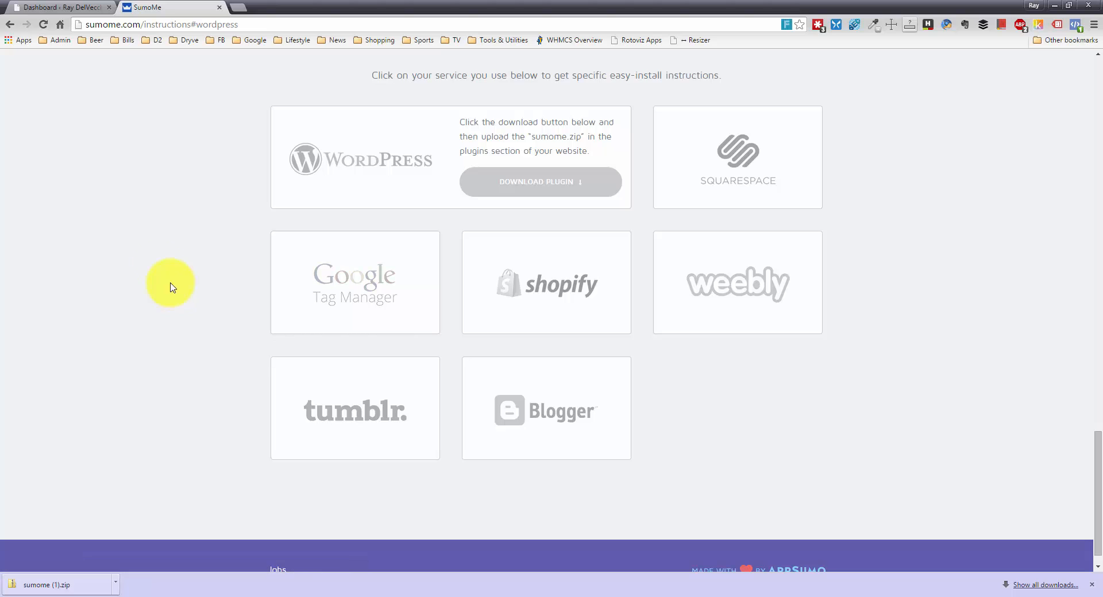
{"action": "left_click", "coordinate": [59, 7]}
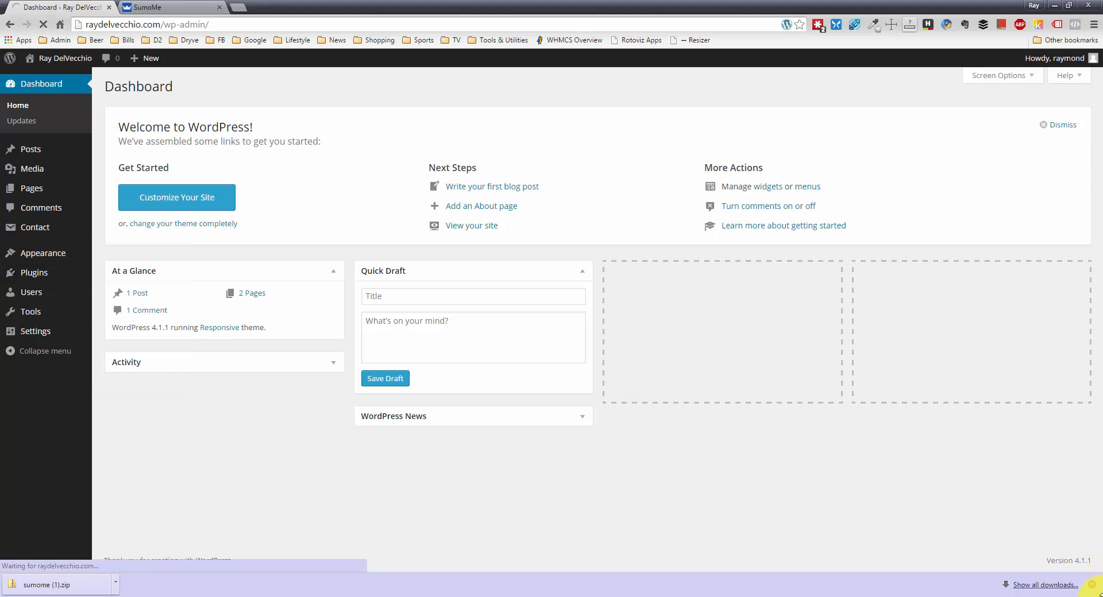
- In Plugins > Add New > Upload Plugin, choose the downloaded sumome (1).zip file
{"action": "left_click", "coordinate": [23, 270]}
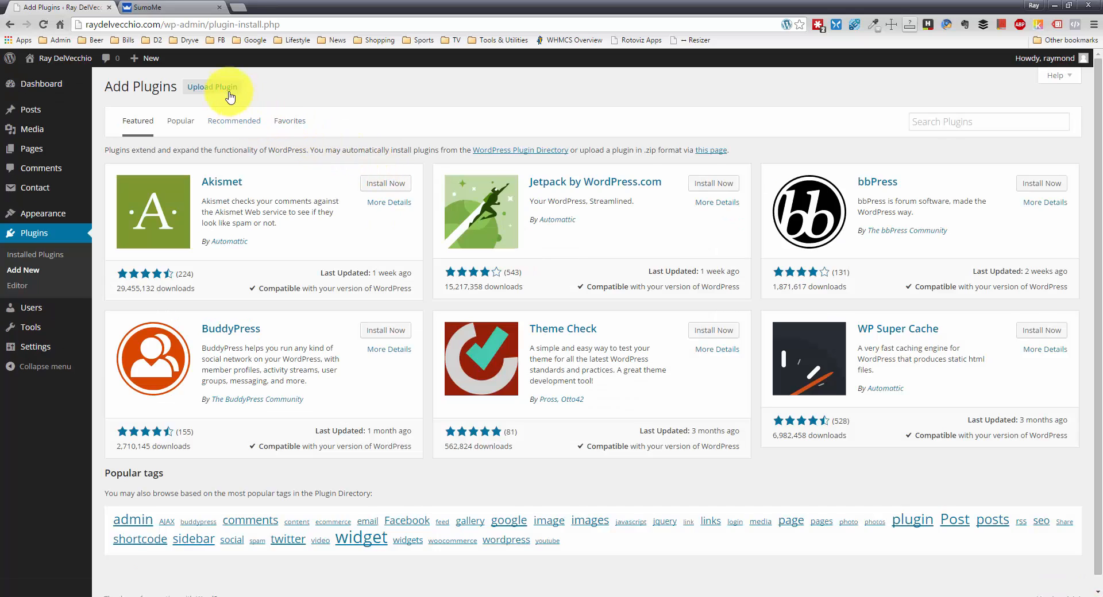
{"action": "left_click", "coordinate": [213, 86]}
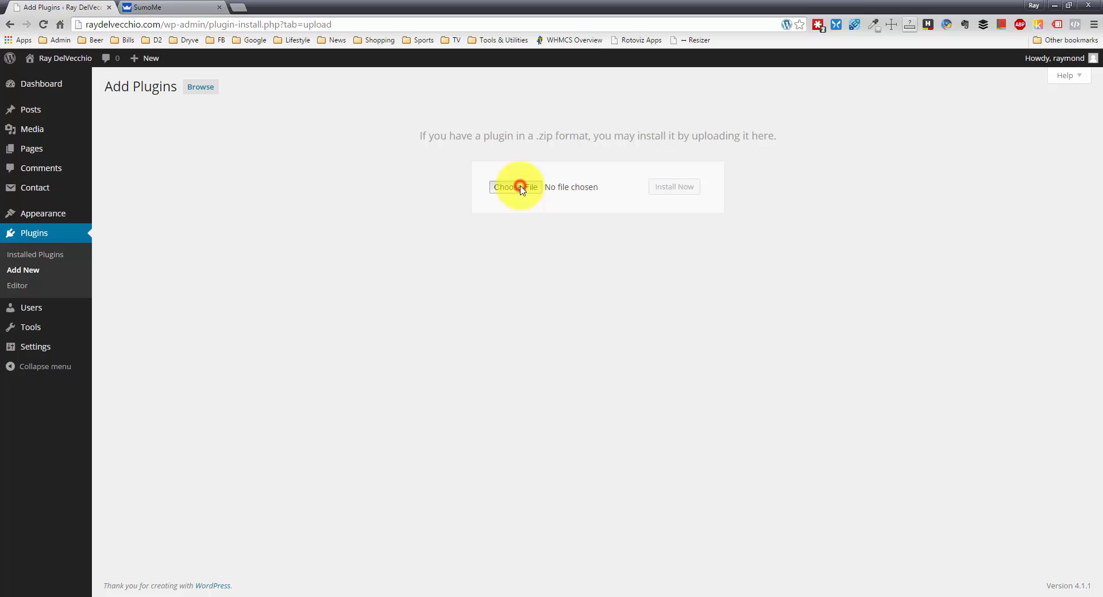
{"action": "left_click", "coordinate": [515, 186]}
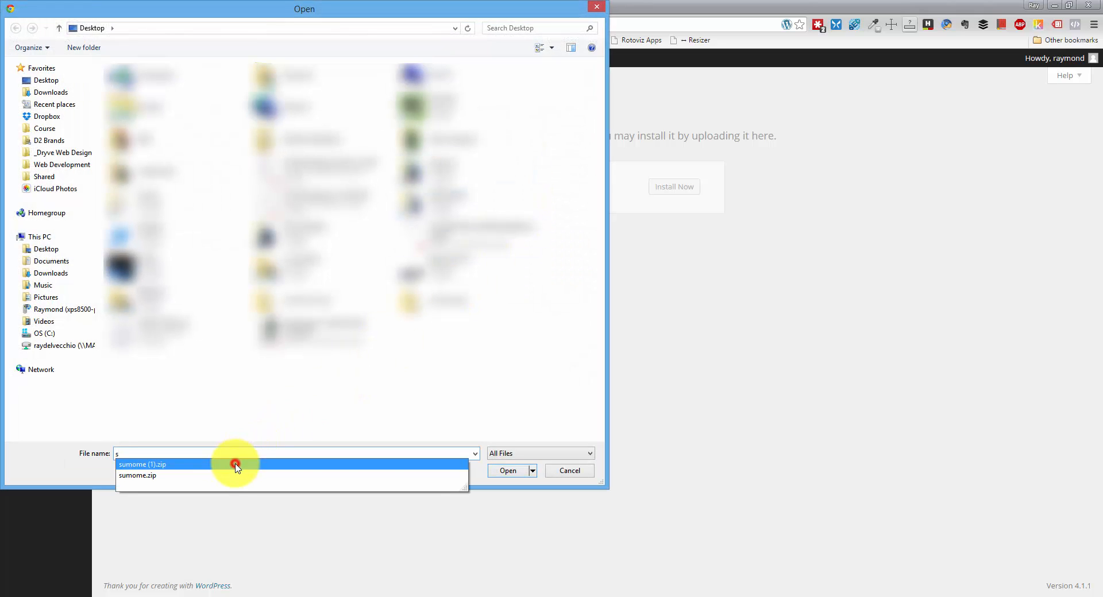
{"action": "left_click", "coordinate": [142, 464]}
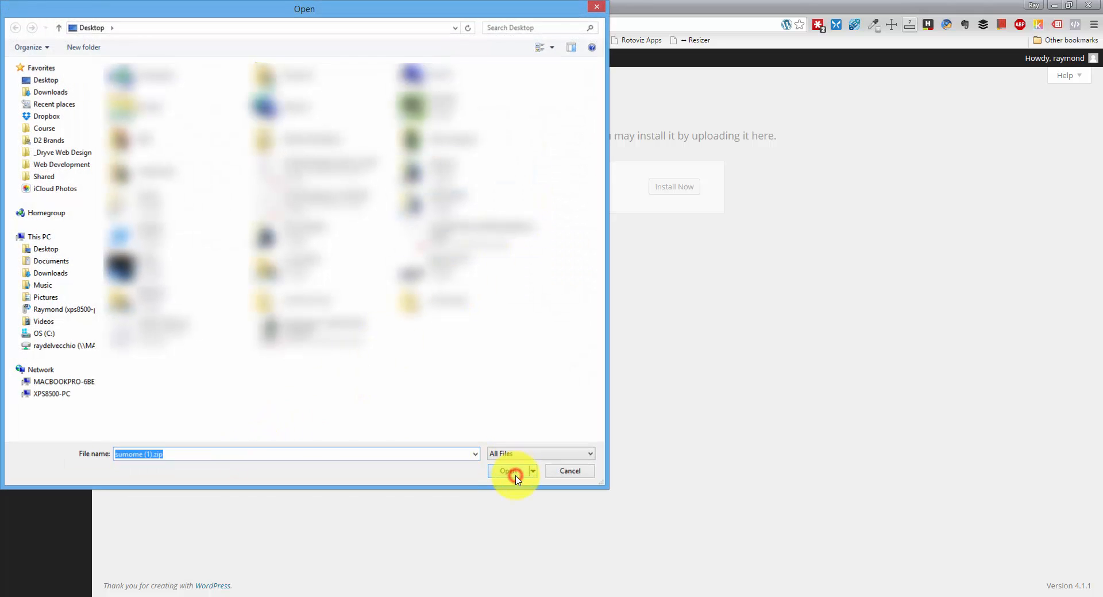
{"action": "left_click", "coordinate": [507, 471]}
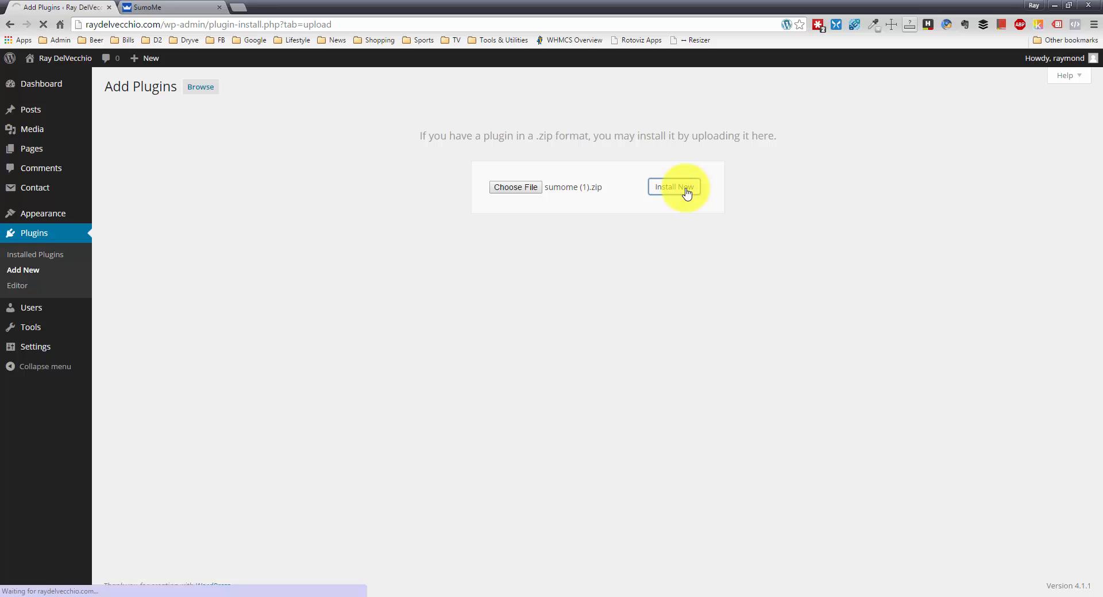
- Install the uploaded SumoMe plugin and activate it
{"action": "left_click", "coordinate": [673, 187]}
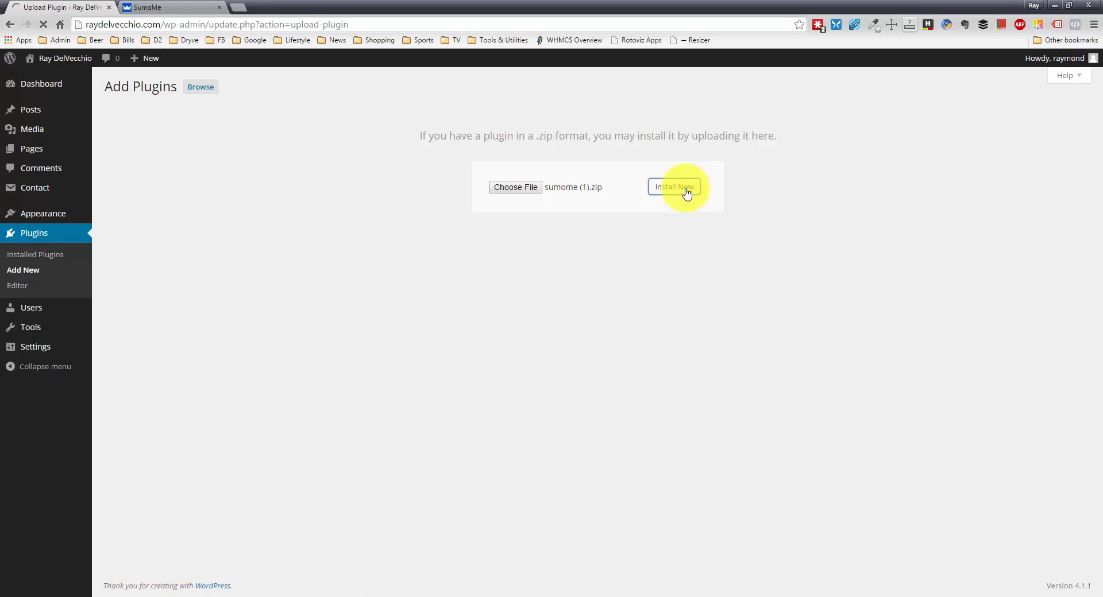
{"action": "left_click", "coordinate": [674, 187]}
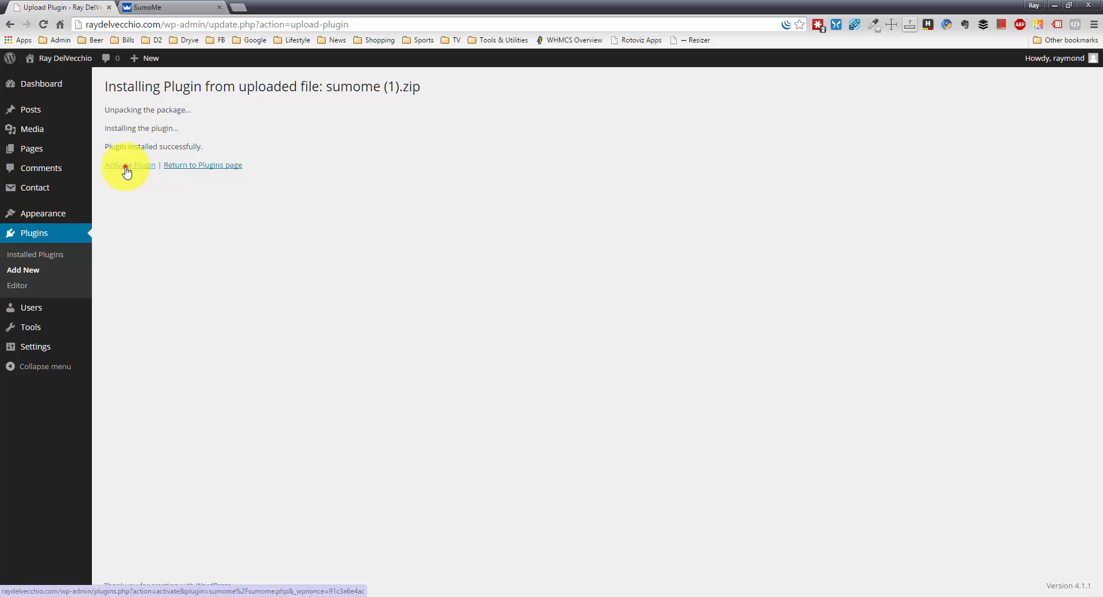
{"action": "left_click", "coordinate": [130, 164]}
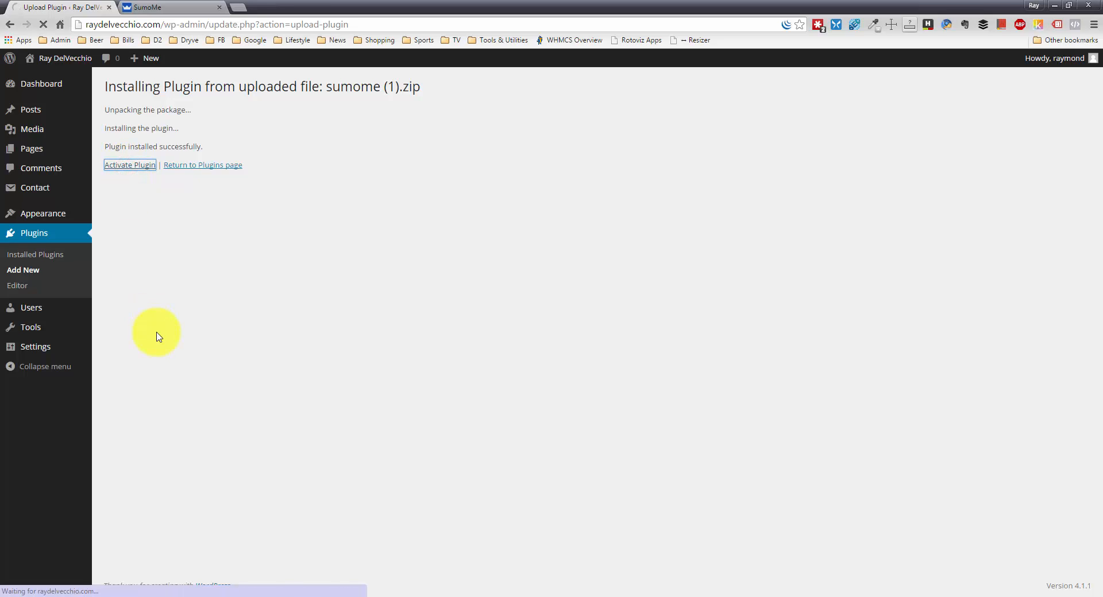
{"action": "left_click", "coordinate": [130, 165]}
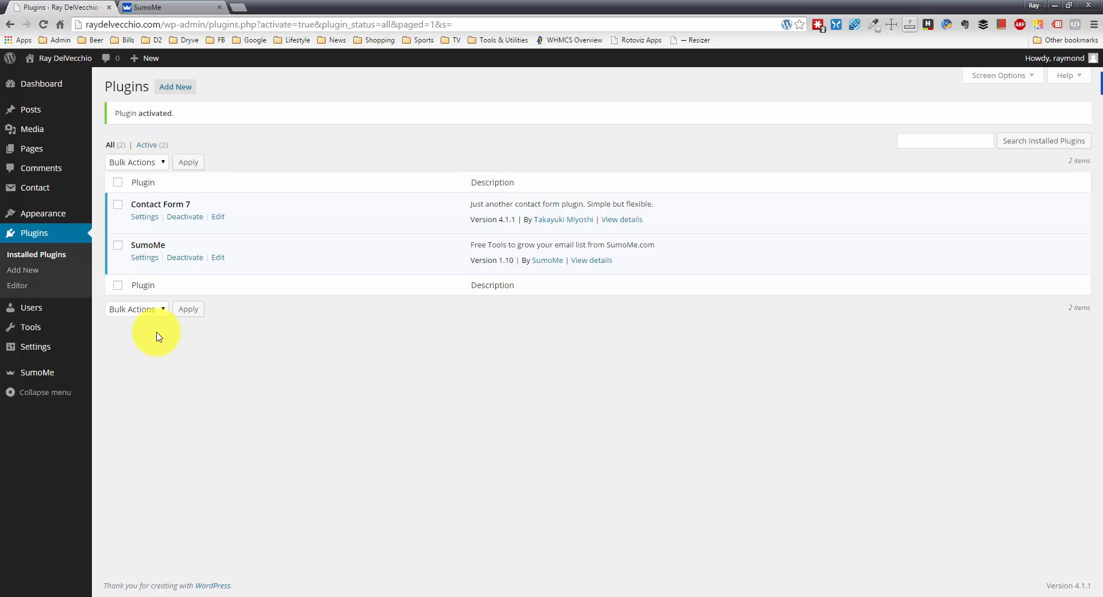
- Show the Settings > SumoMe page with the Site ID and read the setup steps below
{"action": "left_click", "coordinate": [145, 257]}
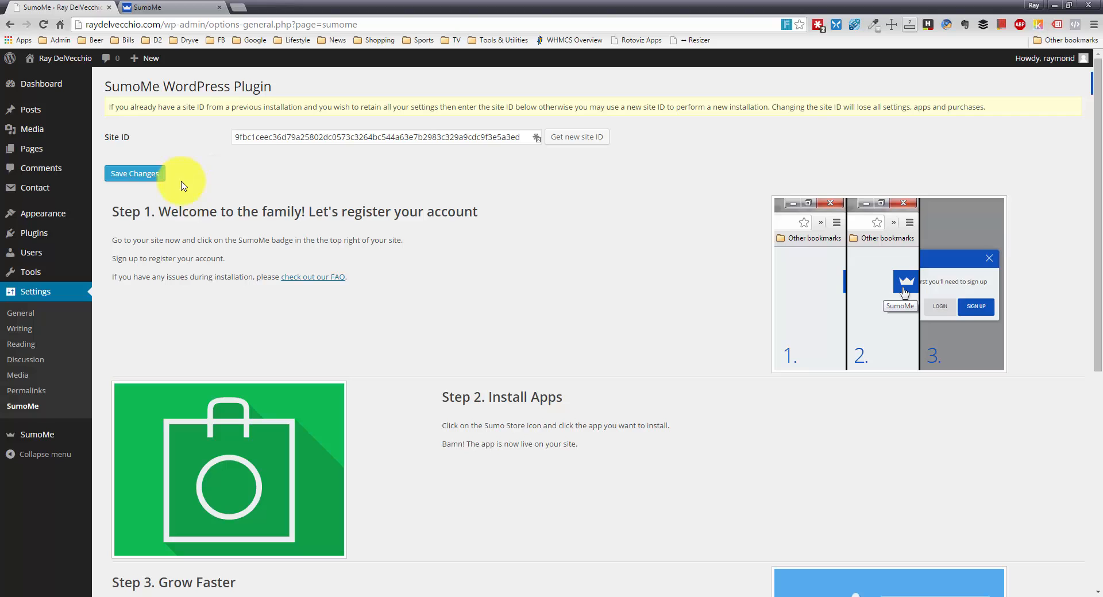
{"action": "mouse_move", "coordinate": [469, 282]}
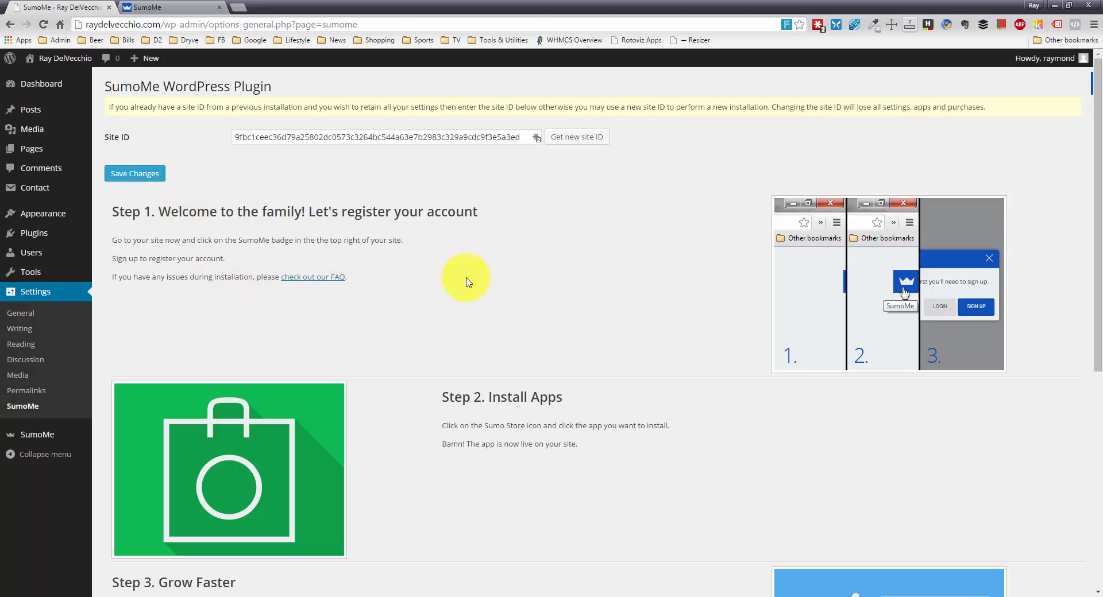
{"action": "scroll", "scroll_direction": "down", "scroll_amount": 3}
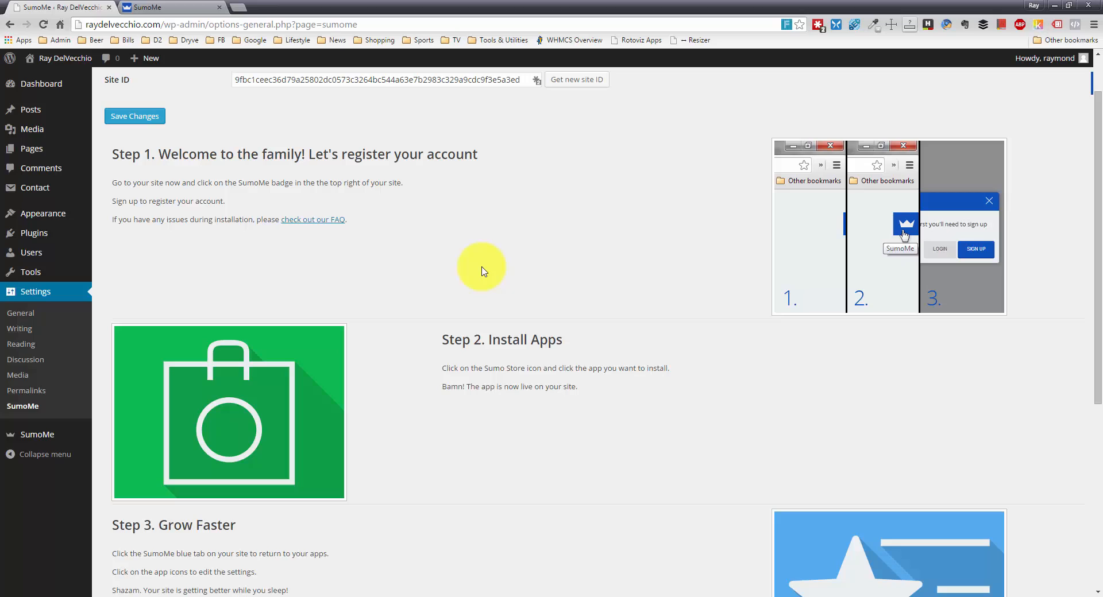
{"action": "mouse_move", "coordinate": [829, 226]}
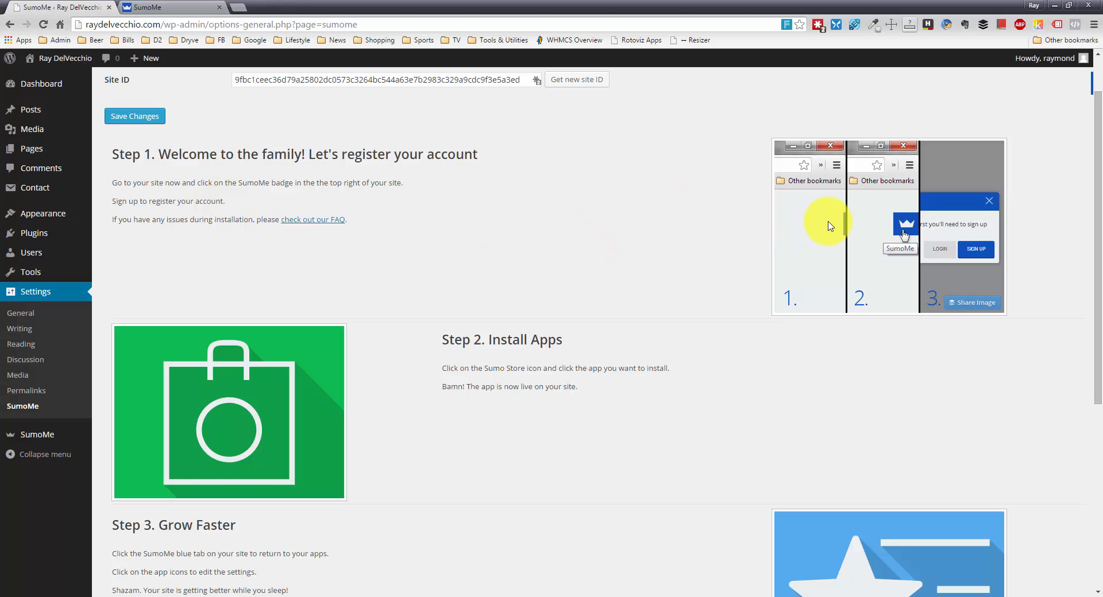
{"action": "mouse_move", "coordinate": [907, 228]}
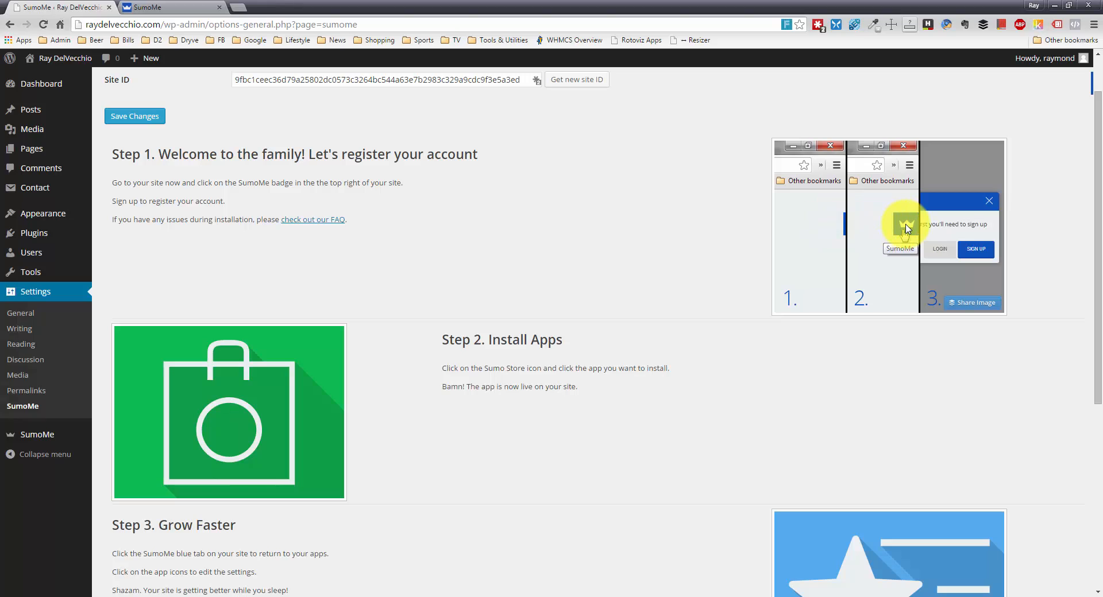
{"action": "mouse_move", "coordinate": [847, 232]}
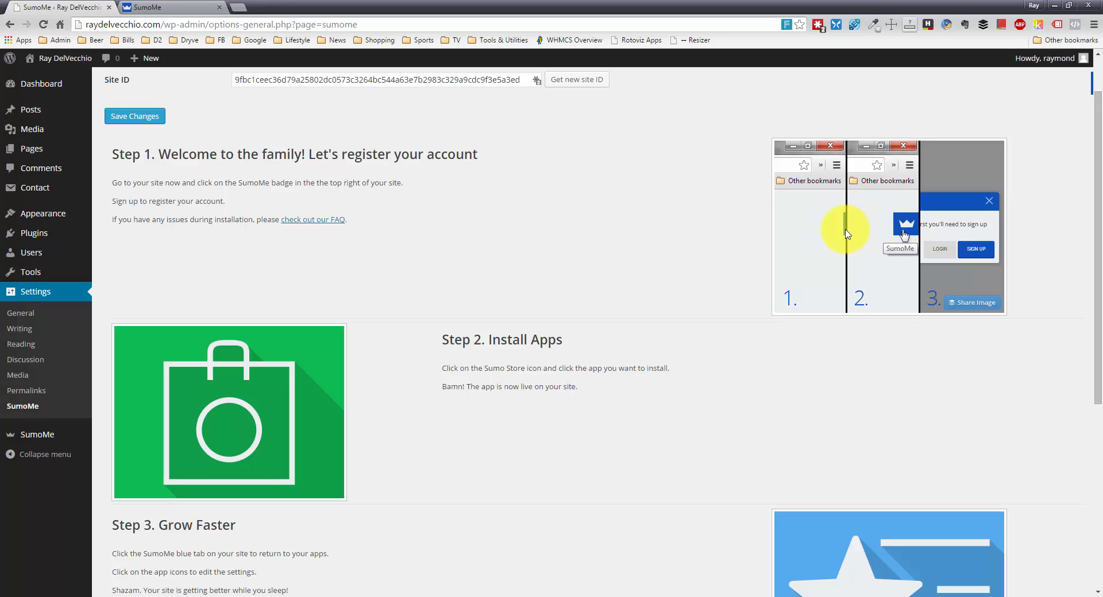
{"action": "mouse_move", "coordinate": [785, 221]}
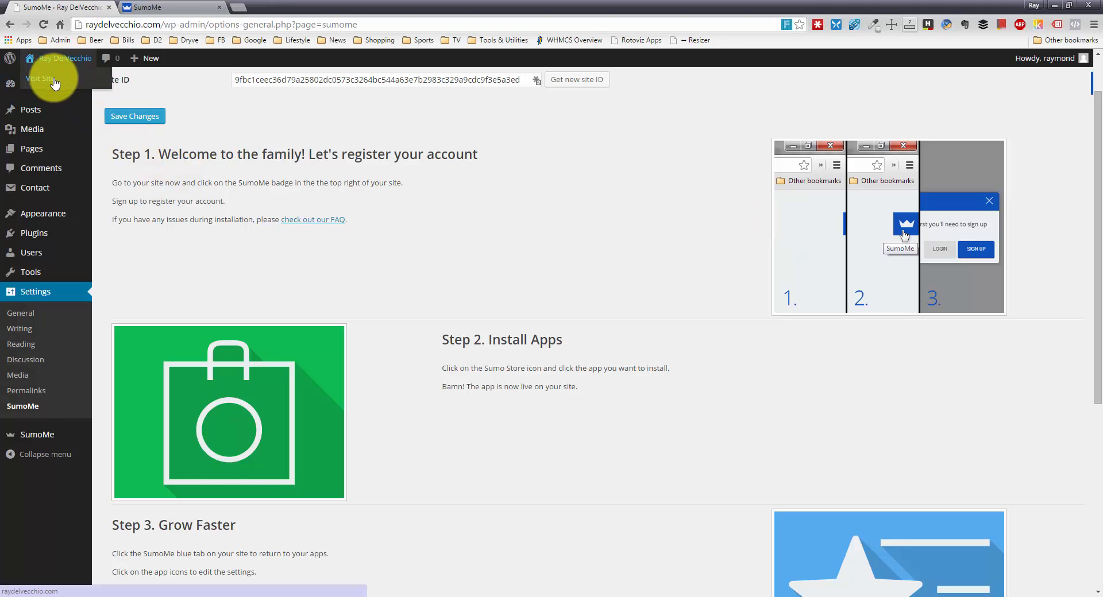
- Visit the live site in a new tab and start SumoMe Sign Up from the badge
{"action": "left_click", "coordinate": [54, 78]}
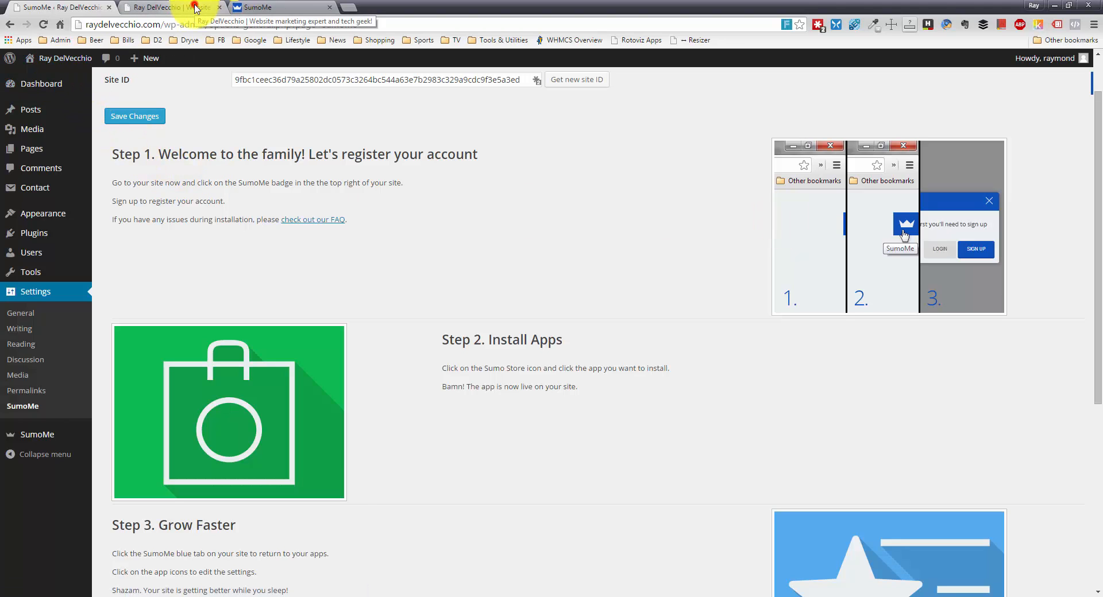
{"action": "left_click", "coordinate": [162, 7]}
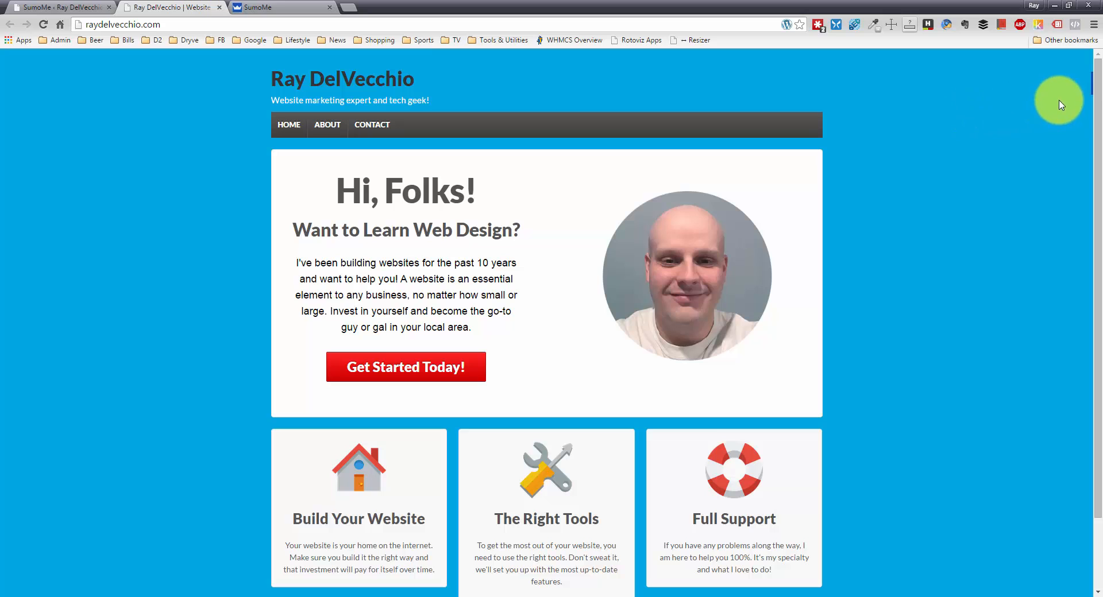
{"action": "mouse_move", "coordinate": [1091, 83]}
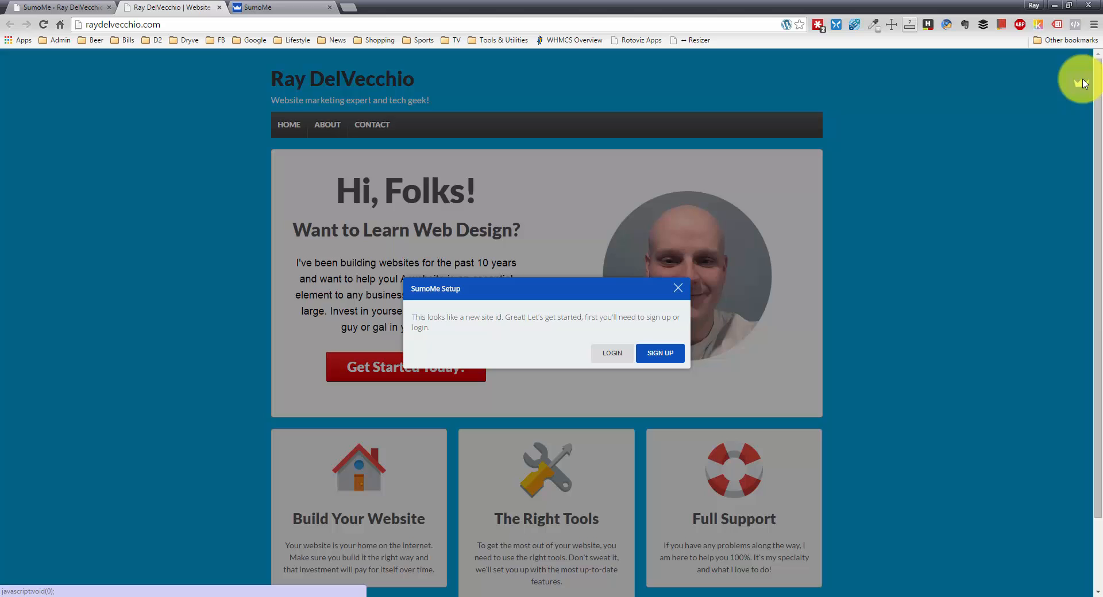
{"action": "mouse_move", "coordinate": [554, 350]}
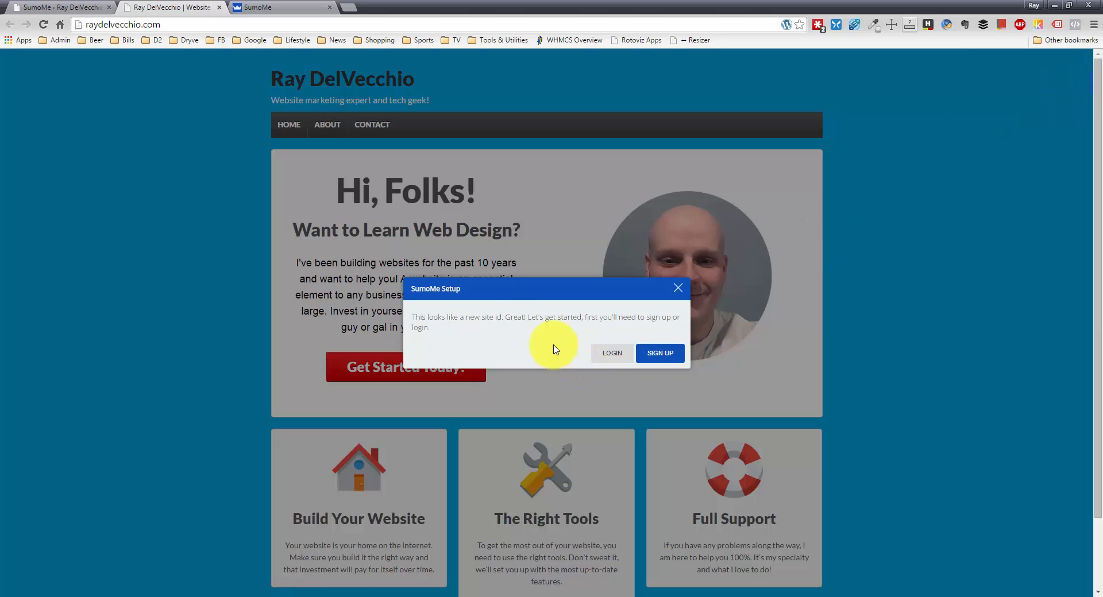
{"action": "mouse_move", "coordinate": [634, 323]}
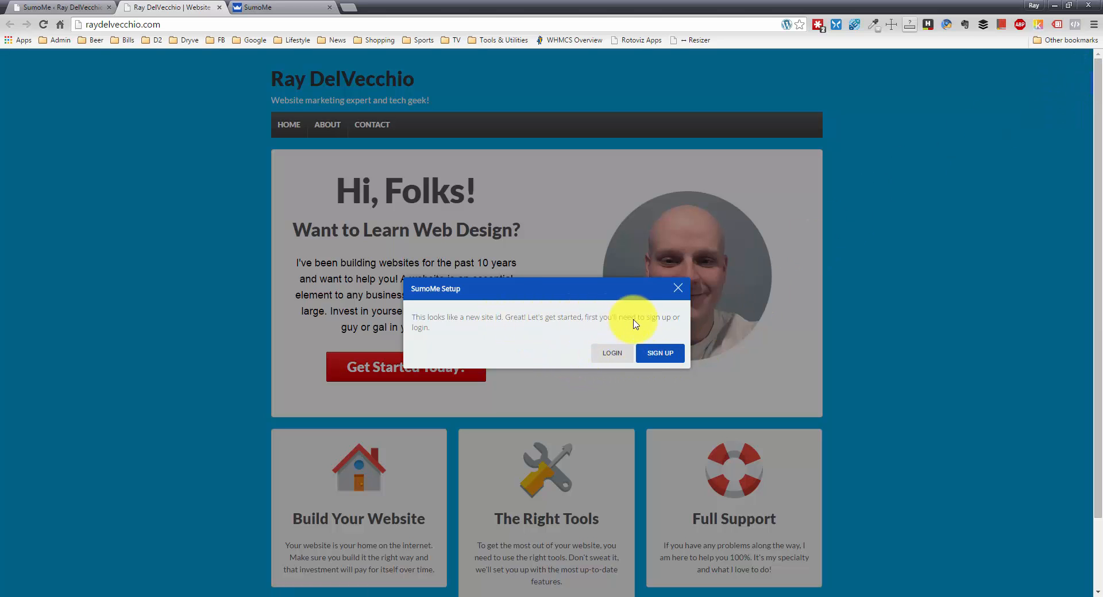
{"action": "left_click", "coordinate": [659, 352]}
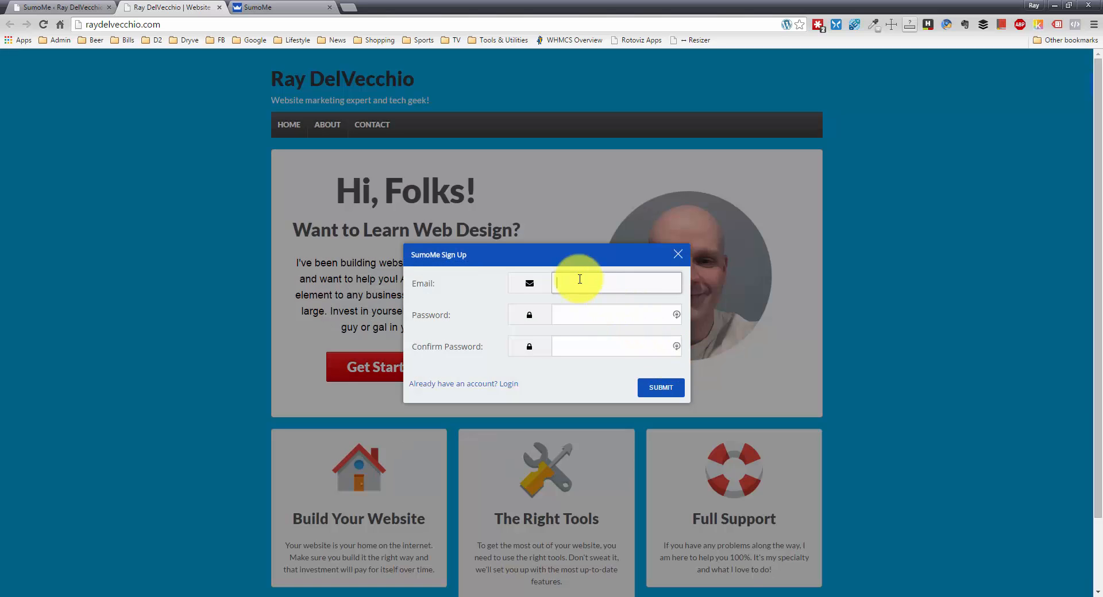
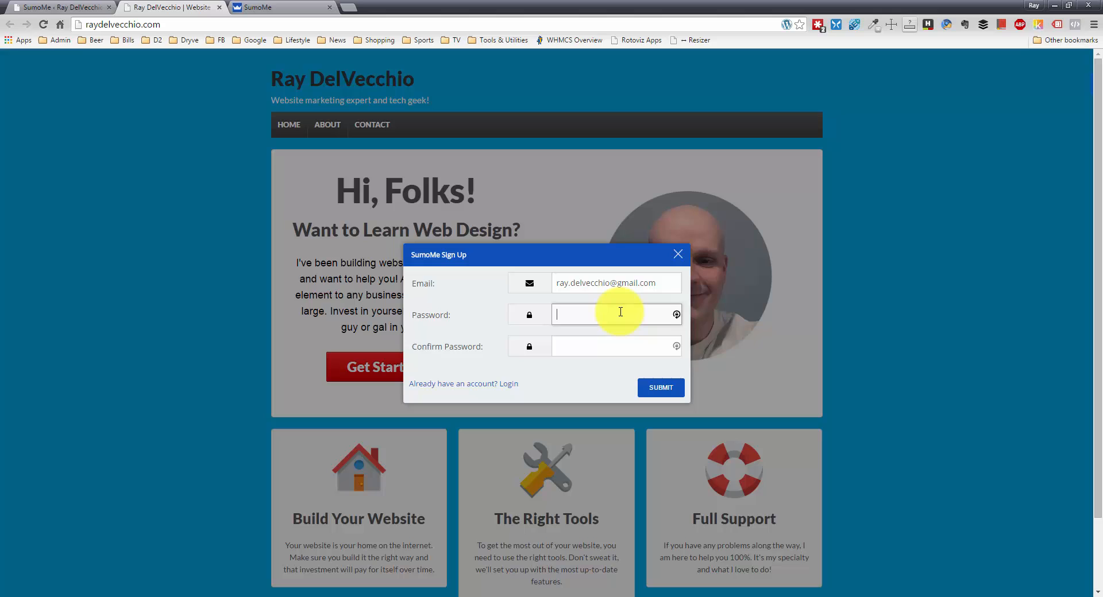
{"action": "type", "text": "password"}
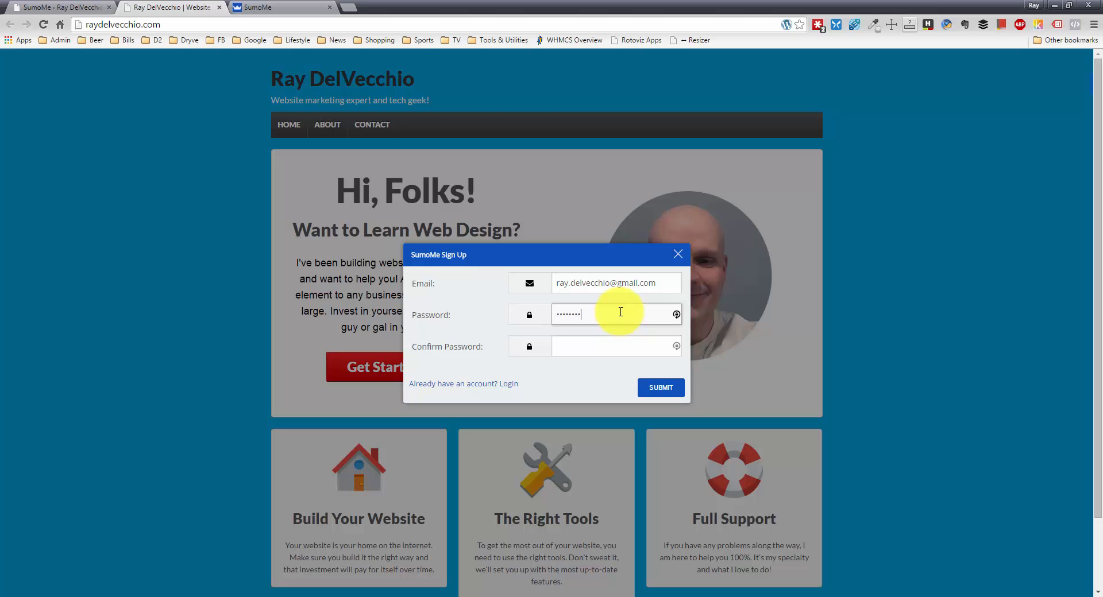
{"action": "type", "text": "••••"}
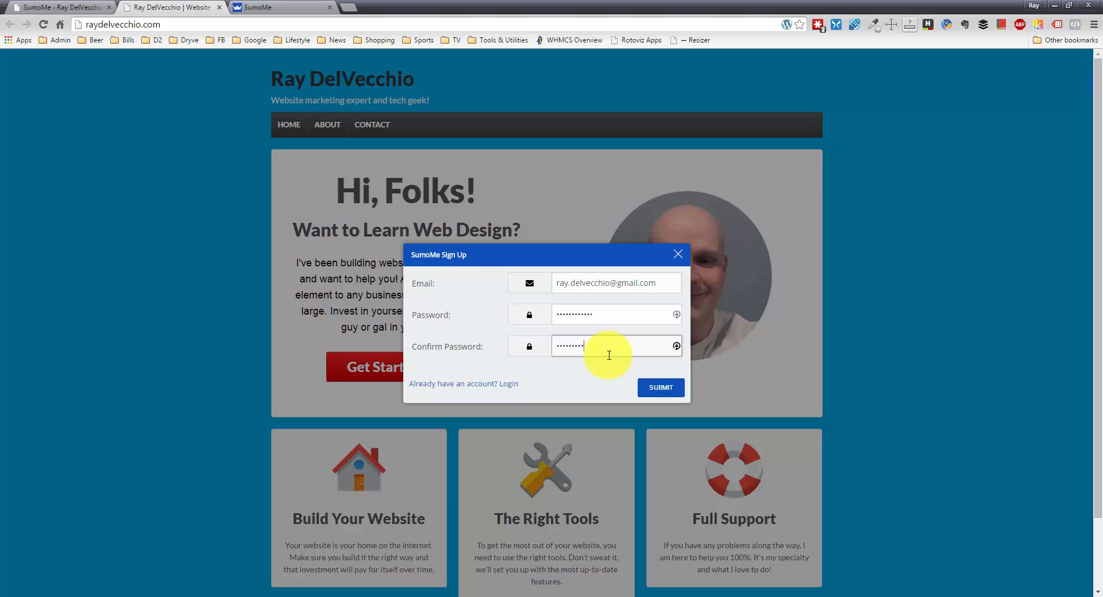
{"action": "left_click", "coordinate": [659, 387]}
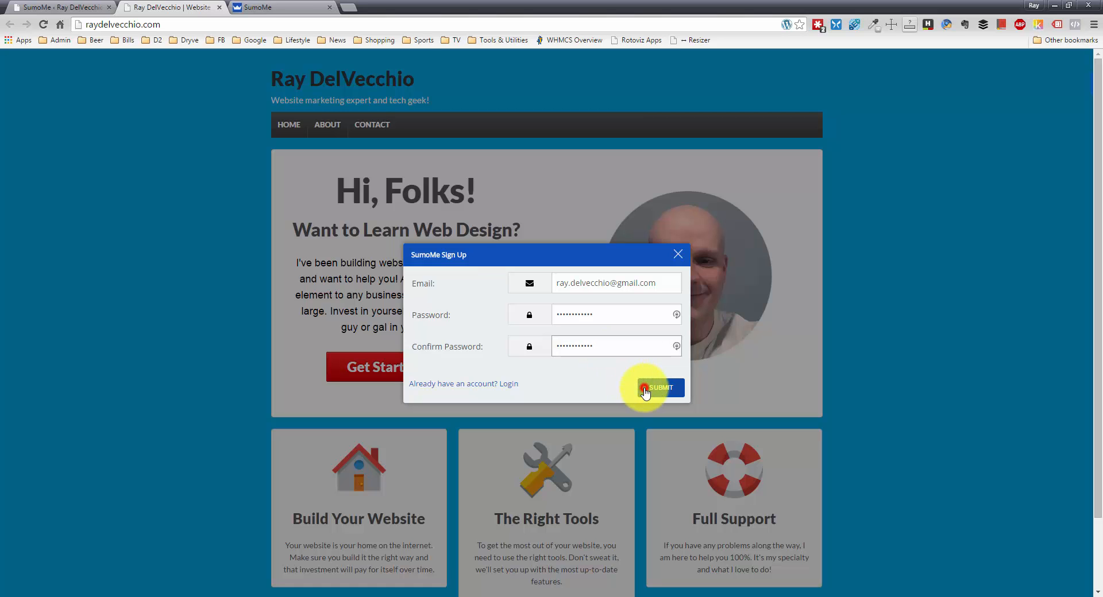
{"action": "left_click", "coordinate": [659, 387]}
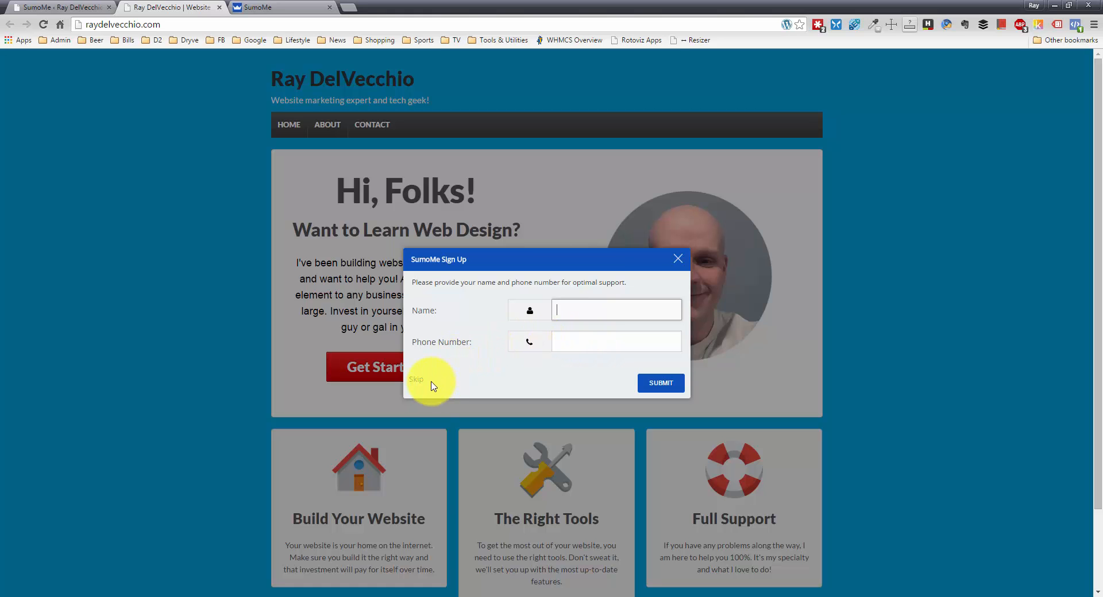
{"action": "left_click", "coordinate": [416, 379]}
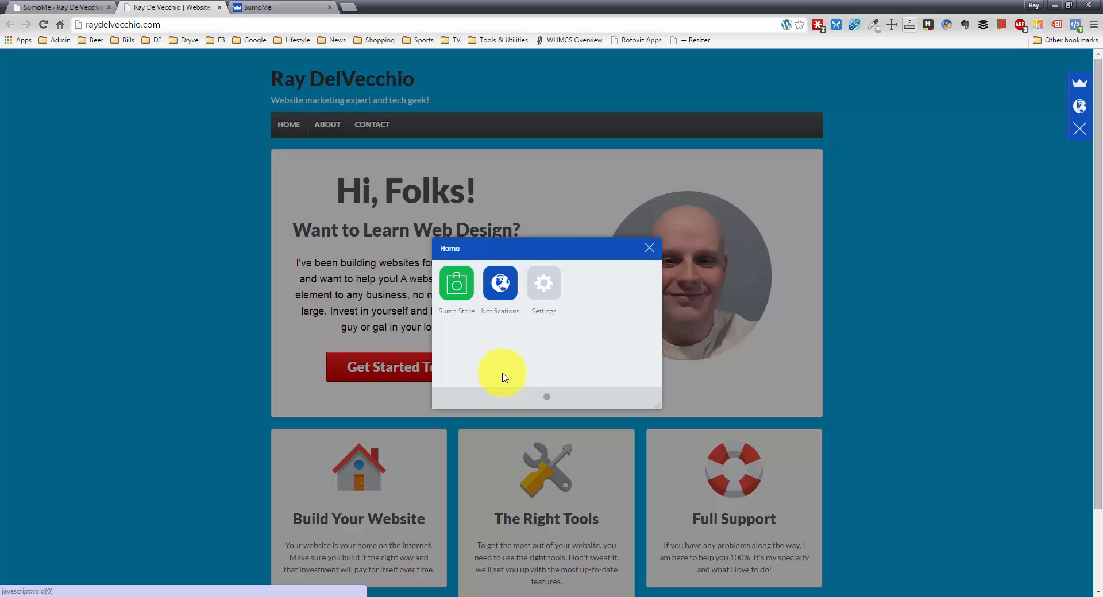
{"action": "mouse_move", "coordinate": [483, 319]}
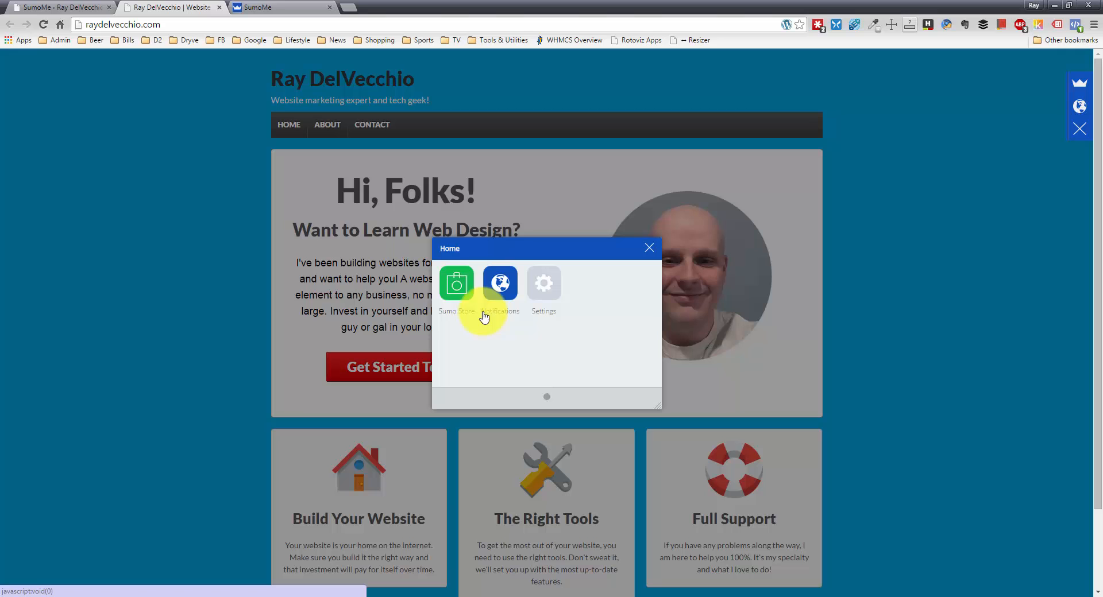
- From the SumoMe home panel enter the Sumo Store and view the Share app under Sharing
{"action": "left_click", "coordinate": [456, 284]}
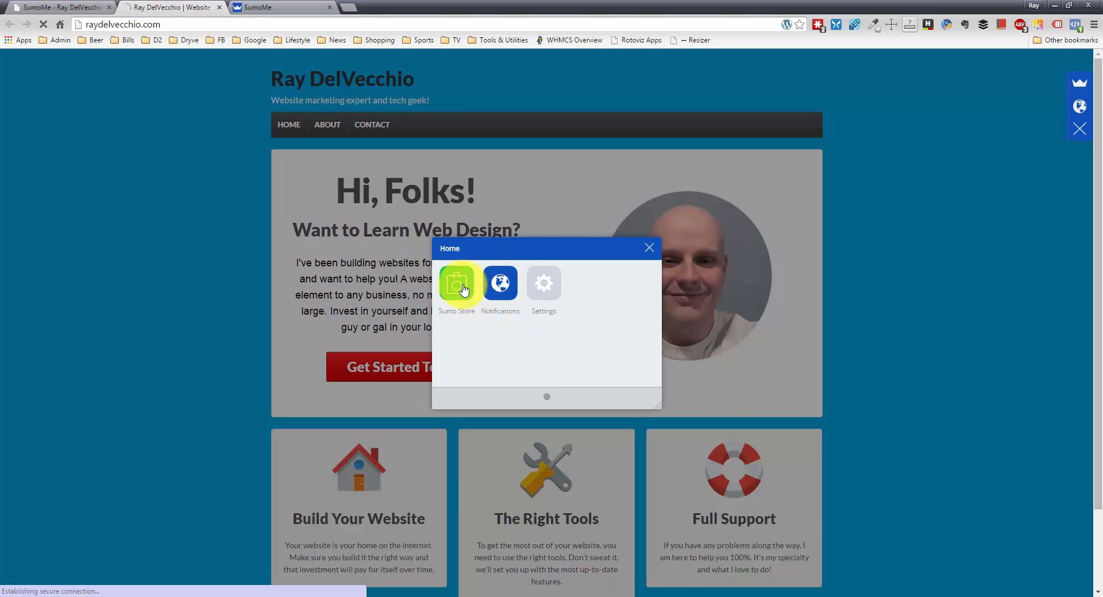
{"action": "left_click", "coordinate": [456, 284]}
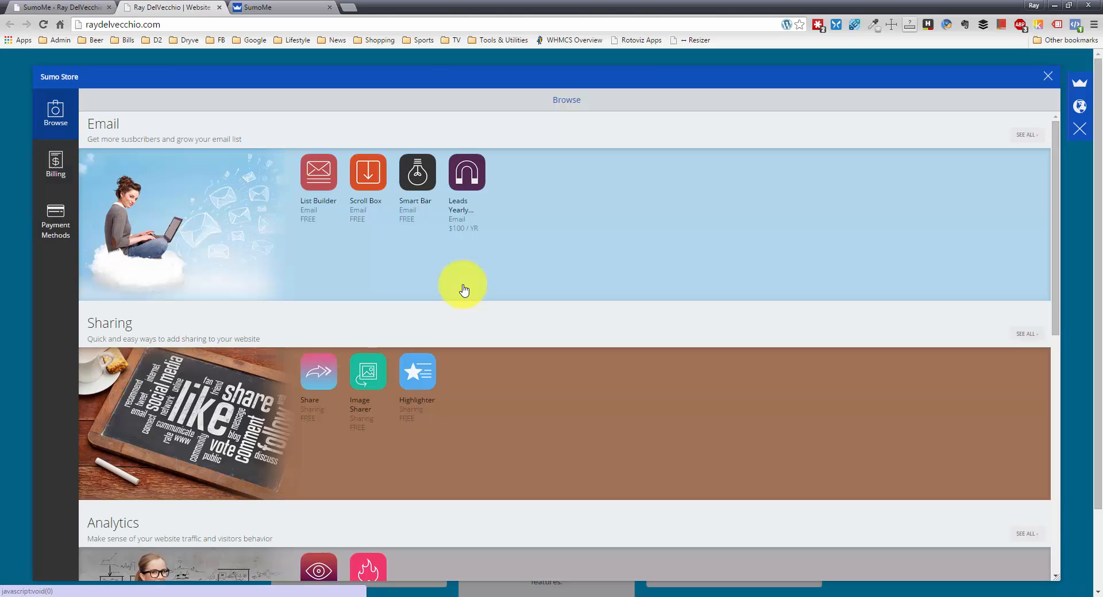
{"action": "mouse_move", "coordinate": [317, 388]}
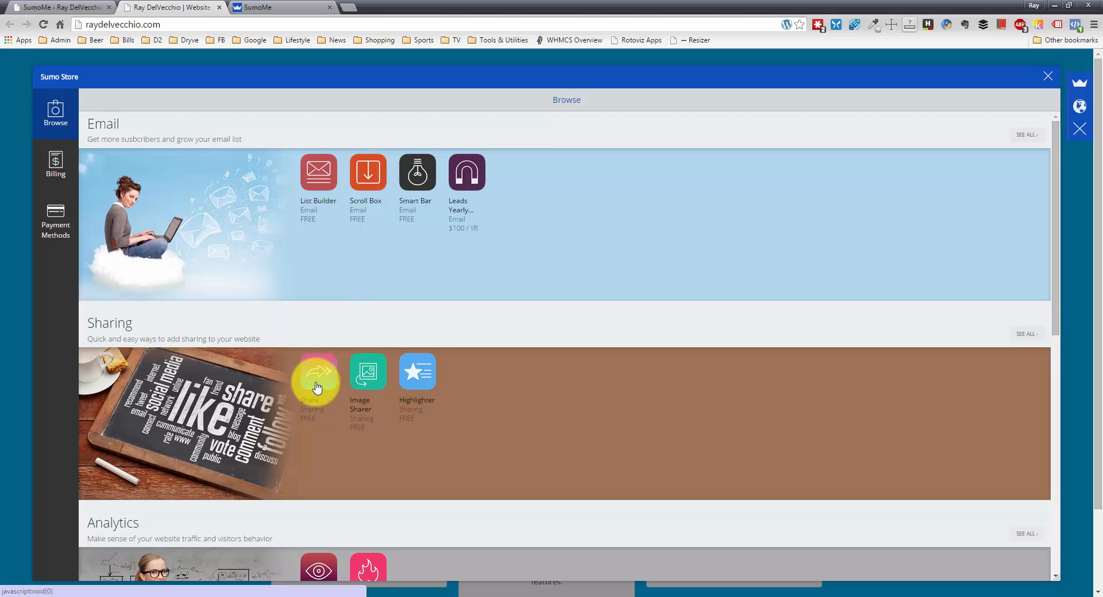
{"action": "left_click", "coordinate": [317, 387]}
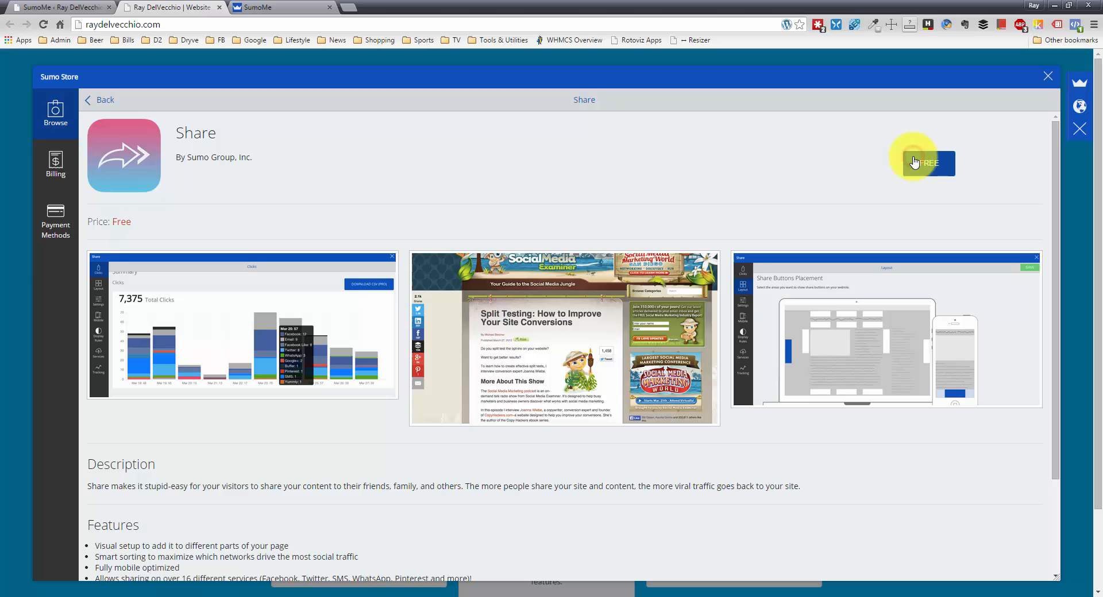
- Install the free Share app, adding a vertical share bar on the site's left edge
{"action": "left_click", "coordinate": [928, 161]}
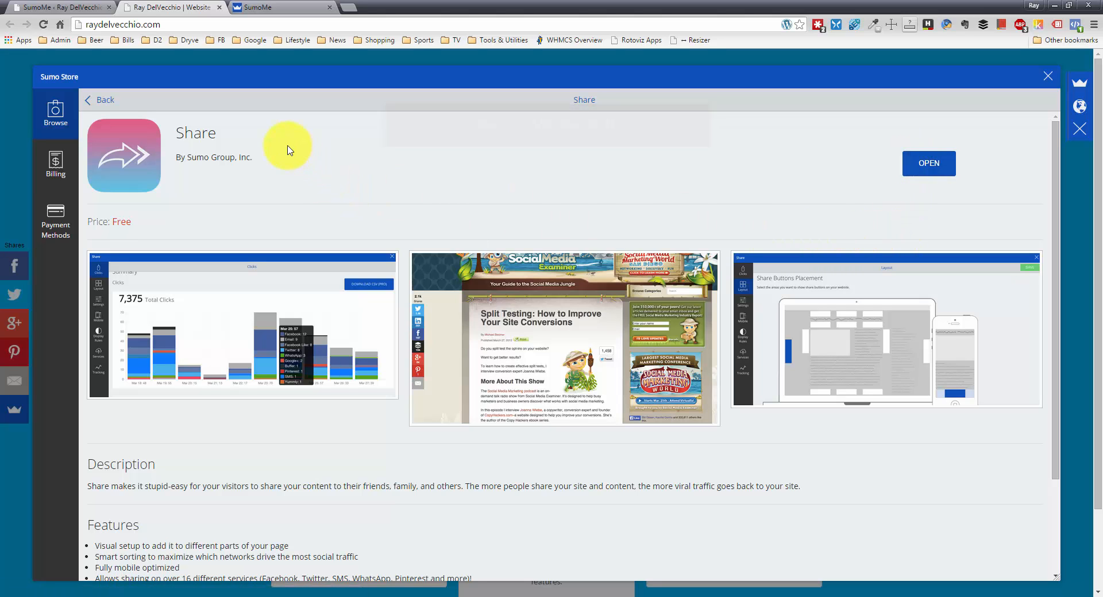
{"action": "mouse_move", "coordinate": [299, 166]}
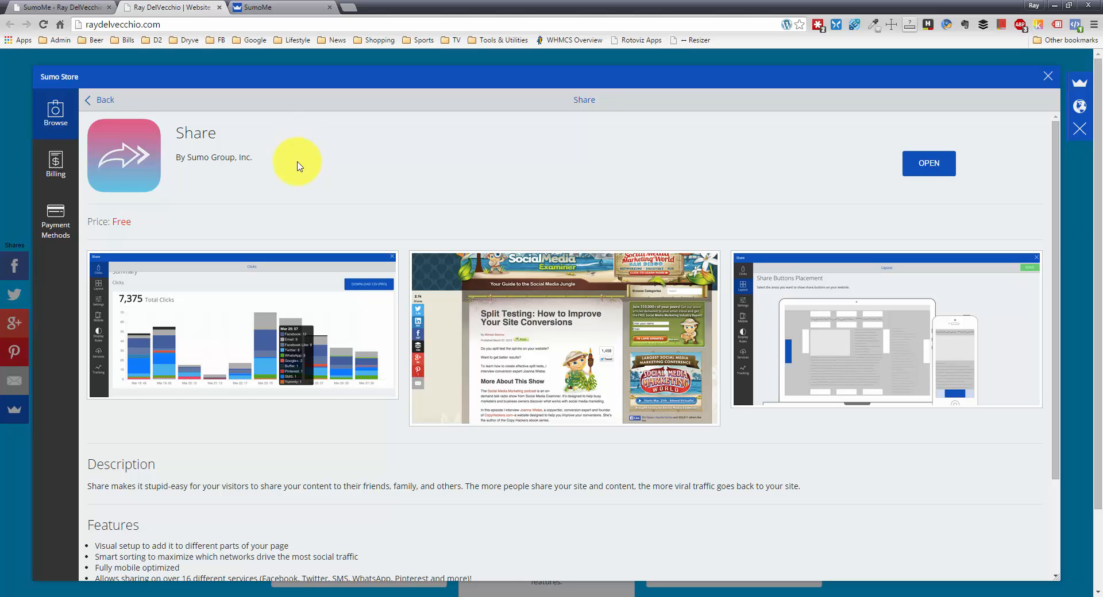
{"action": "mouse_move", "coordinate": [654, 156]}
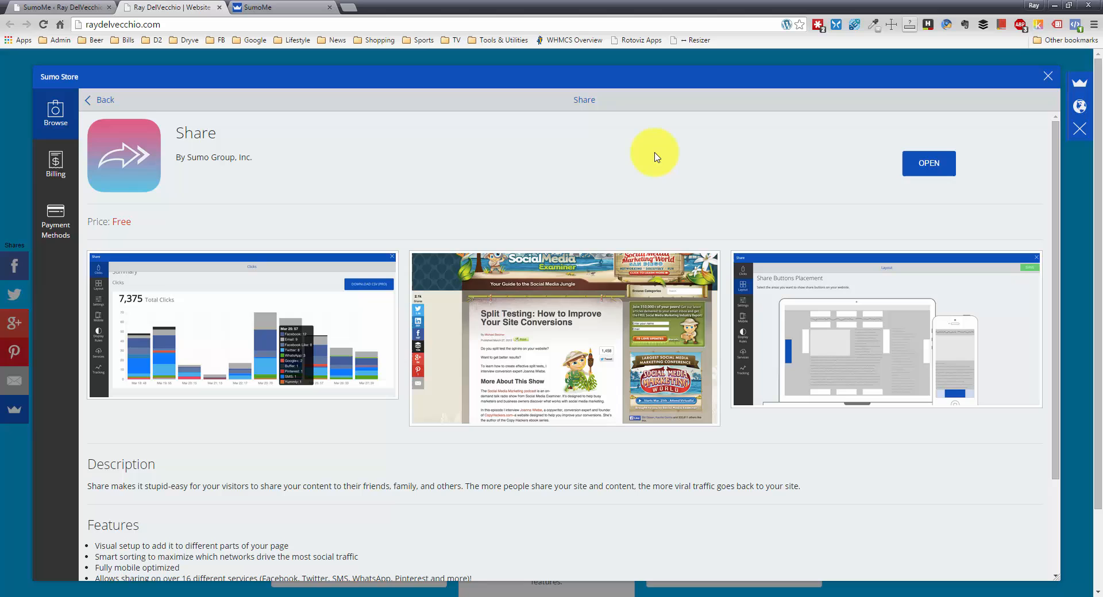
{"action": "mouse_move", "coordinate": [1047, 79]}
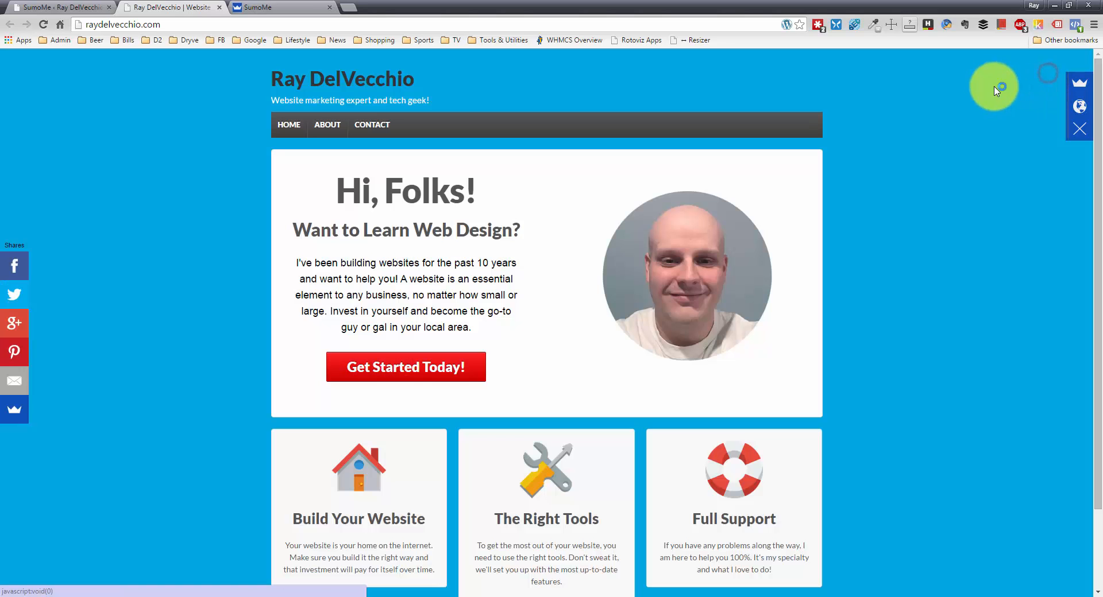
{"action": "mouse_move", "coordinate": [53, 280]}
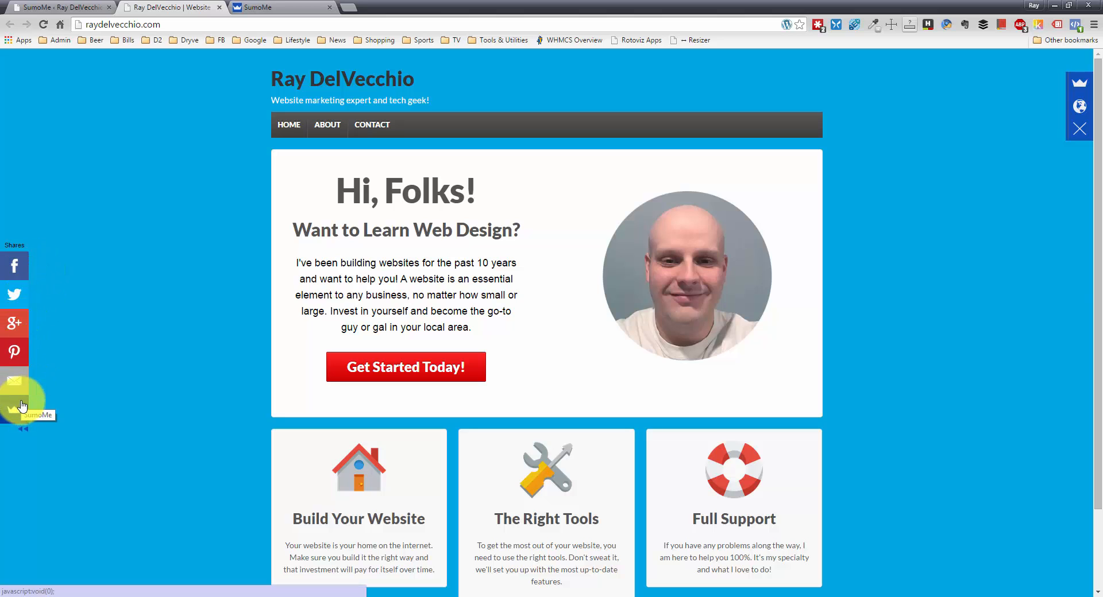
{"action": "mouse_move", "coordinate": [13, 295]}
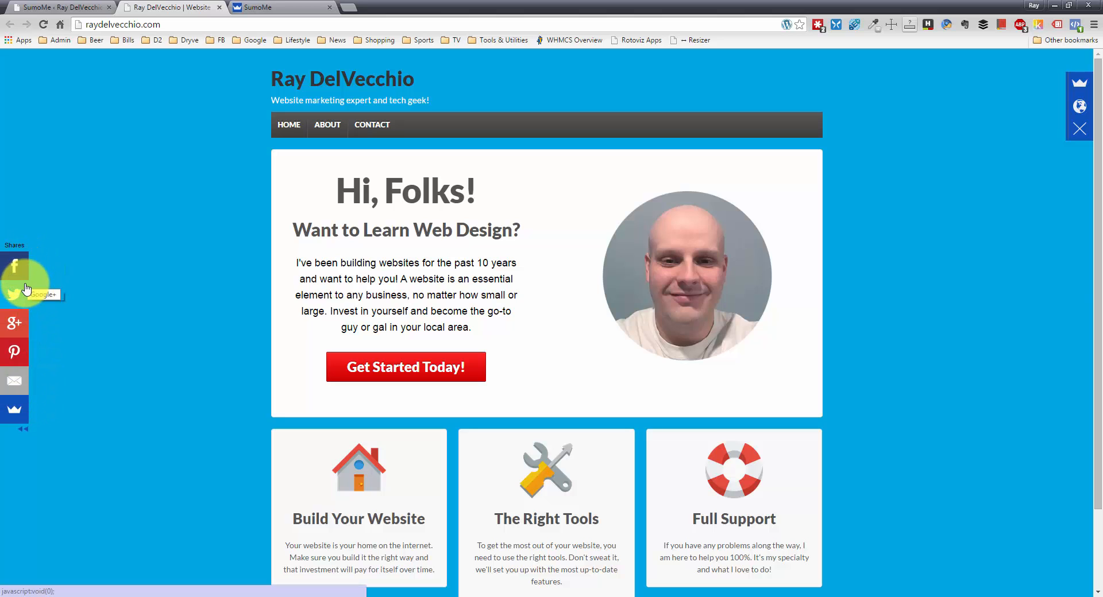
{"action": "mouse_move", "coordinate": [14, 352]}
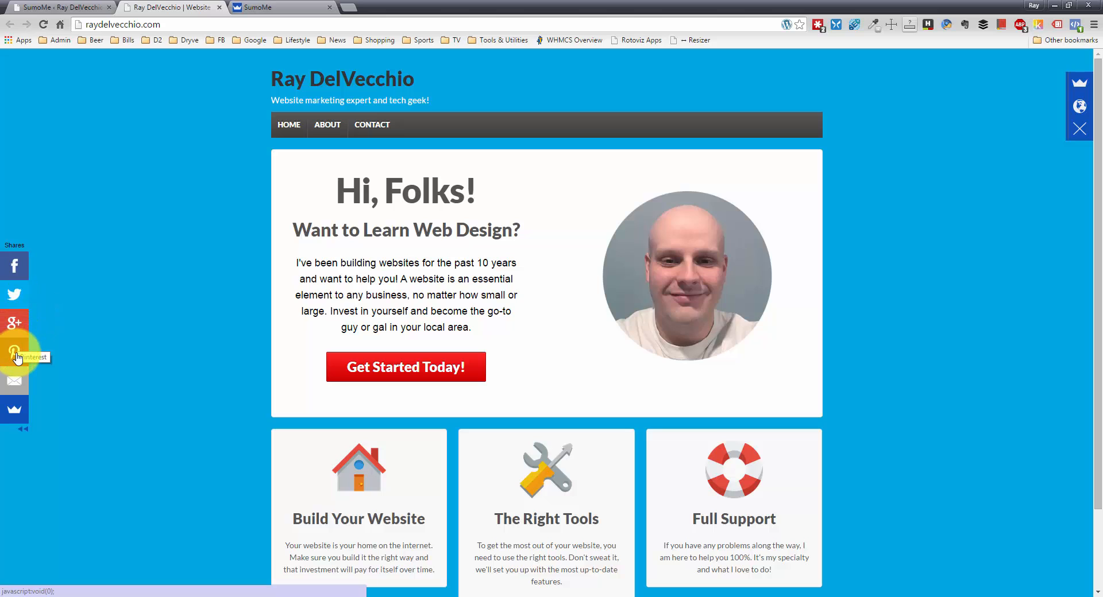
{"action": "mouse_move", "coordinate": [63, 312]}
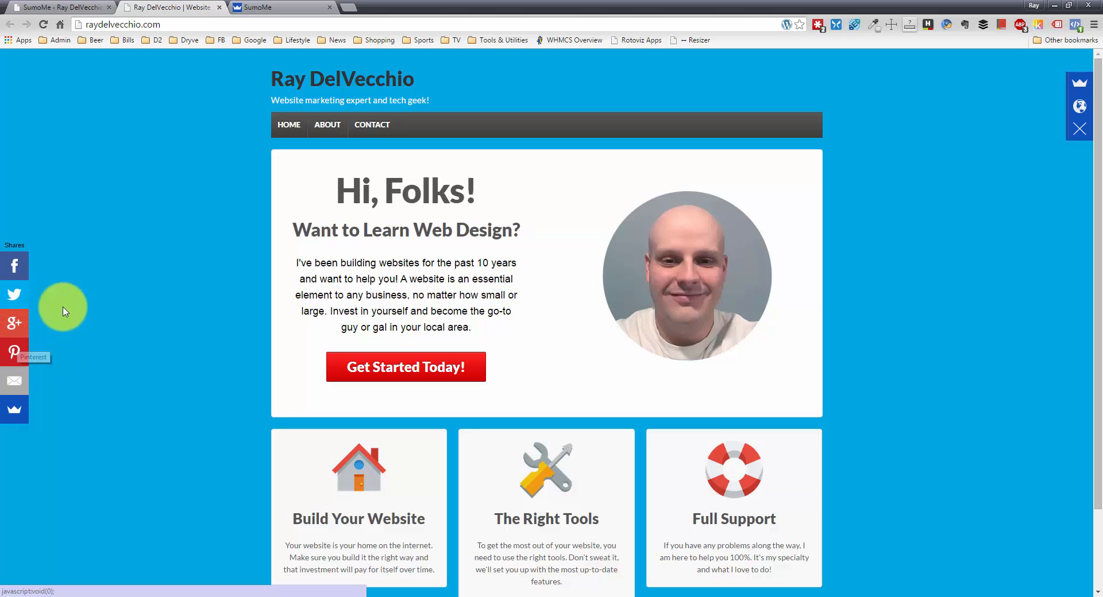
{"action": "mouse_move", "coordinate": [62, 353]}
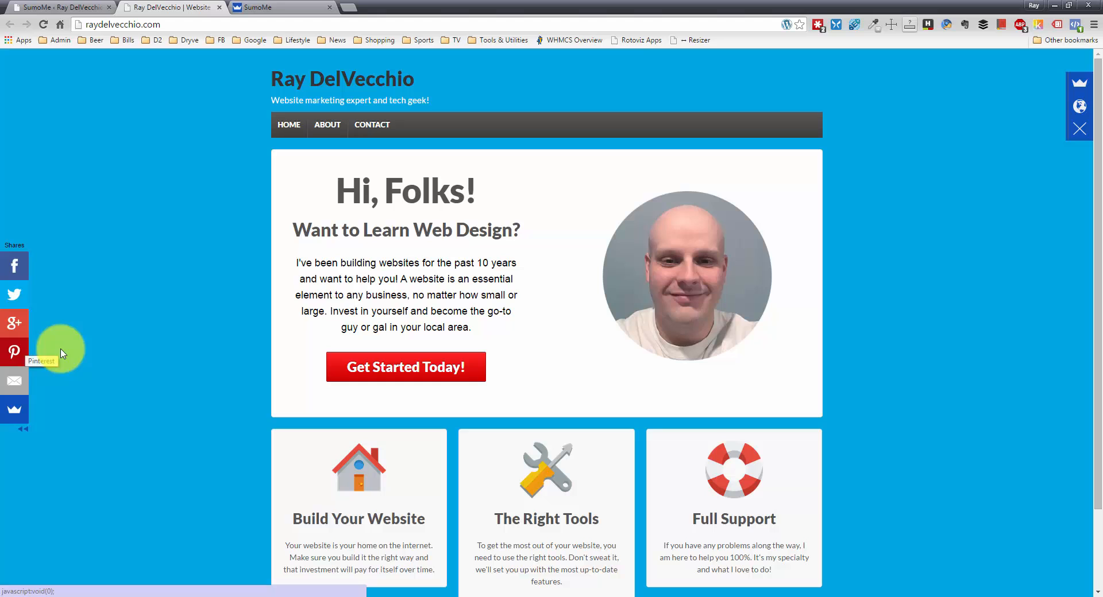
{"action": "mouse_move", "coordinate": [15, 402]}
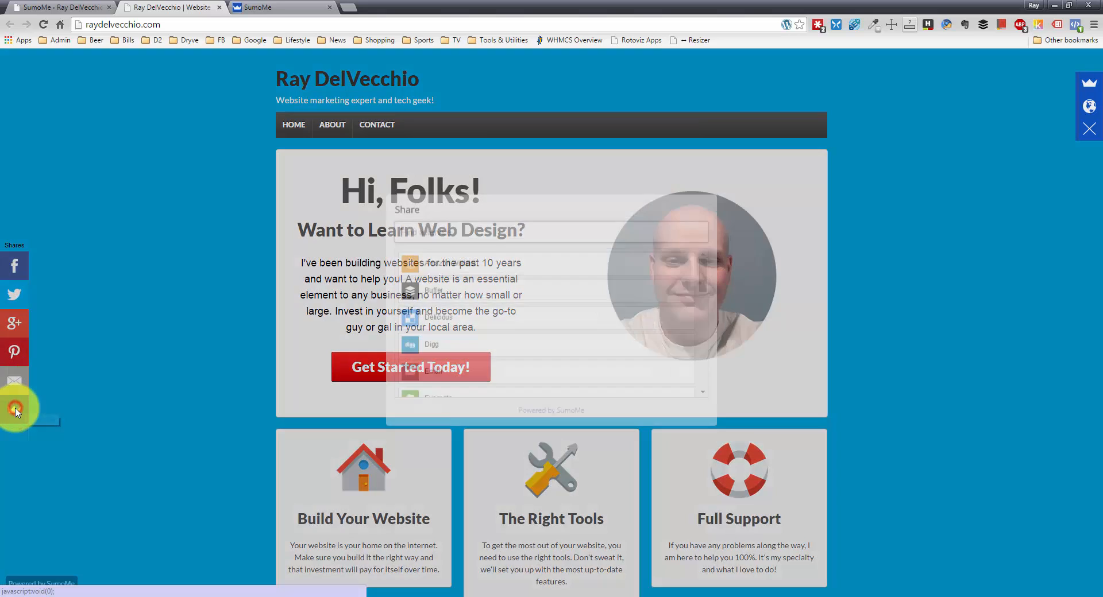
{"action": "left_click", "coordinate": [15, 410]}
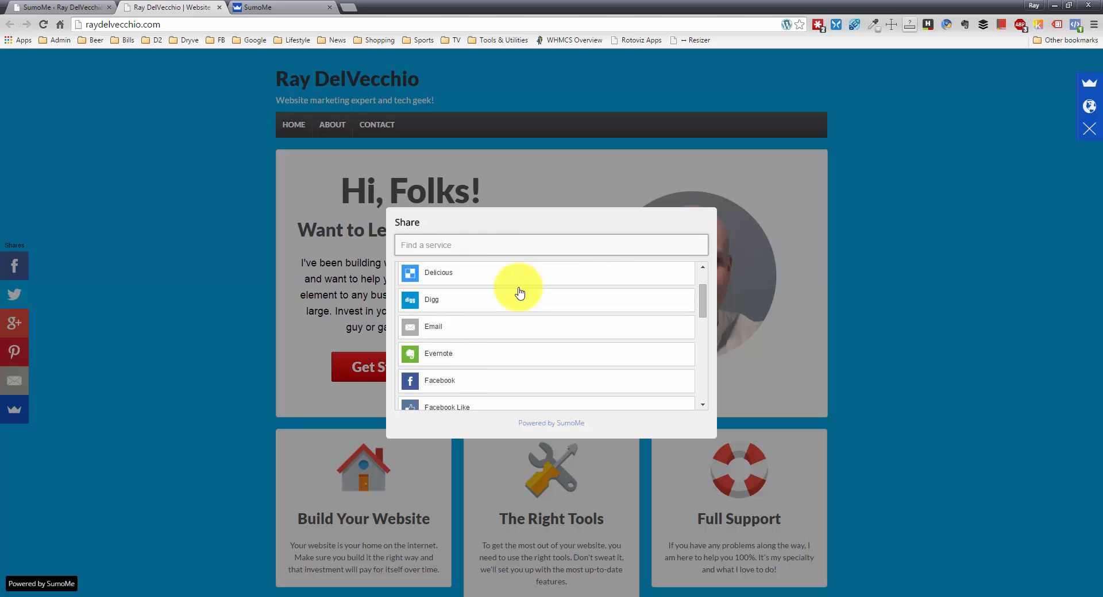
{"action": "scroll", "scroll_direction": "down", "scroll_amount": 3}
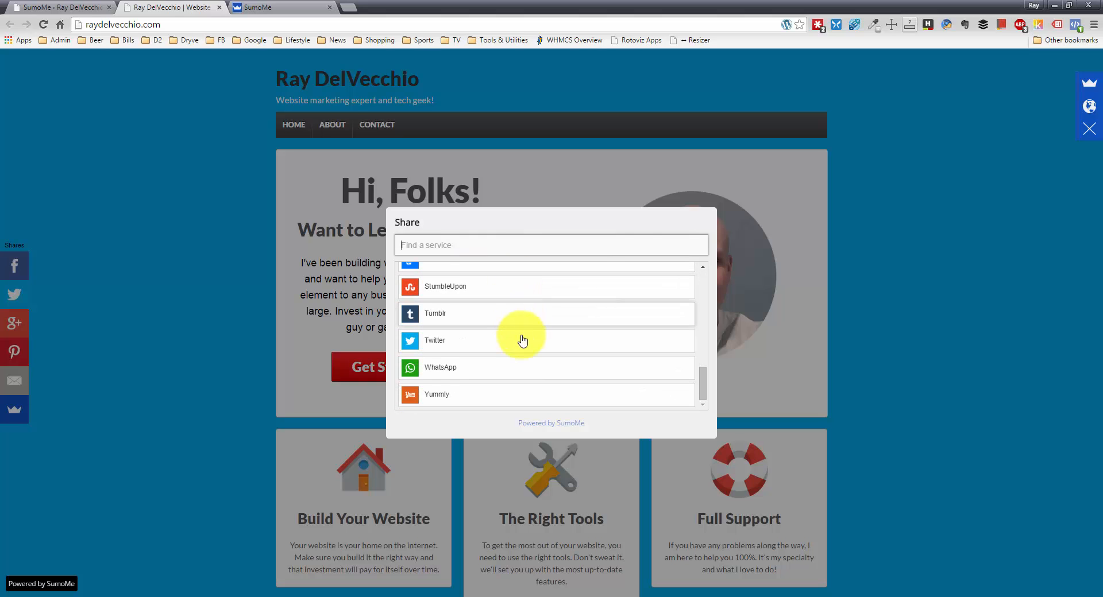
{"action": "scroll", "scroll_direction": "up", "scroll_amount": 3}
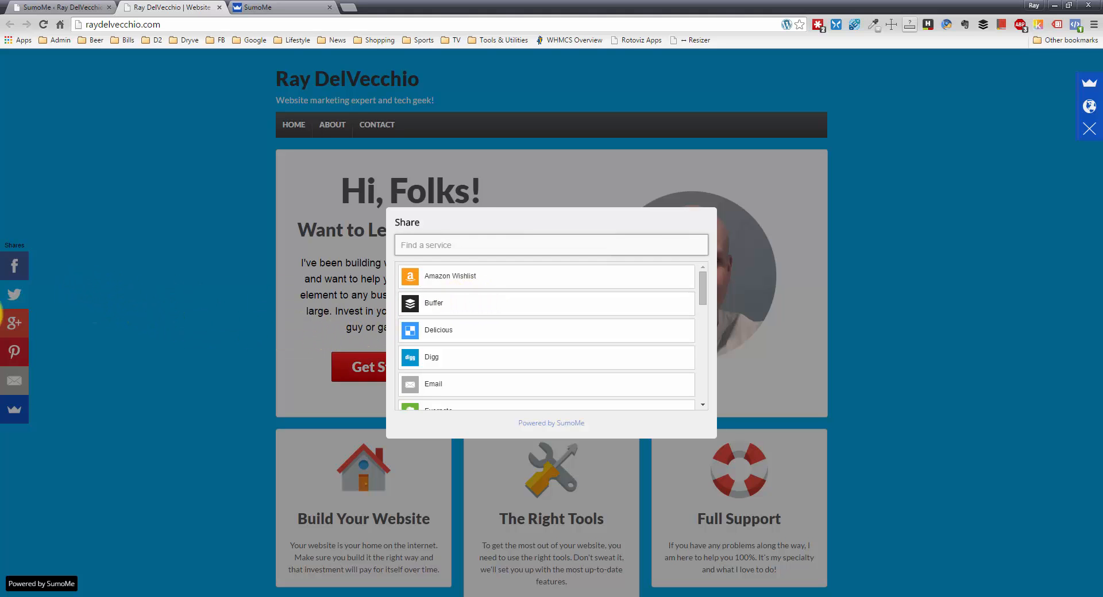
{"action": "mouse_move", "coordinate": [593, 420]}
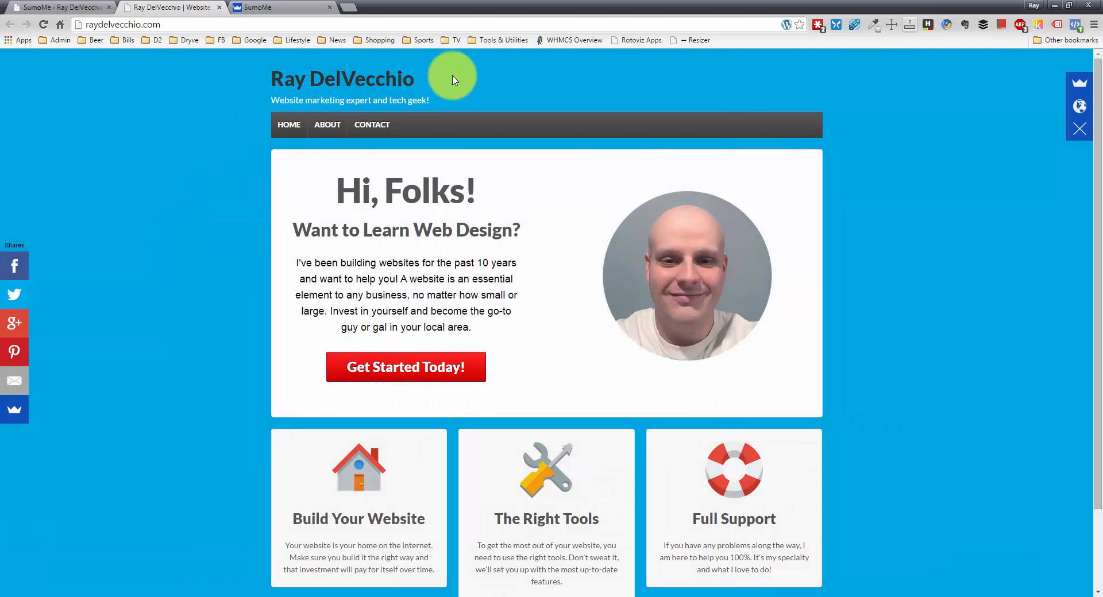
{"action": "mouse_move", "coordinate": [251, 229]}
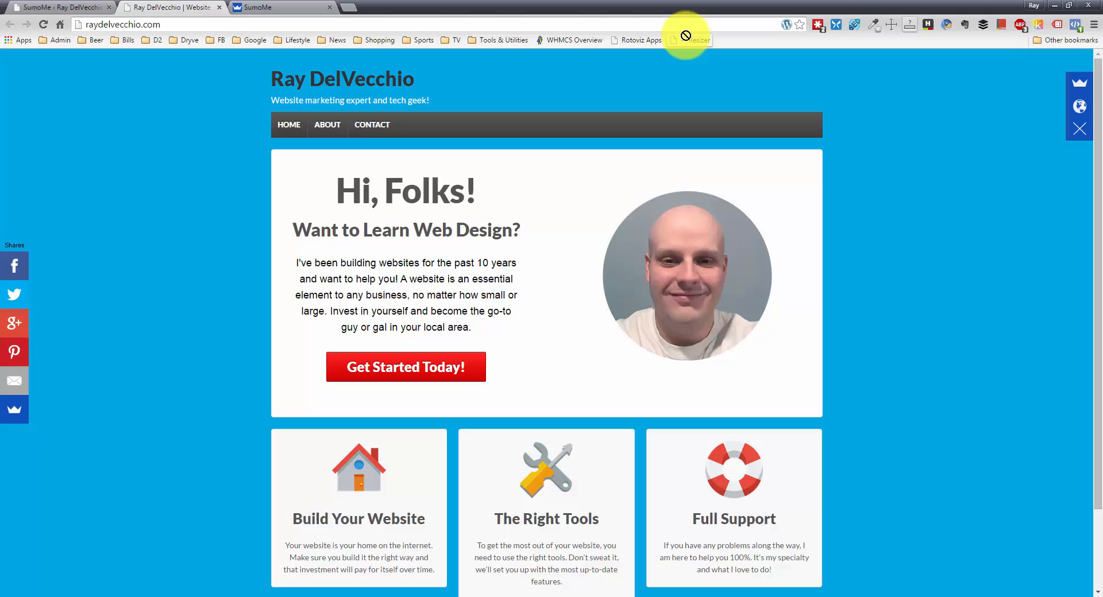
- Preview the homepage at mobile portrait size with the Resizer bookmarklet, share bar along the bottom
{"action": "left_click", "coordinate": [684, 35]}
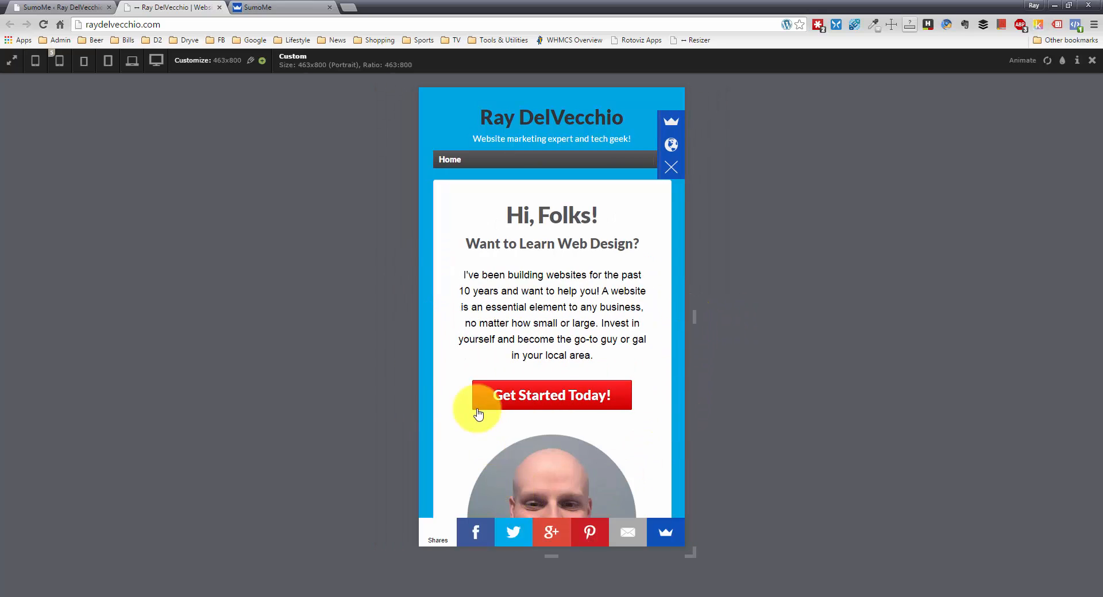
{"action": "mouse_move", "coordinate": [451, 542]}
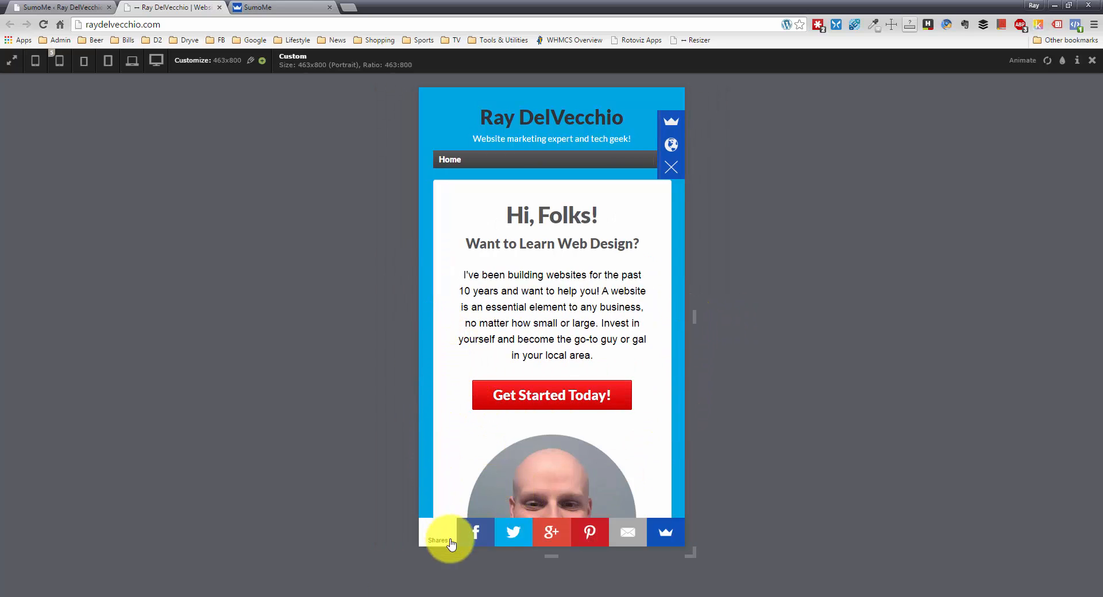
{"action": "mouse_move", "coordinate": [580, 309]}
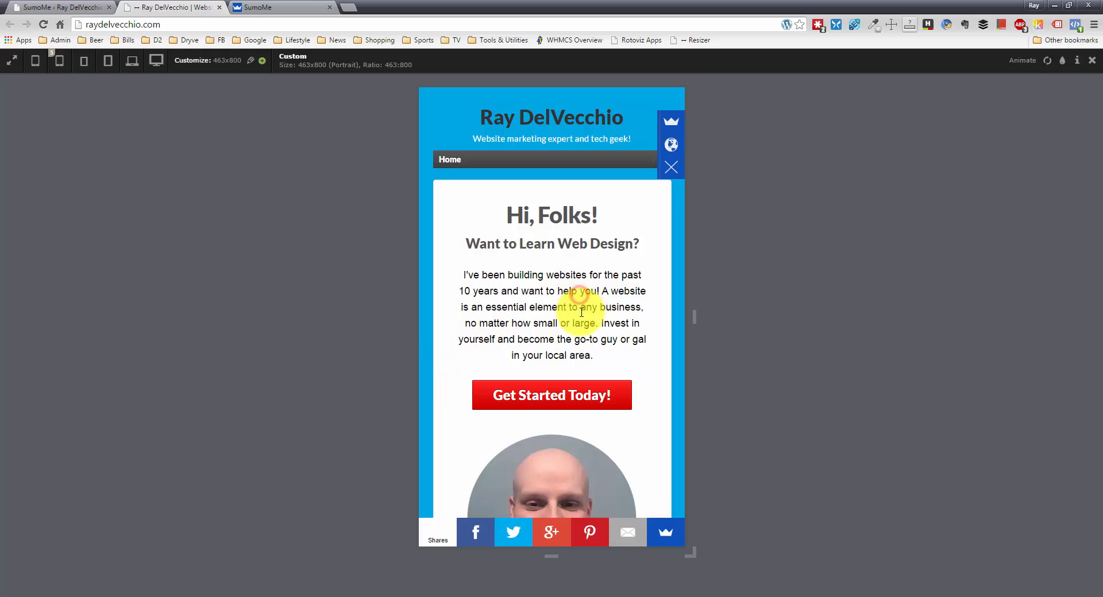
{"action": "mouse_move", "coordinate": [581, 321]}
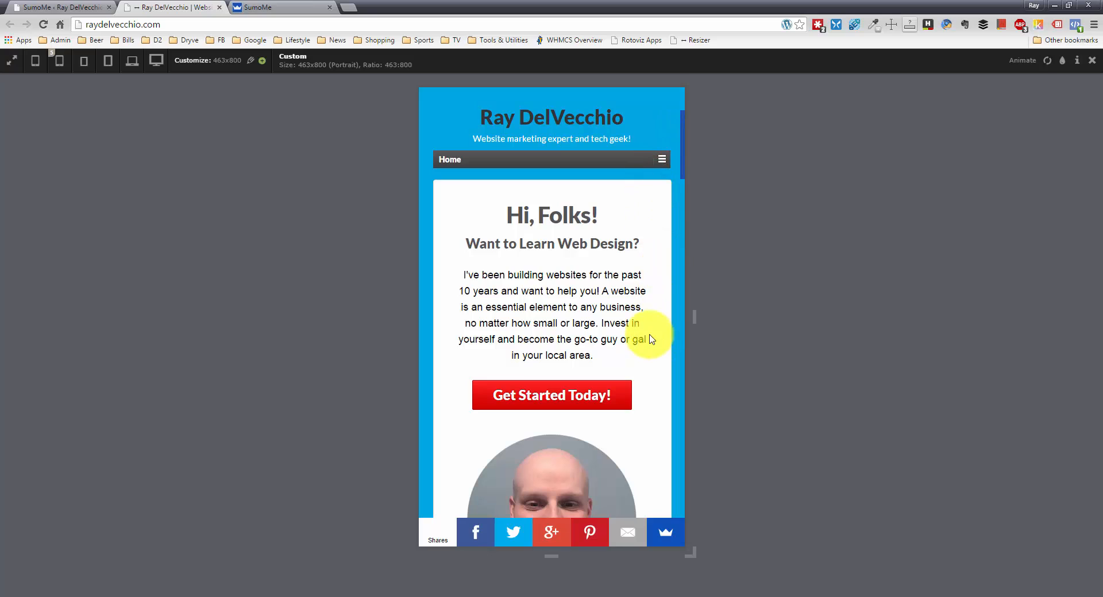
{"action": "mouse_move", "coordinate": [981, 90]}
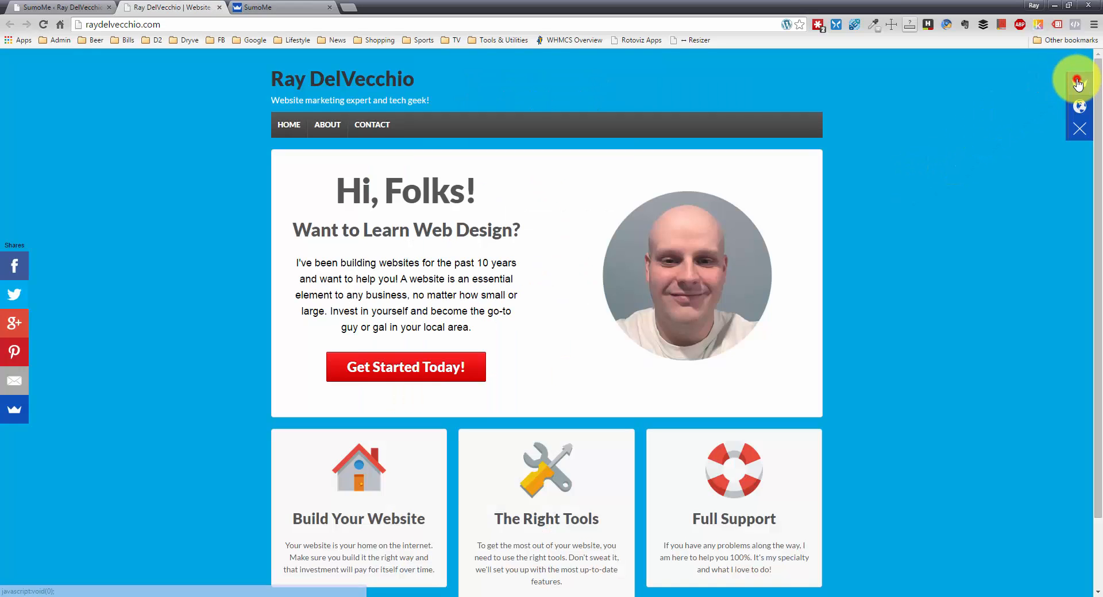
- From the SumoMe crown badge, show the Share app's Clicks summary with 0 total clicks
{"action": "left_click", "coordinate": [1079, 81]}
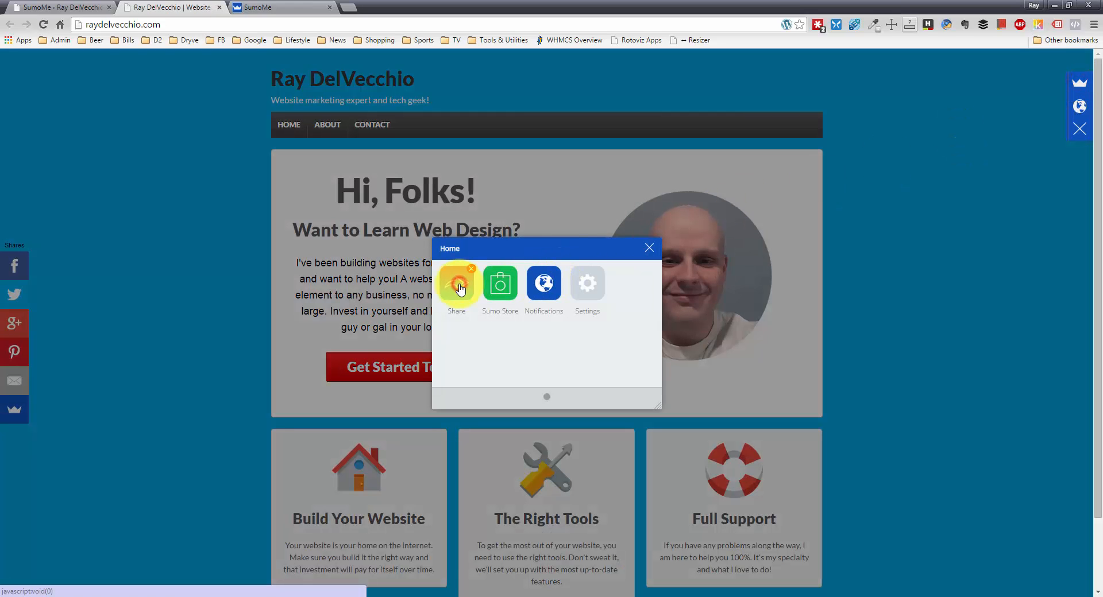
{"action": "left_click", "coordinate": [456, 284]}
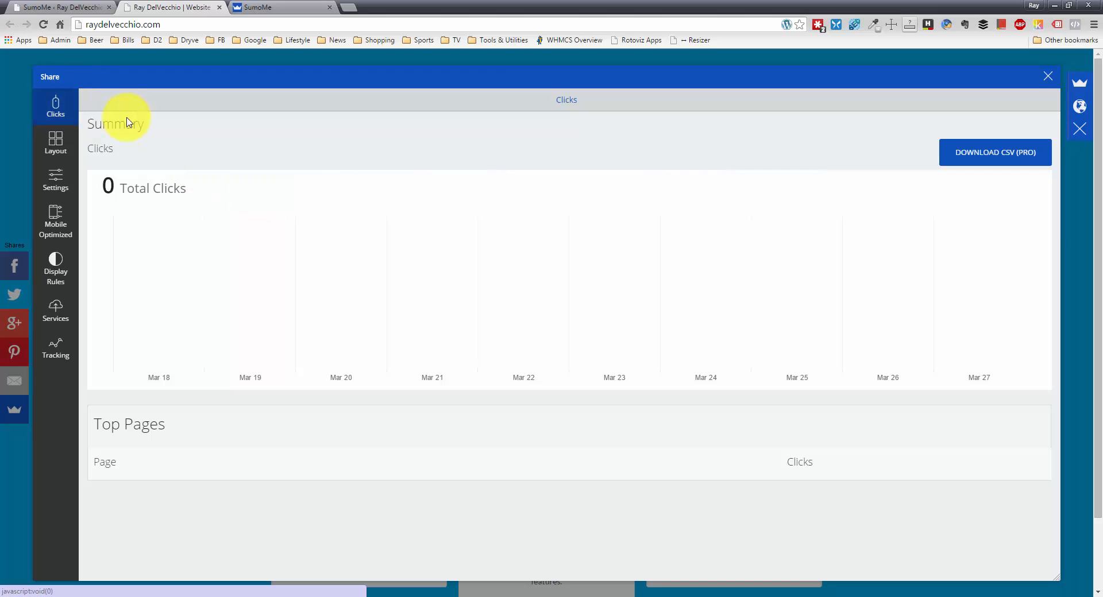
{"action": "mouse_move", "coordinate": [116, 352]}
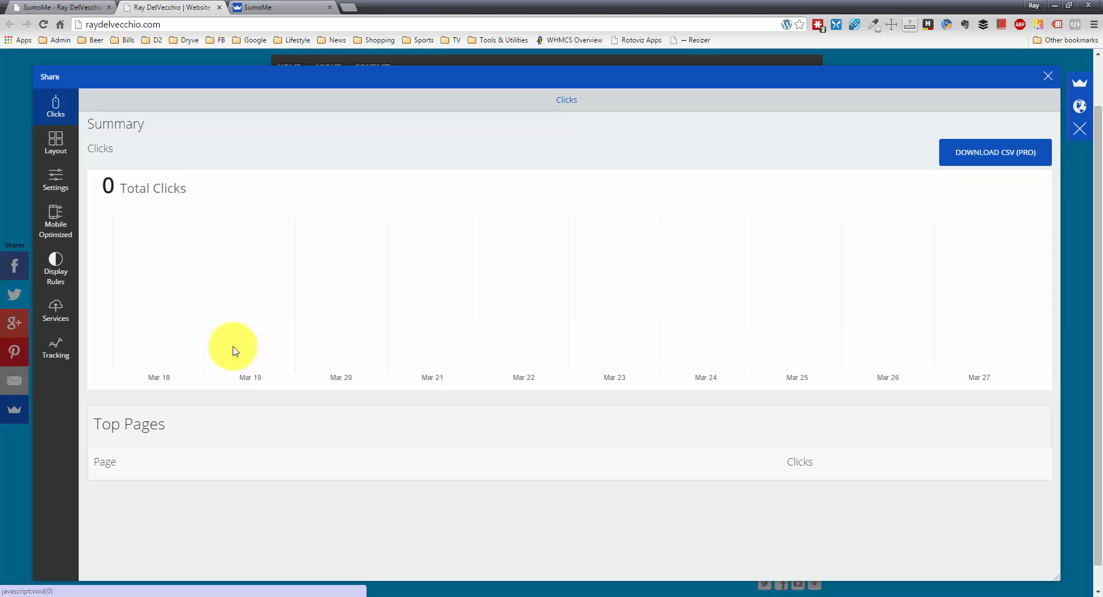
{"action": "mouse_move", "coordinate": [87, 394]}
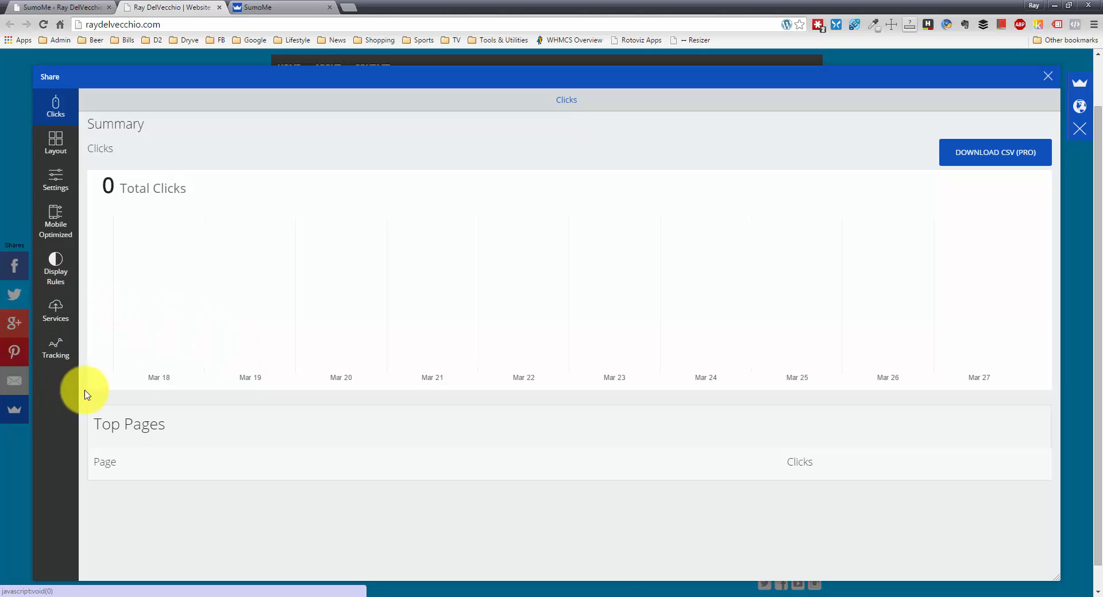
{"action": "mouse_move", "coordinate": [204, 442]}
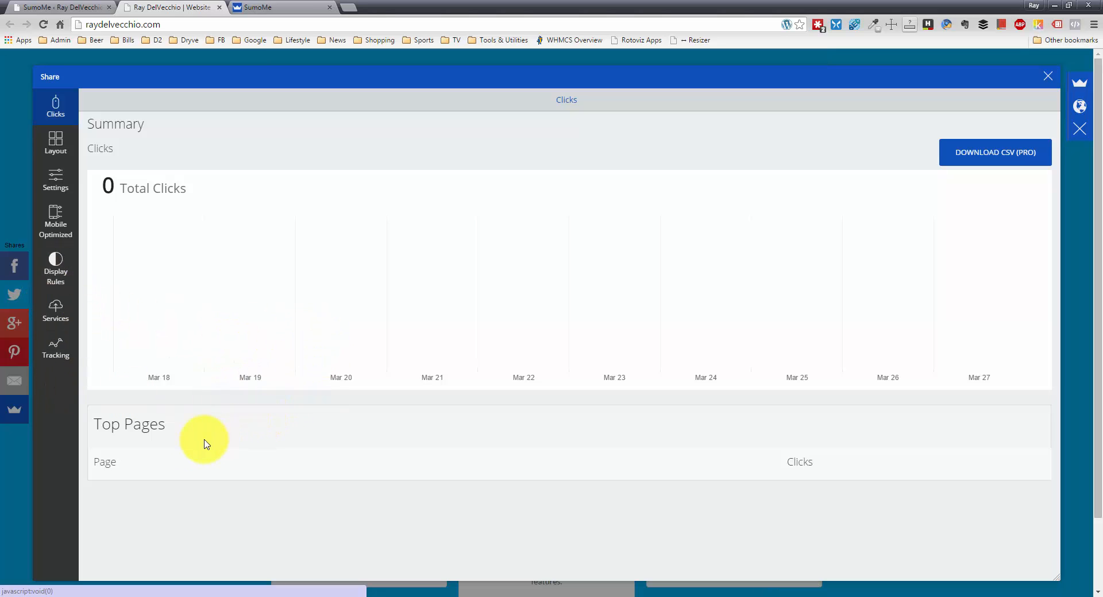
{"action": "mouse_move", "coordinate": [148, 468]}
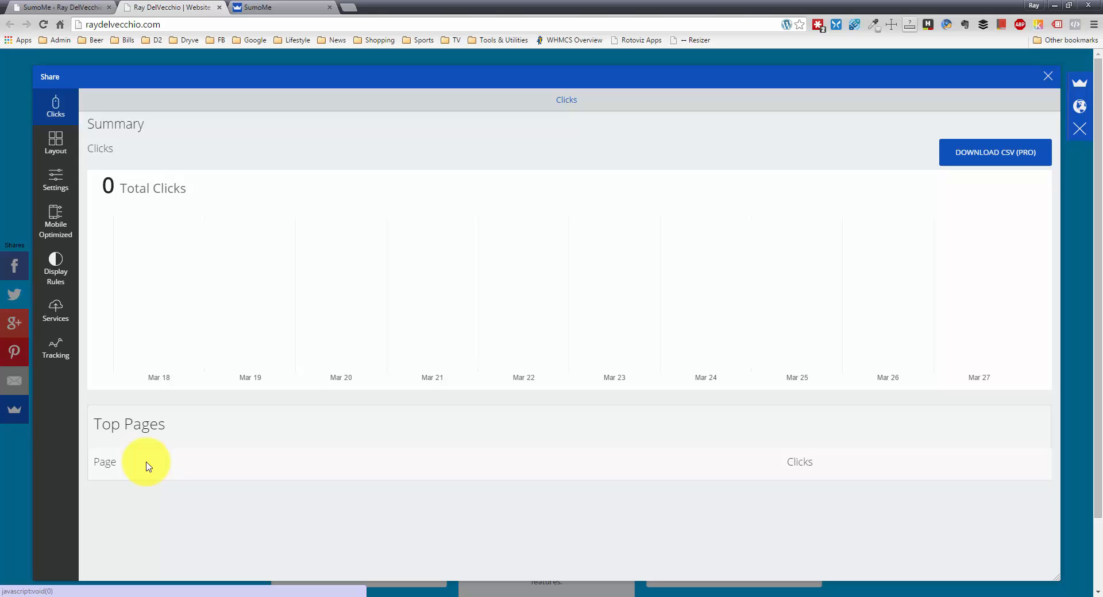
{"action": "mouse_move", "coordinate": [341, 397]}
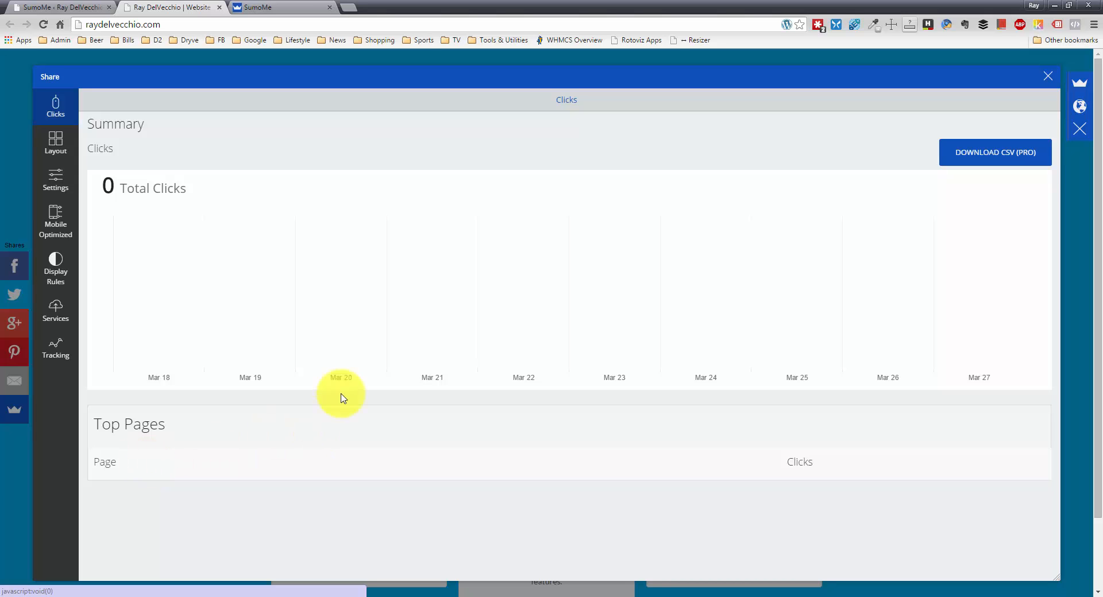
- In the Share Layout, keep buttons left on desktop and choose the bottom bar on mobile
{"action": "left_click", "coordinate": [55, 145]}
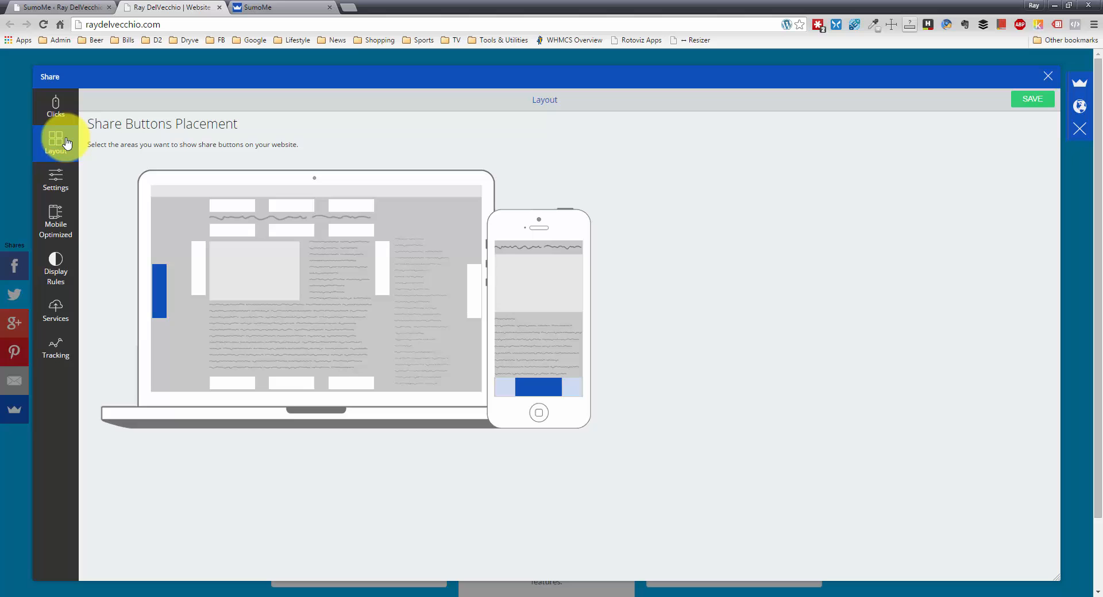
{"action": "mouse_move", "coordinate": [161, 257]}
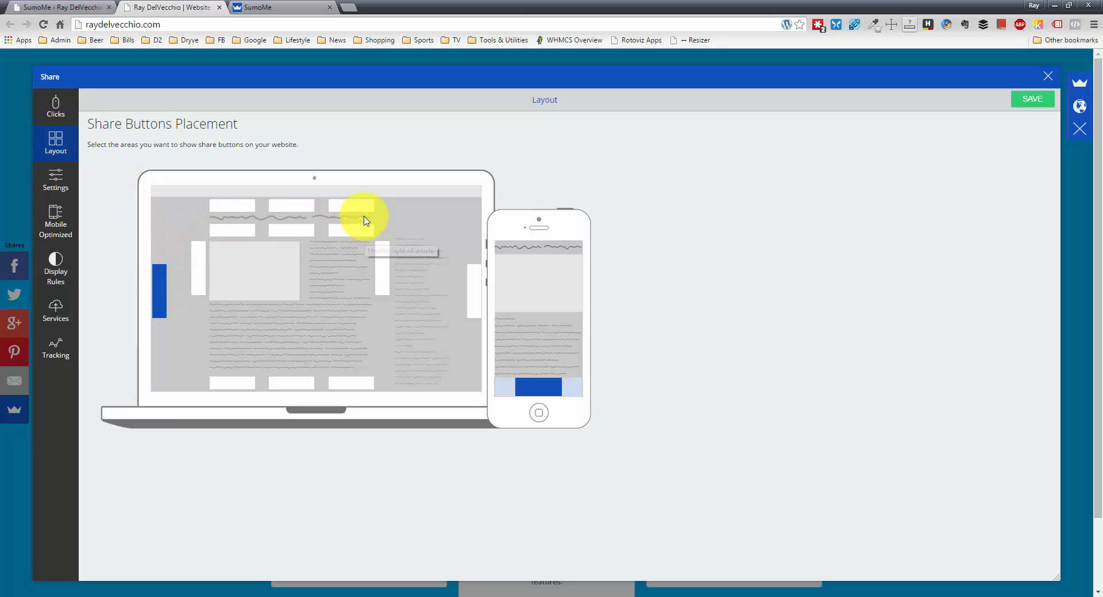
{"action": "mouse_move", "coordinate": [225, 271]}
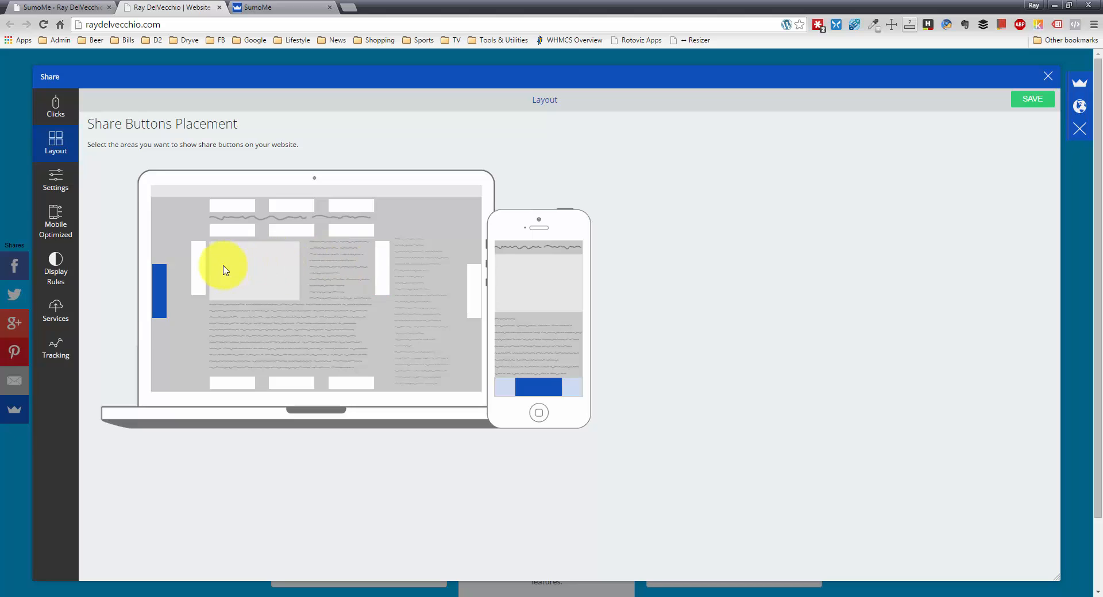
{"action": "mouse_move", "coordinate": [202, 272]}
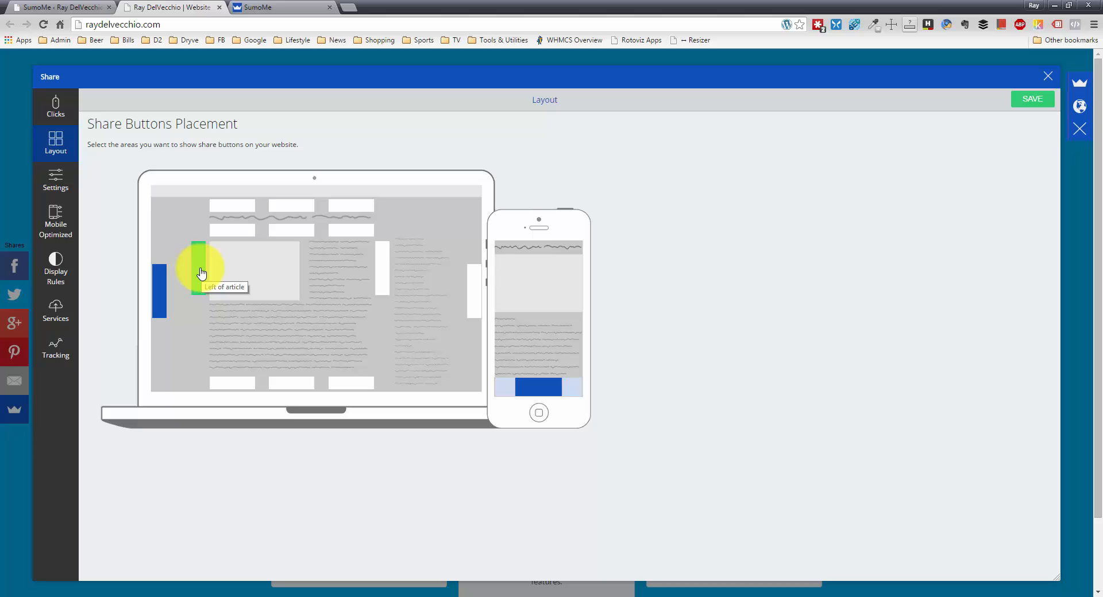
{"action": "mouse_move", "coordinate": [472, 301]}
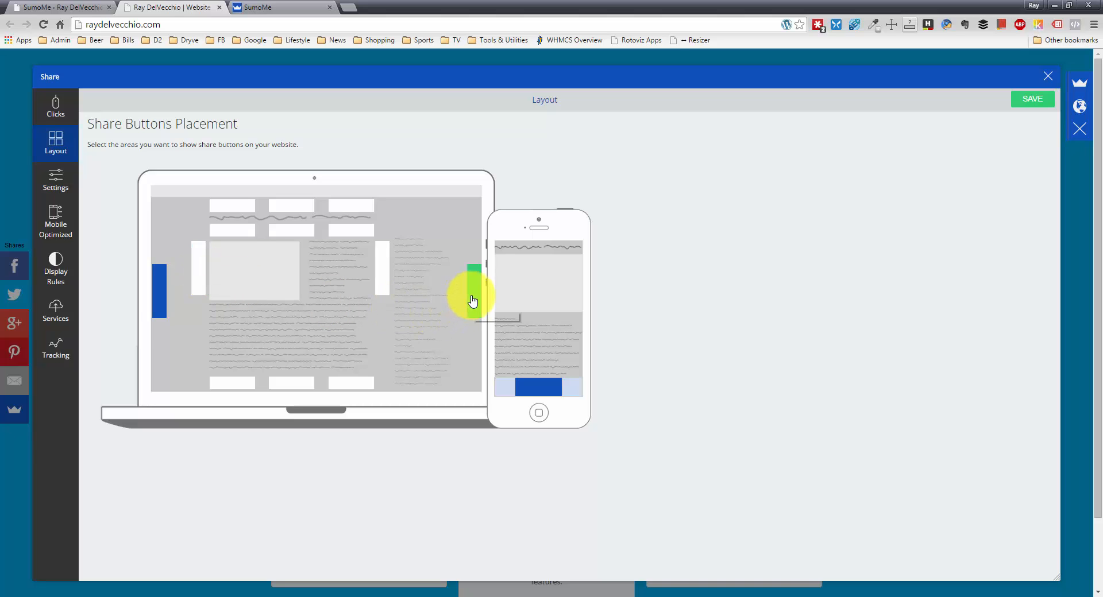
{"action": "mouse_move", "coordinate": [540, 348]}
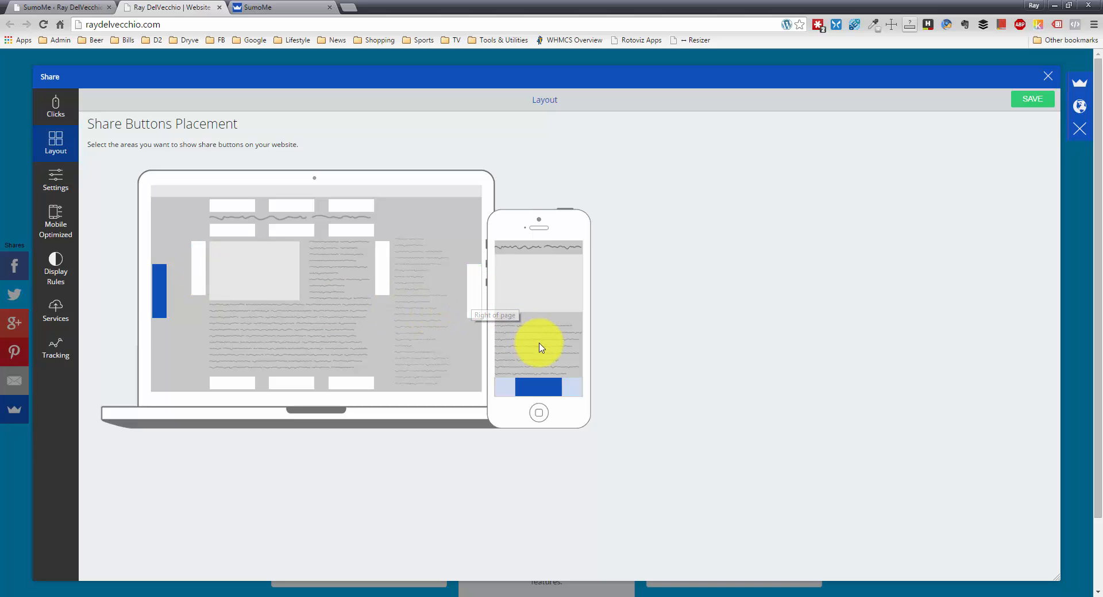
{"action": "mouse_move", "coordinate": [570, 394]}
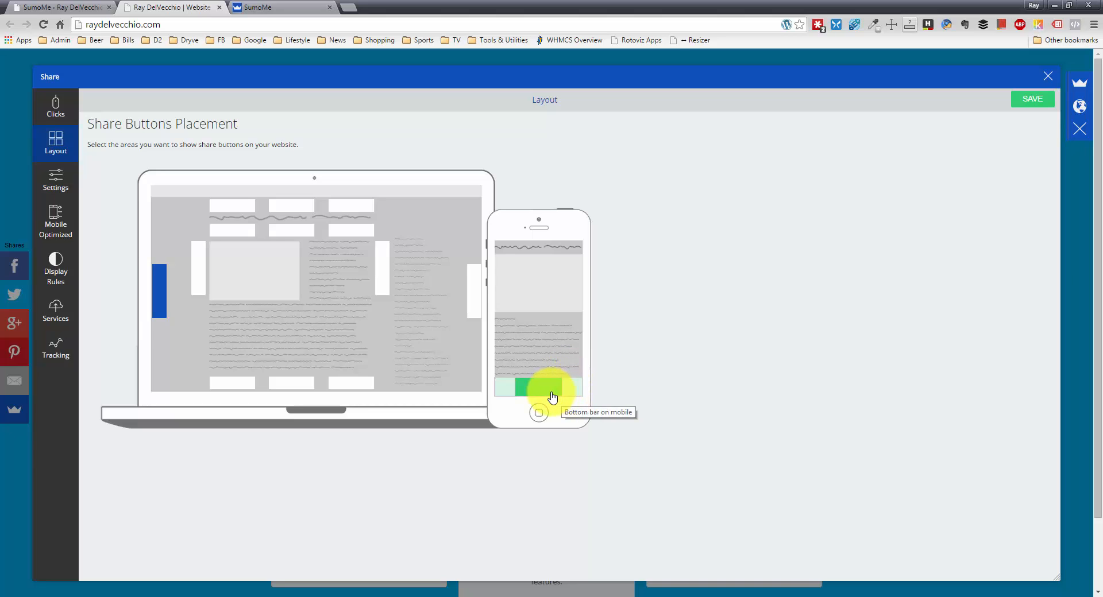
{"action": "mouse_move", "coordinate": [550, 392]}
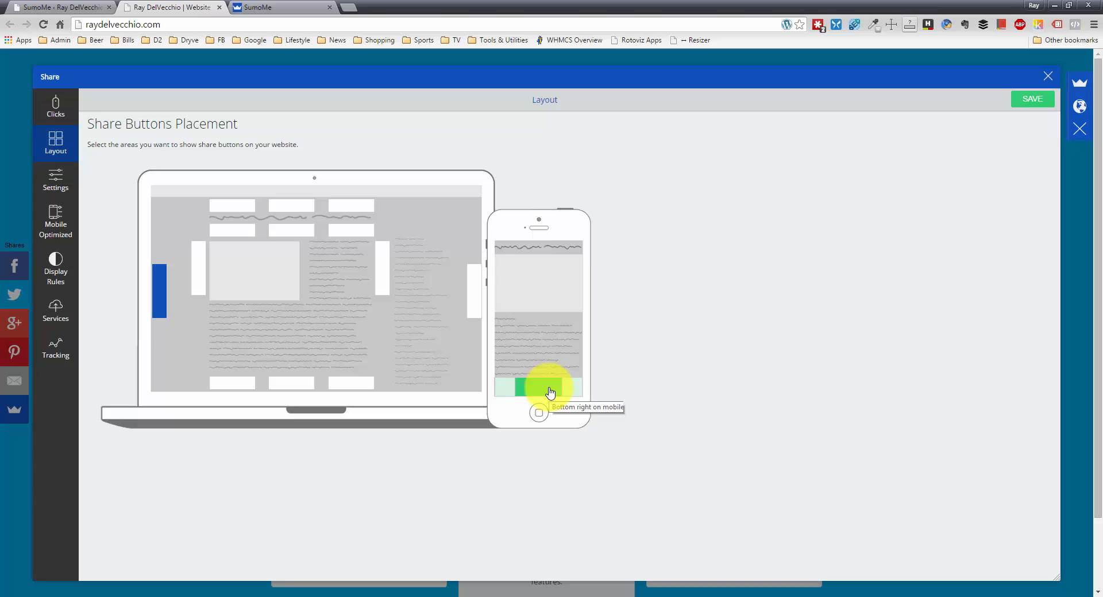
{"action": "left_click", "coordinate": [537, 387]}
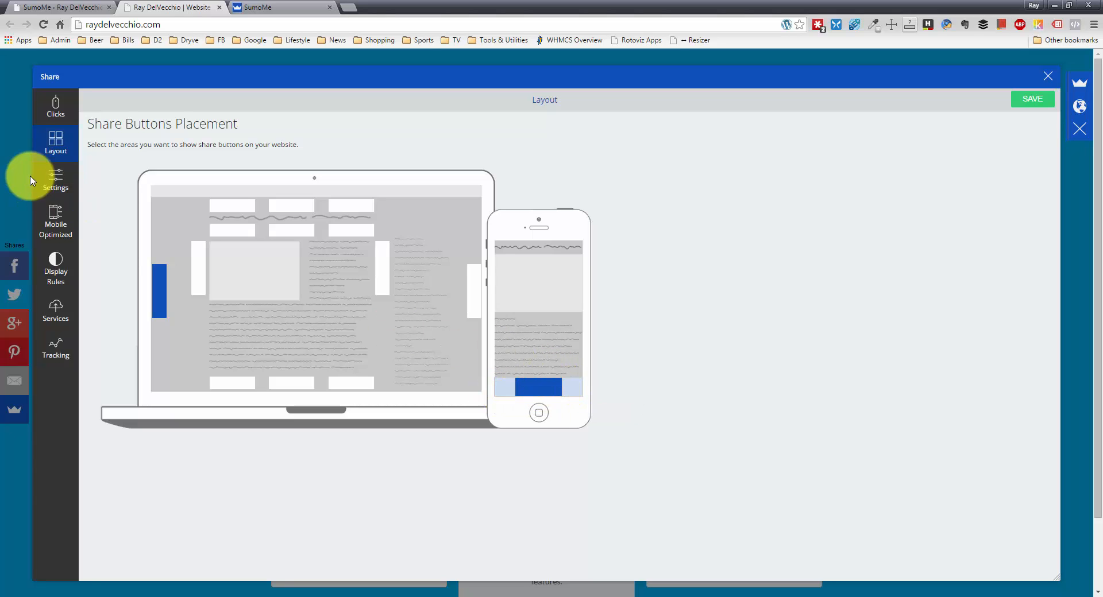
- Review the Share Settings tab: Facebook, Twitter, Google+, Pinterest, Email selected, Smart sort, Medium icons
{"action": "left_click", "coordinate": [55, 179]}
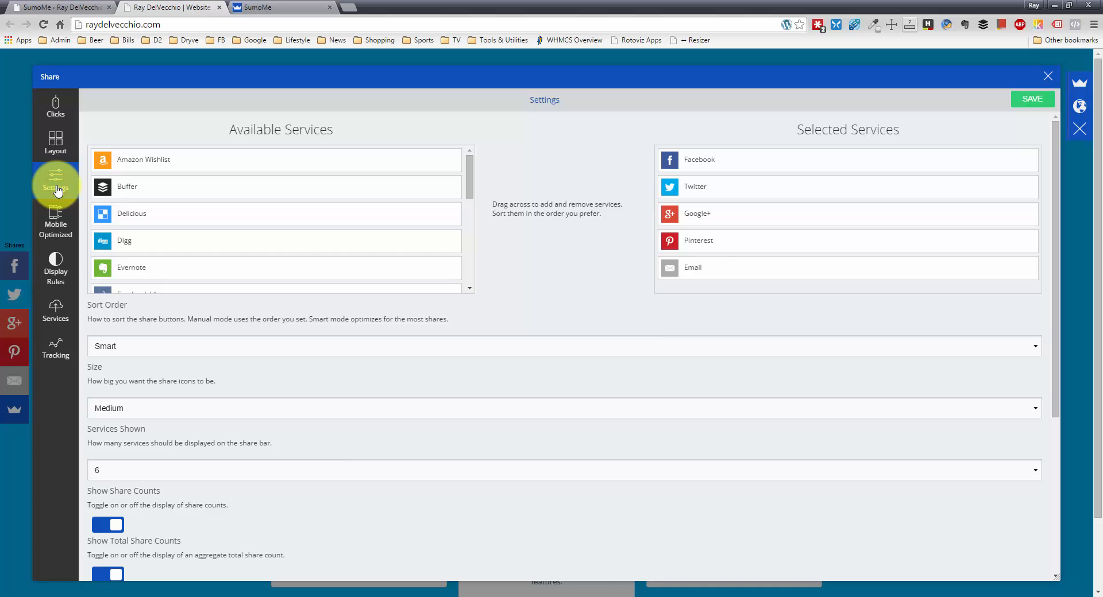
{"action": "mouse_move", "coordinate": [646, 213]}
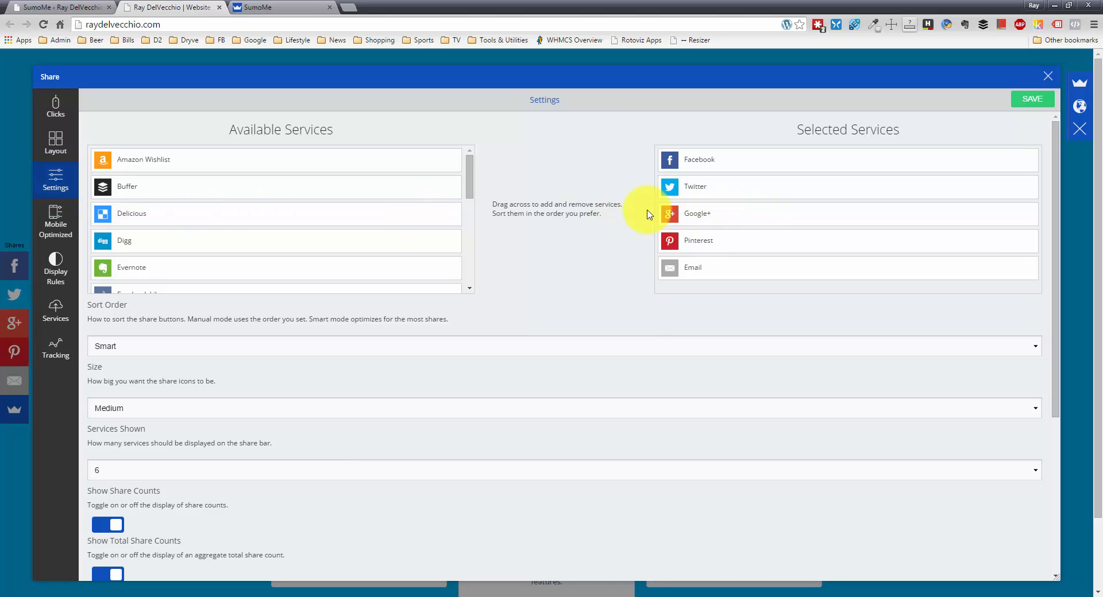
{"action": "scroll", "scroll_direction": "down", "scroll_amount": 3}
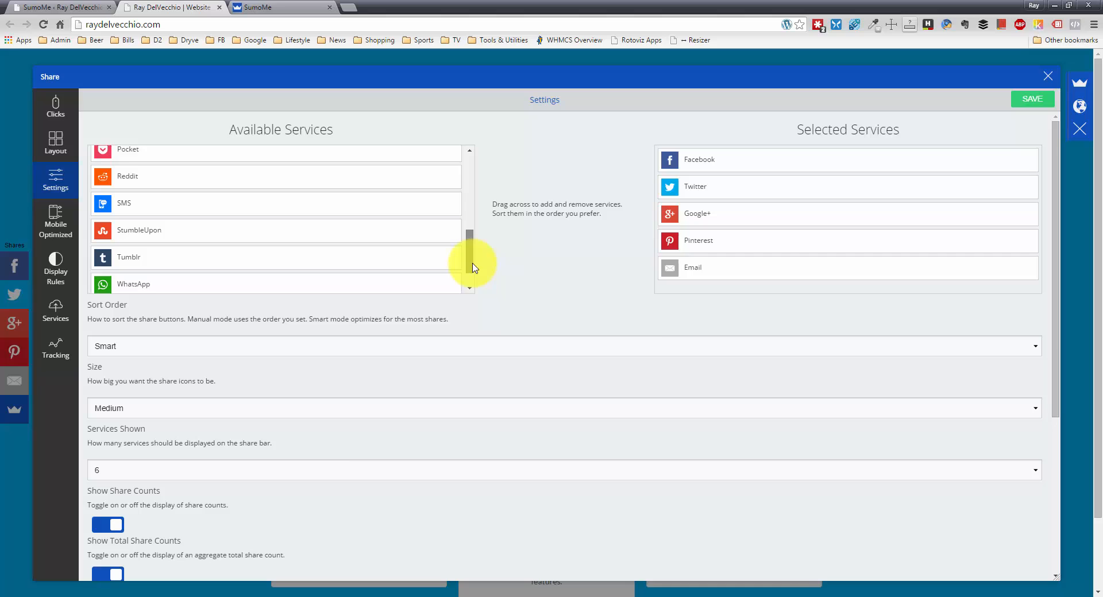
{"action": "scroll", "scroll_direction": "down", "scroll_amount": 3}
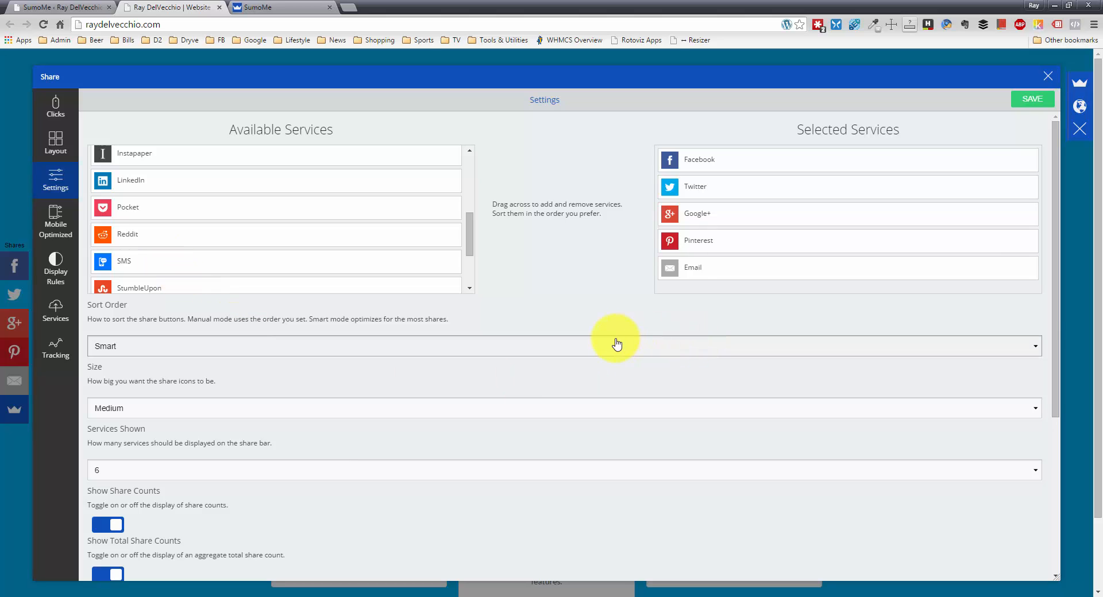
{"action": "mouse_move", "coordinate": [1036, 350]}
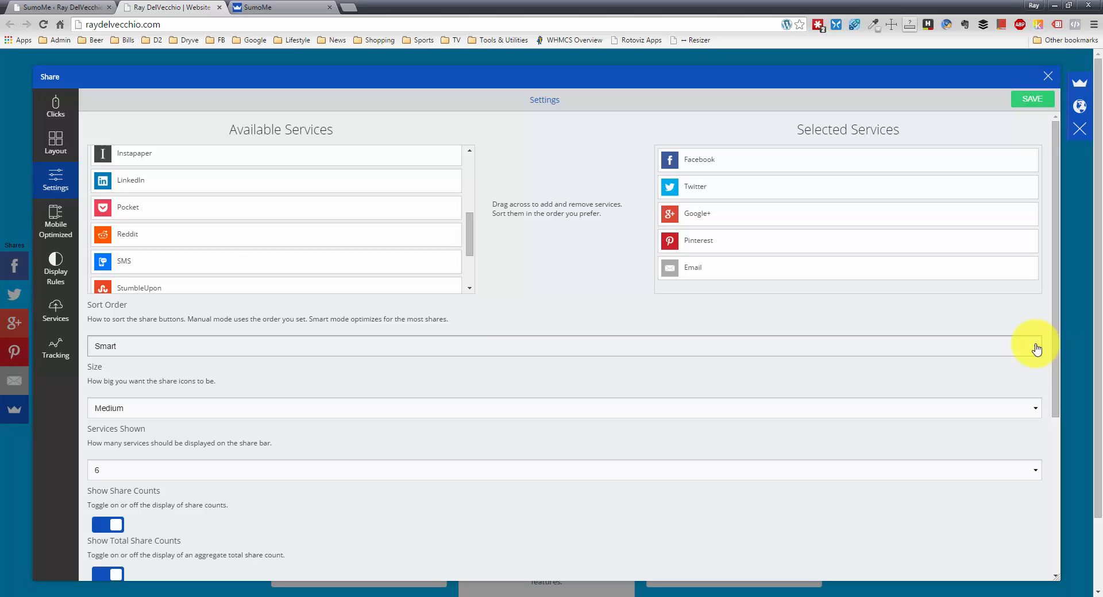
{"action": "mouse_move", "coordinate": [371, 327]}
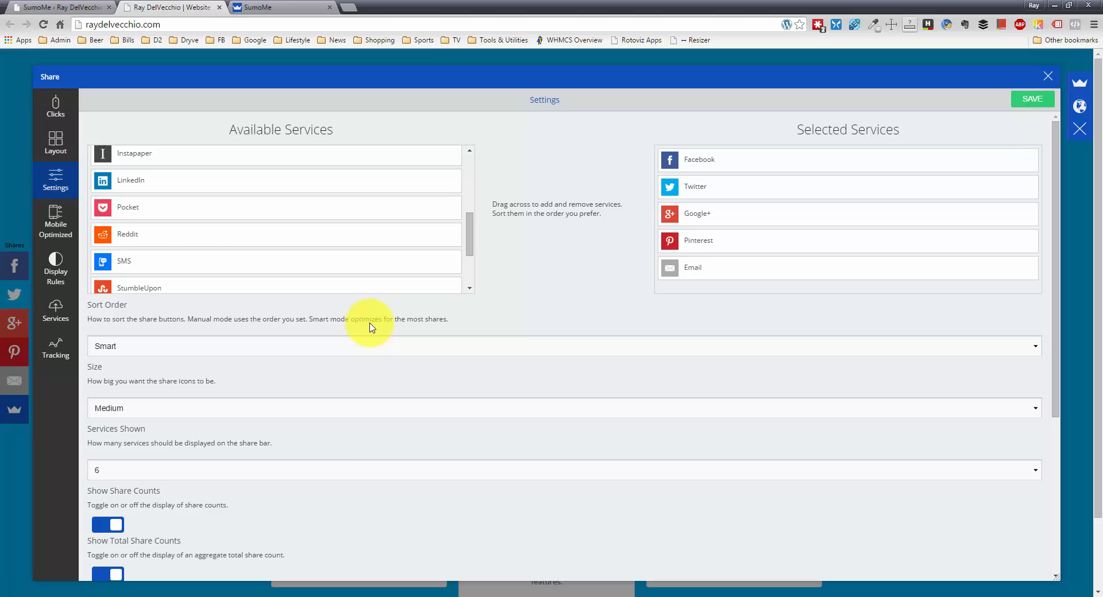
{"action": "mouse_move", "coordinate": [432, 312]}
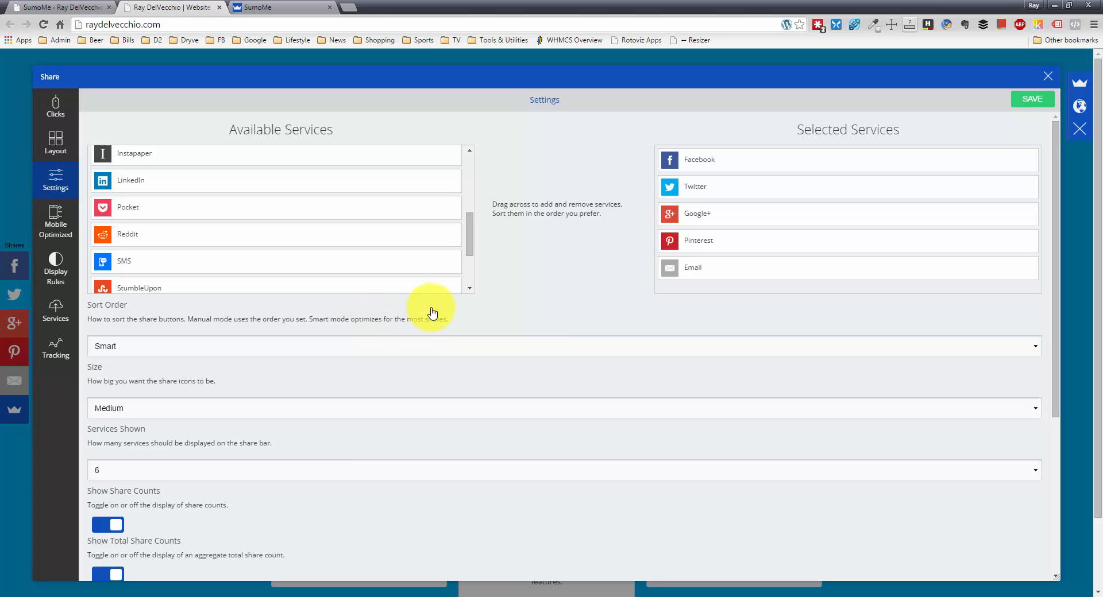
{"action": "mouse_move", "coordinate": [430, 326]}
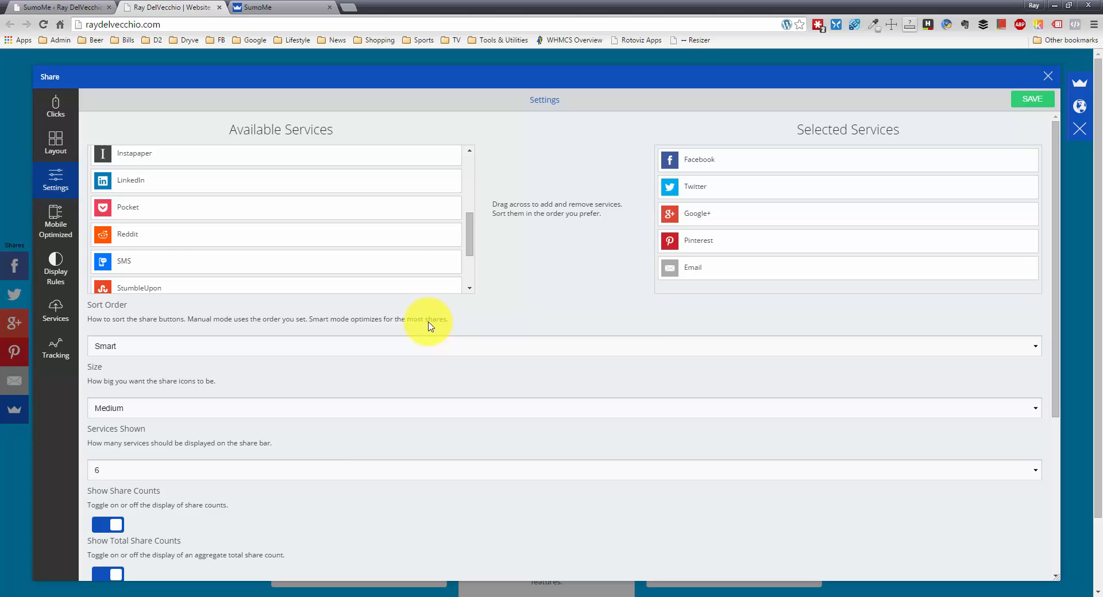
{"action": "mouse_move", "coordinate": [589, 273]}
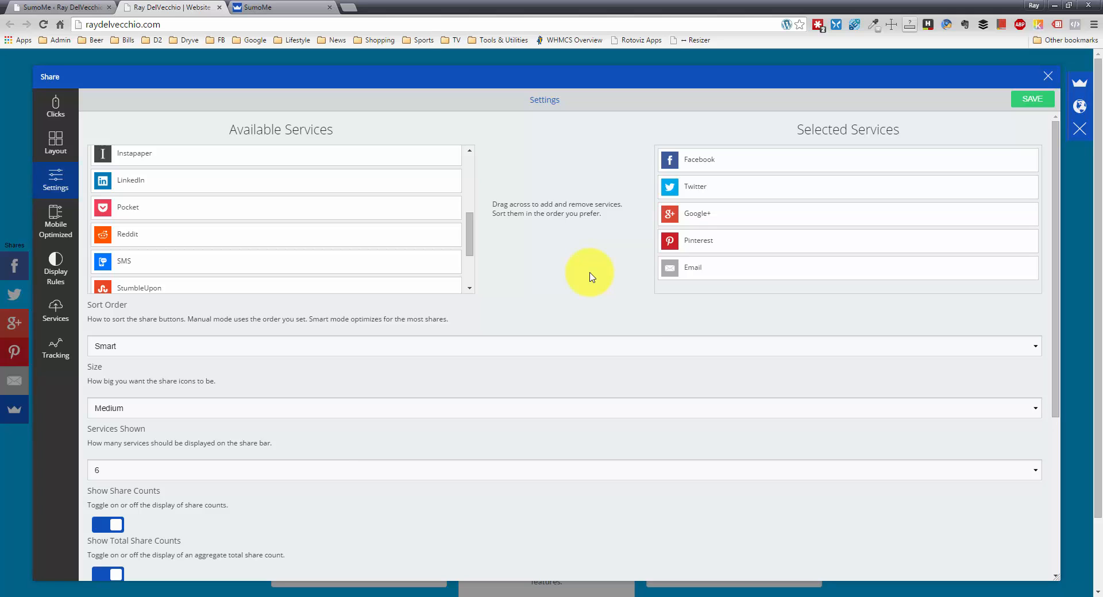
{"action": "scroll", "scroll_direction": "down", "scroll_amount": 3}
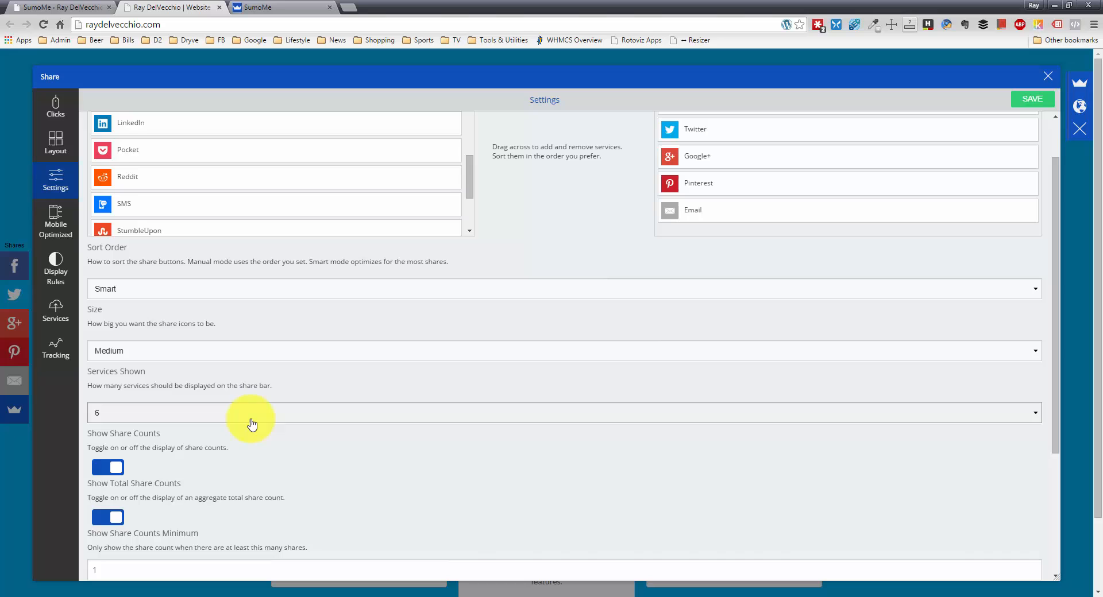
{"action": "scroll", "scroll_direction": "down", "scroll_amount": 3}
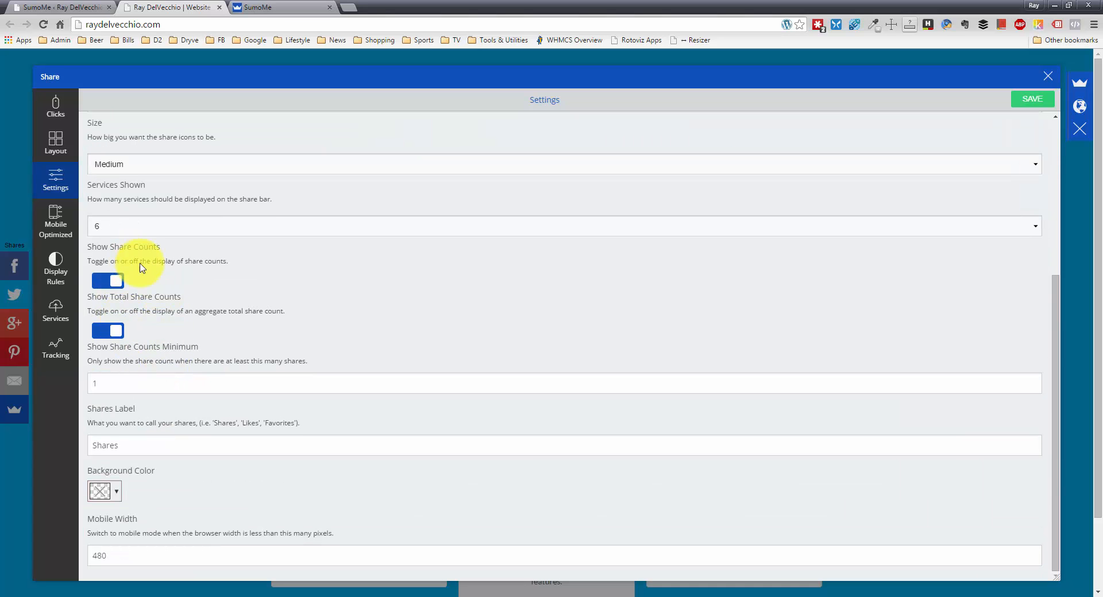
{"action": "mouse_move", "coordinate": [178, 382]}
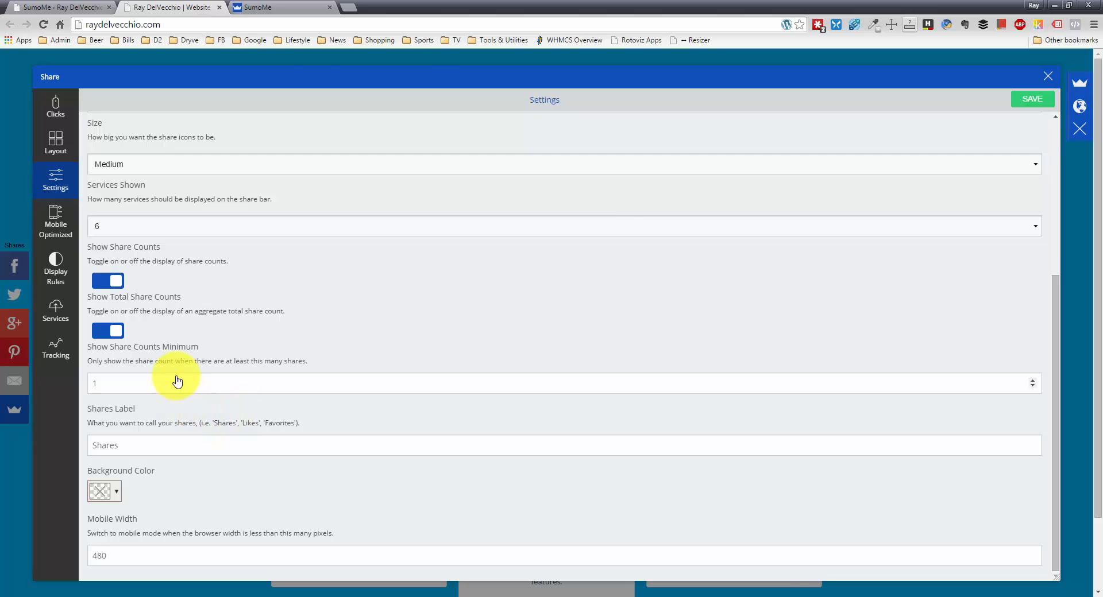
{"action": "mouse_move", "coordinate": [170, 390]}
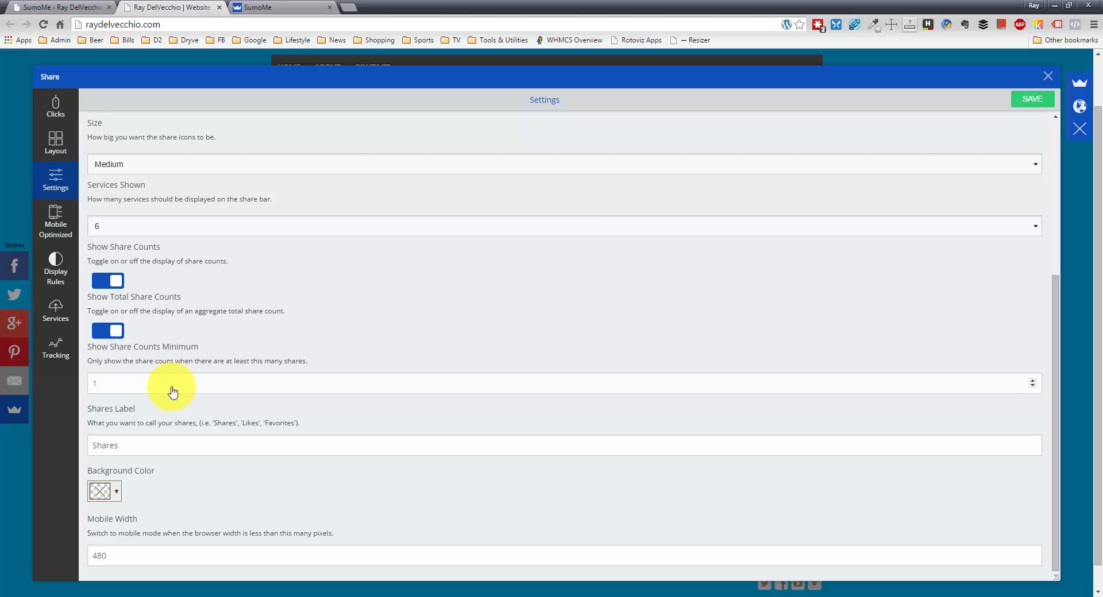
{"action": "mouse_move", "coordinate": [187, 406]}
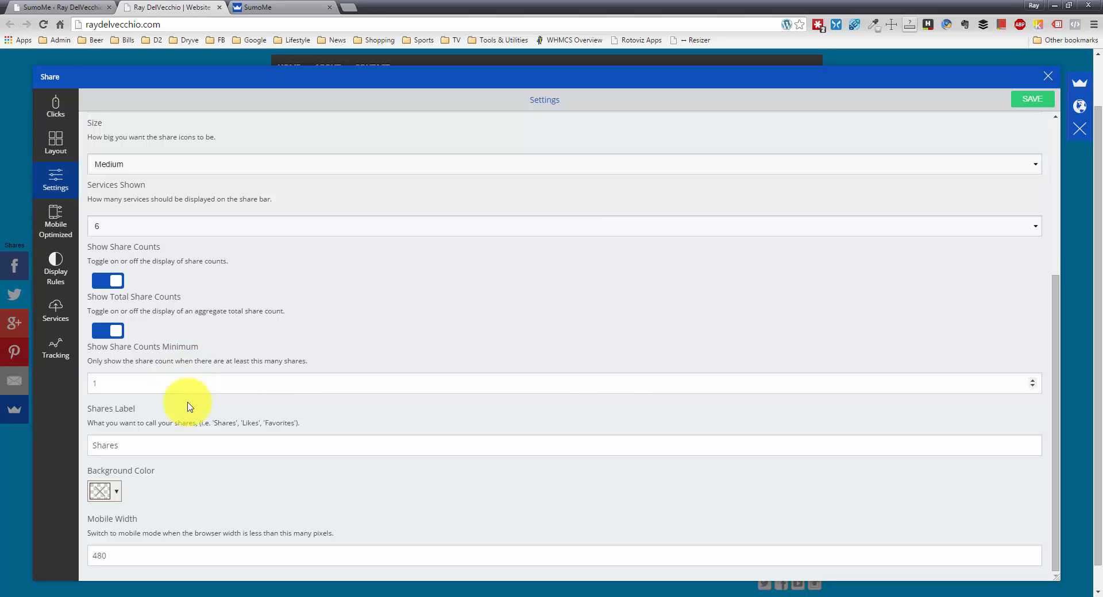
{"action": "left_click", "coordinate": [117, 445]}
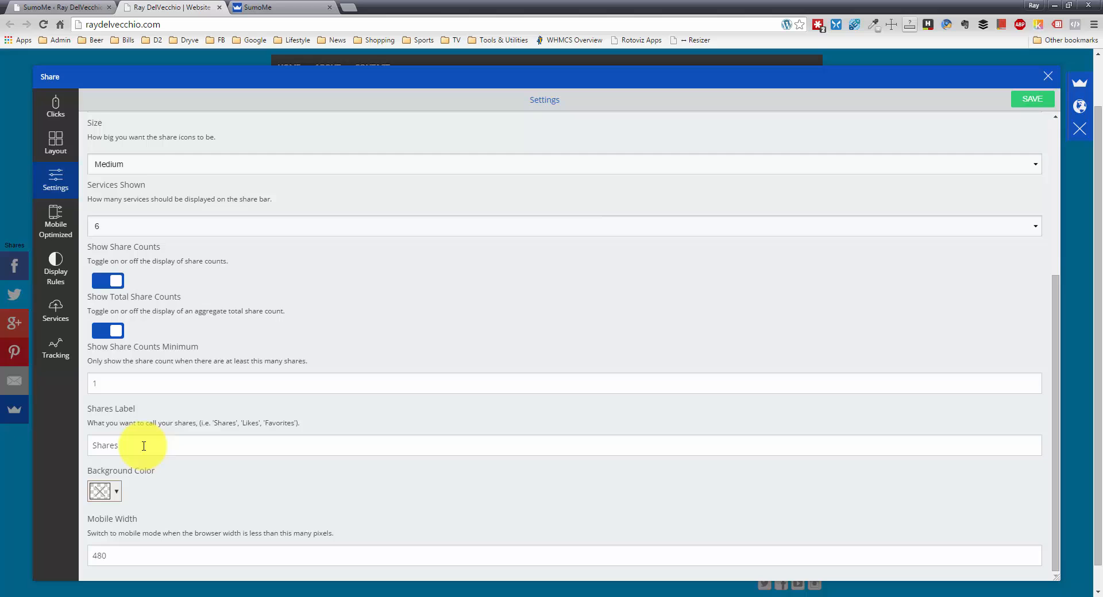
{"action": "mouse_move", "coordinate": [209, 524]}
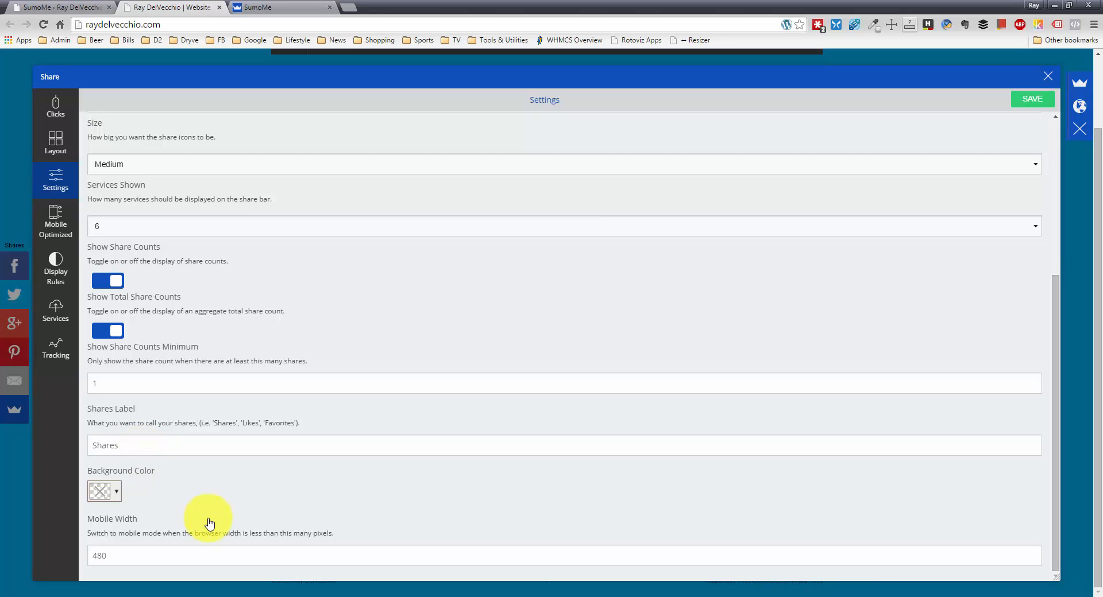
{"action": "mouse_move", "coordinate": [163, 561]}
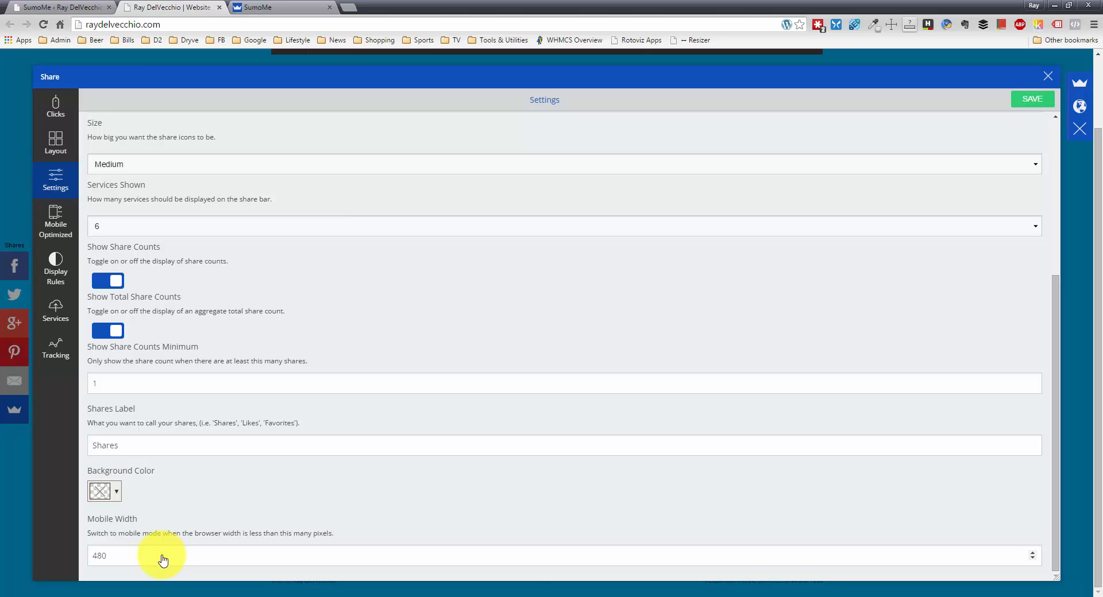
- View the Mobile Optimized page, a Share Pro feature with mobile services toggled off
{"action": "left_click", "coordinate": [55, 221]}
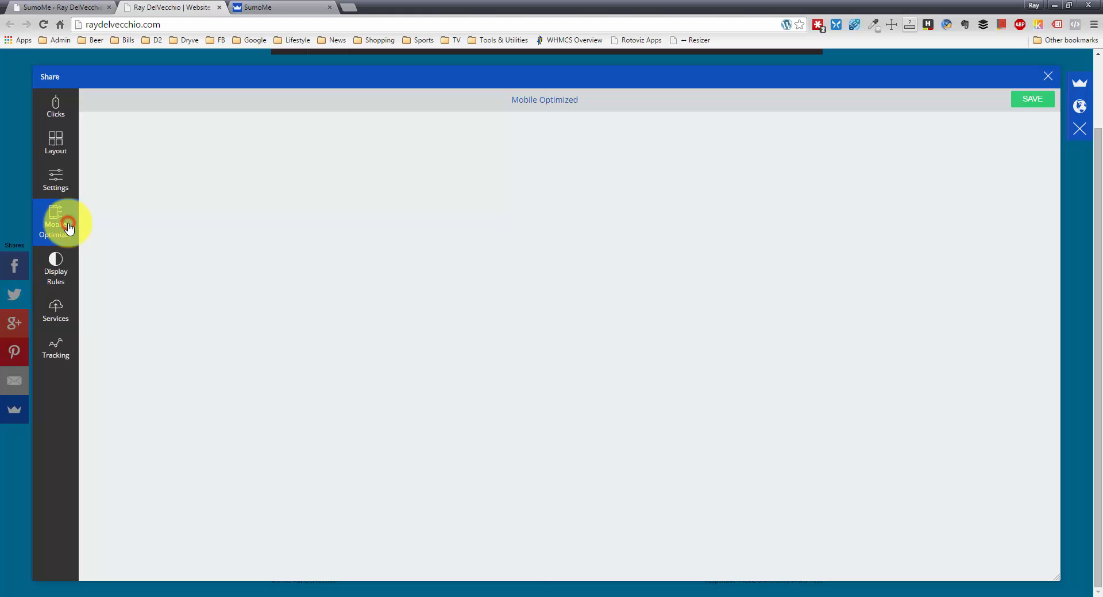
{"action": "left_click", "coordinate": [55, 223]}
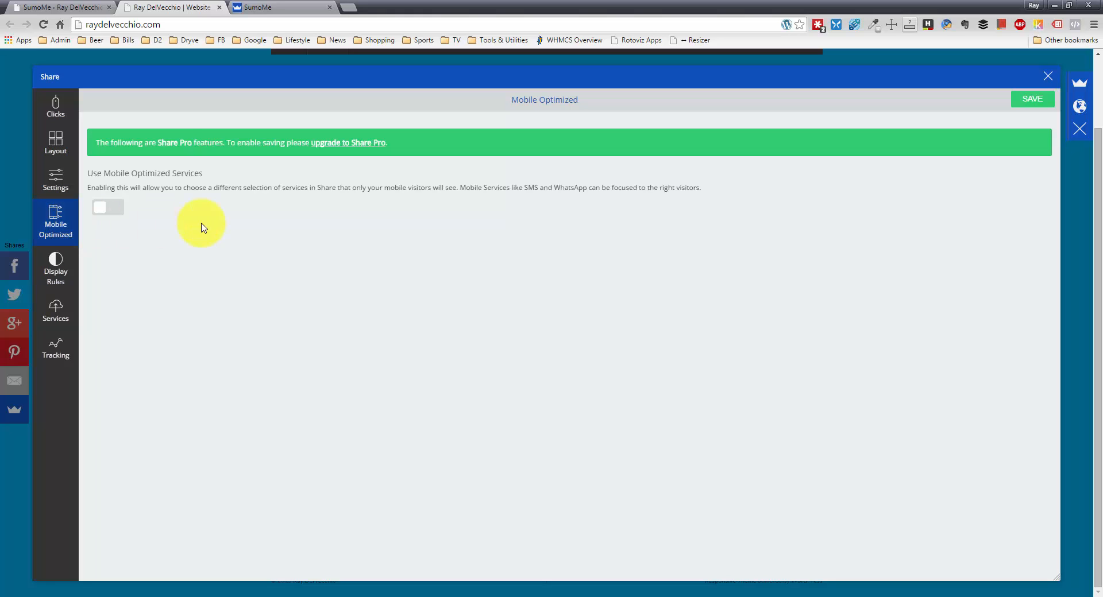
{"action": "mouse_move", "coordinate": [97, 245]}
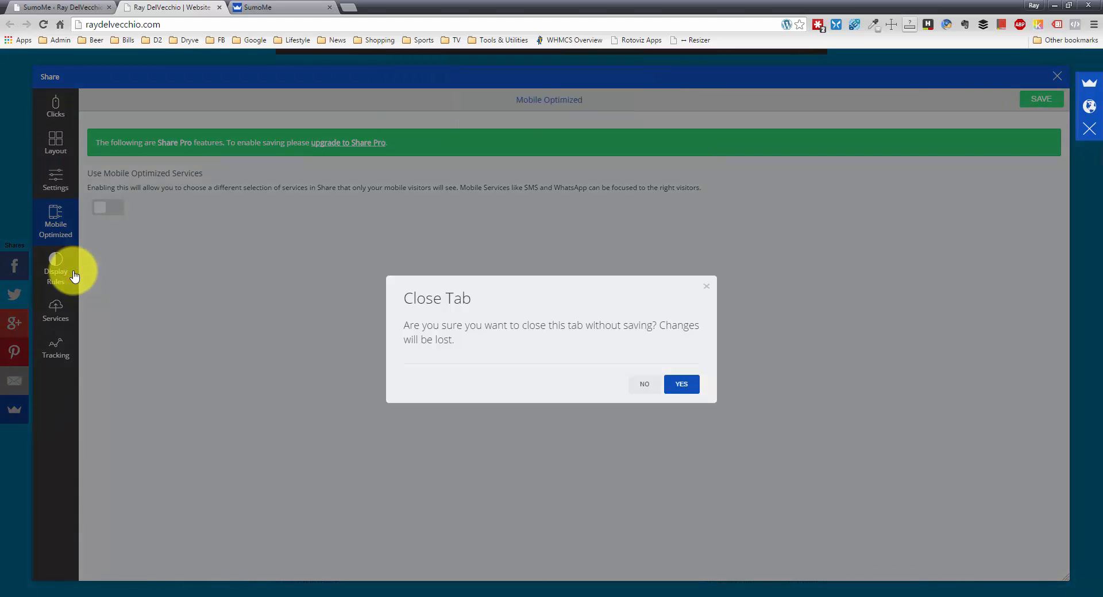
{"action": "mouse_move", "coordinate": [578, 309]}
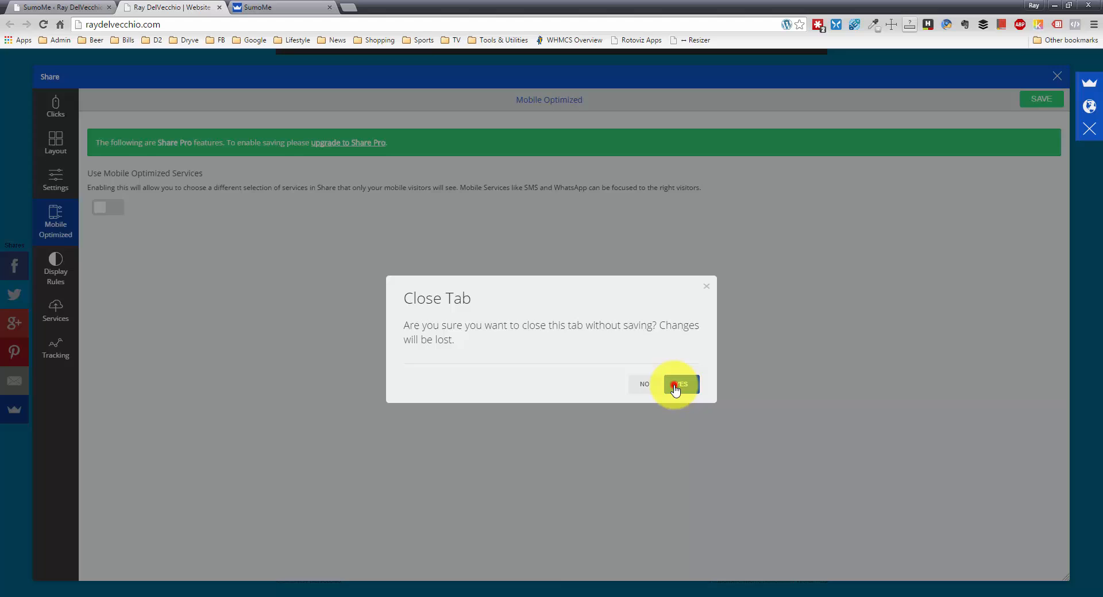
- In Display Rules try 'On Mobile Devices', revert to 'Show On All Pages', then head to Services
{"action": "left_click", "coordinate": [676, 383]}
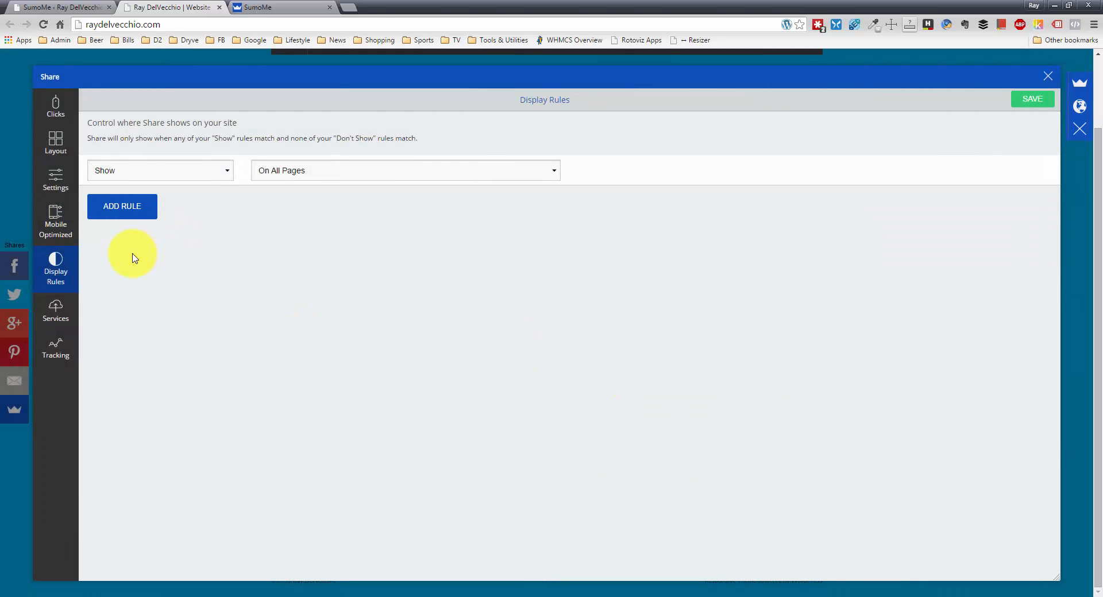
{"action": "mouse_move", "coordinate": [228, 186]}
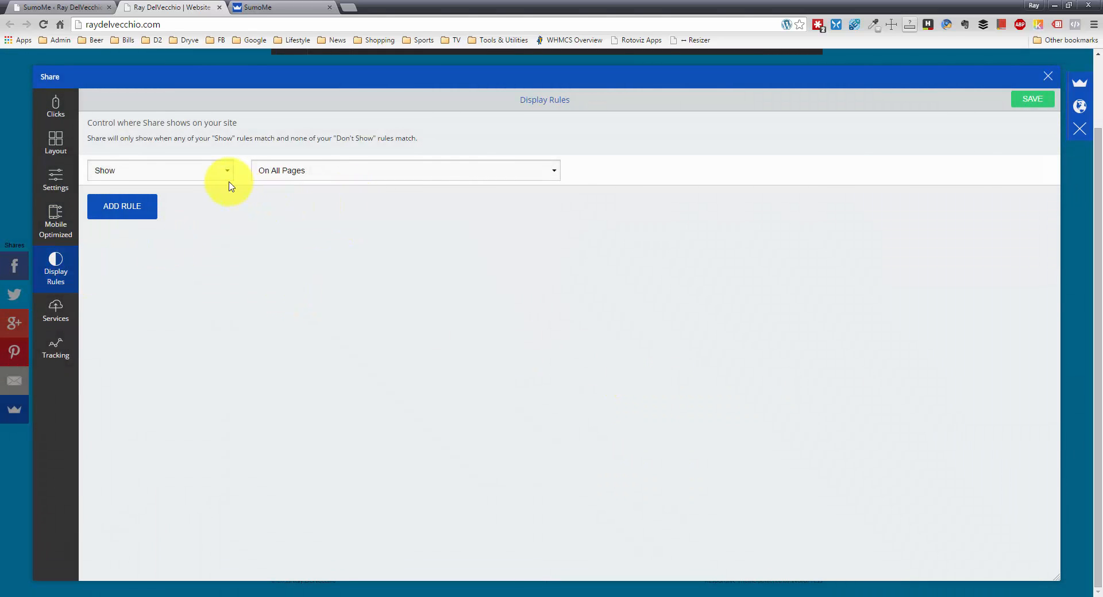
{"action": "mouse_move", "coordinate": [453, 170]}
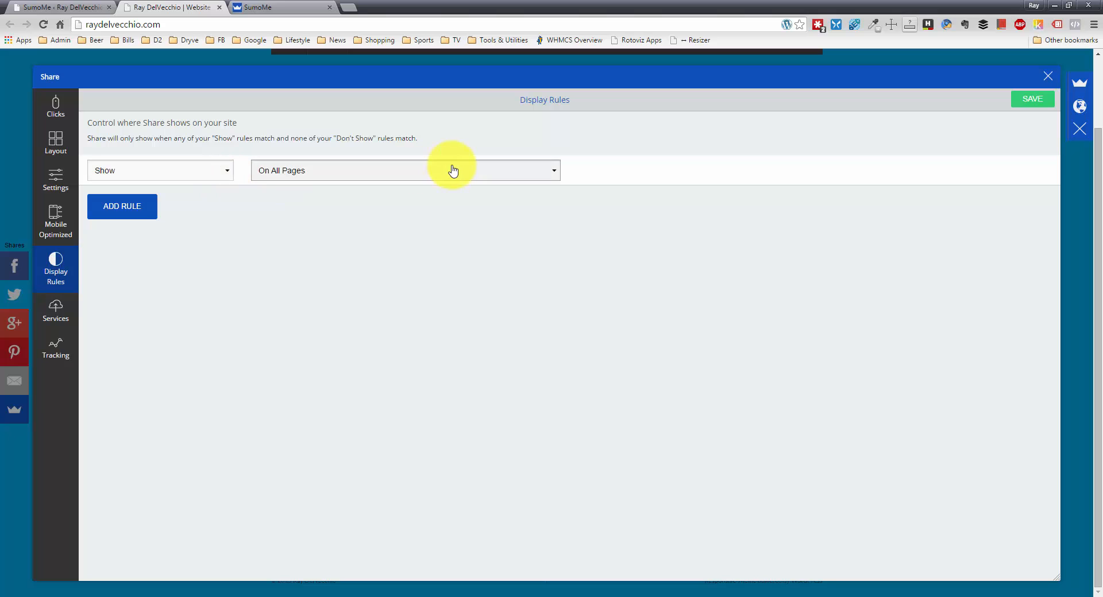
{"action": "left_click", "coordinate": [405, 170]}
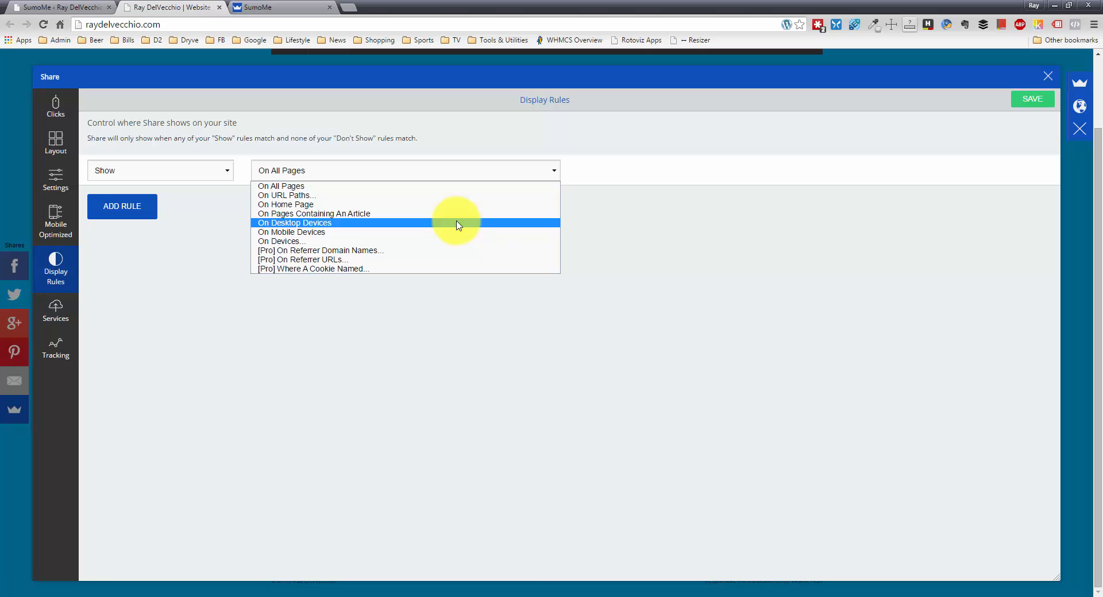
{"action": "mouse_move", "coordinate": [468, 195]}
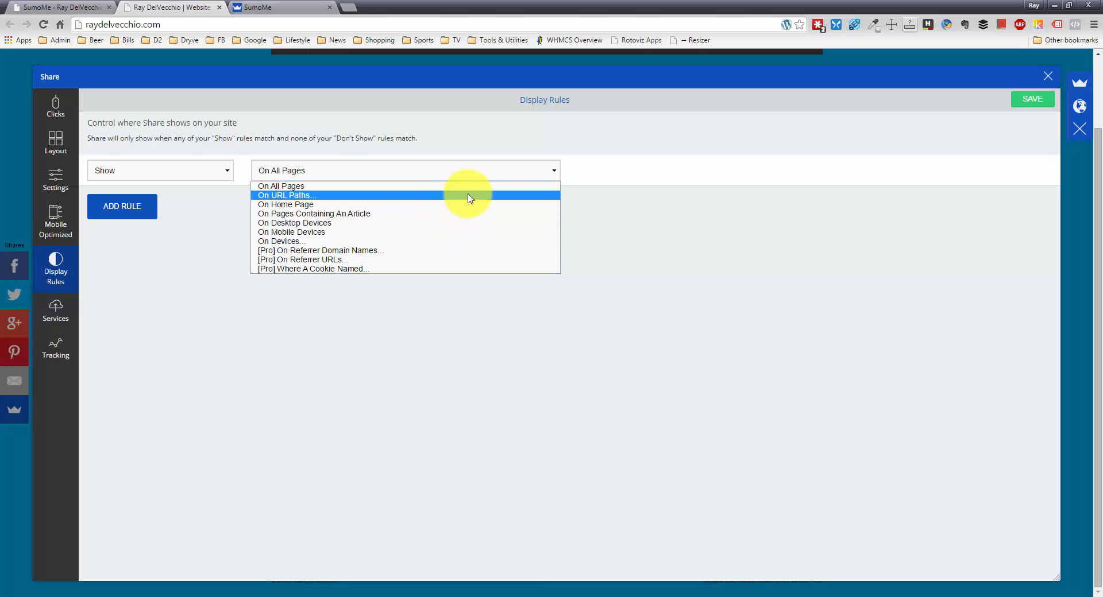
{"action": "mouse_move", "coordinate": [471, 214]}
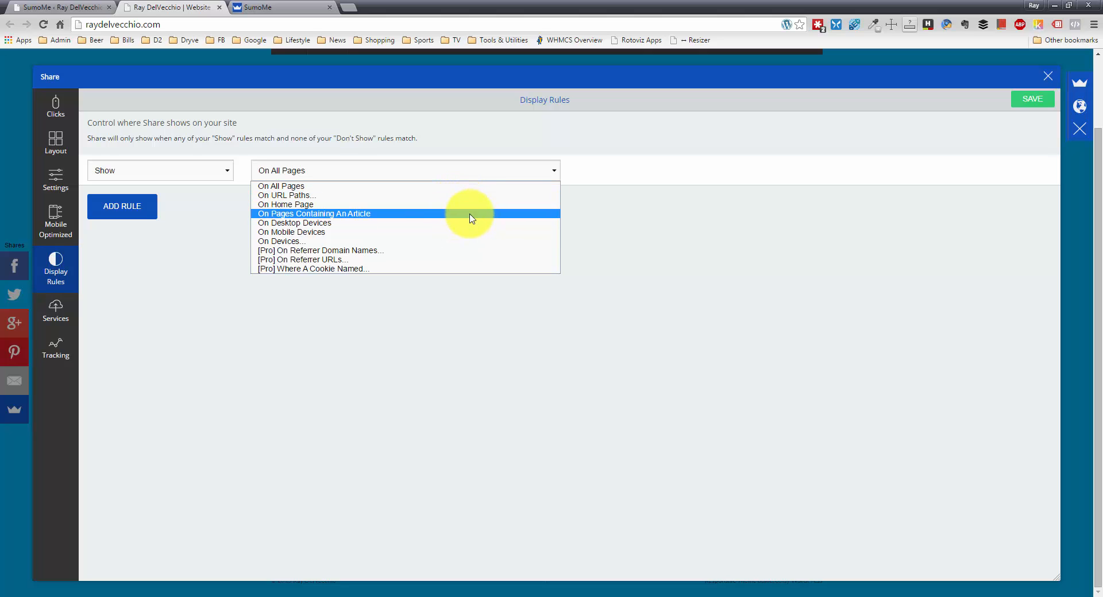
{"action": "mouse_move", "coordinate": [468, 232]}
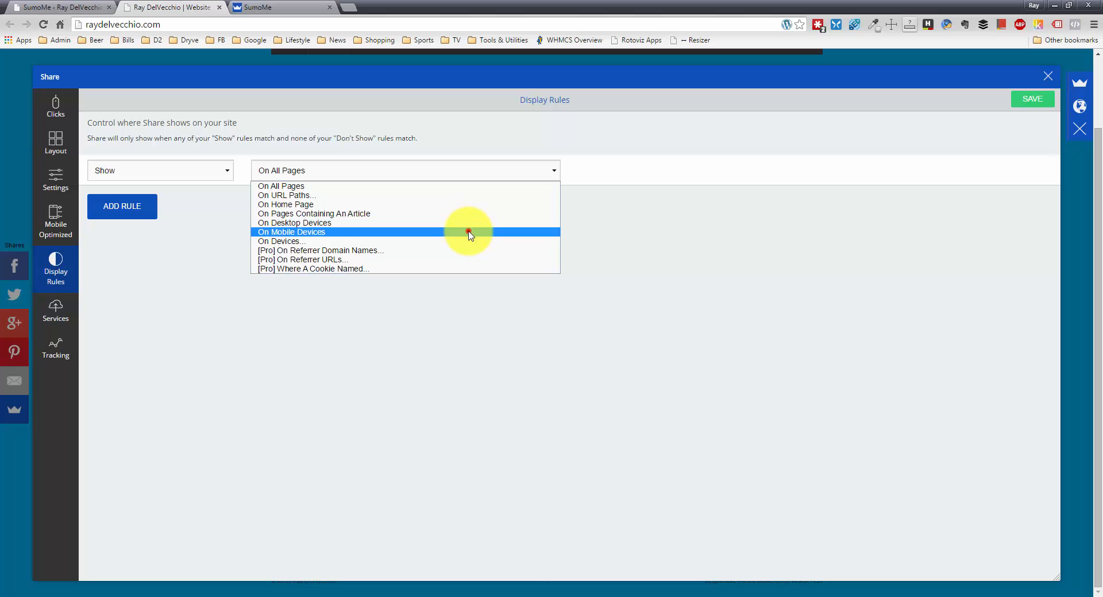
{"action": "left_click", "coordinate": [290, 232]}
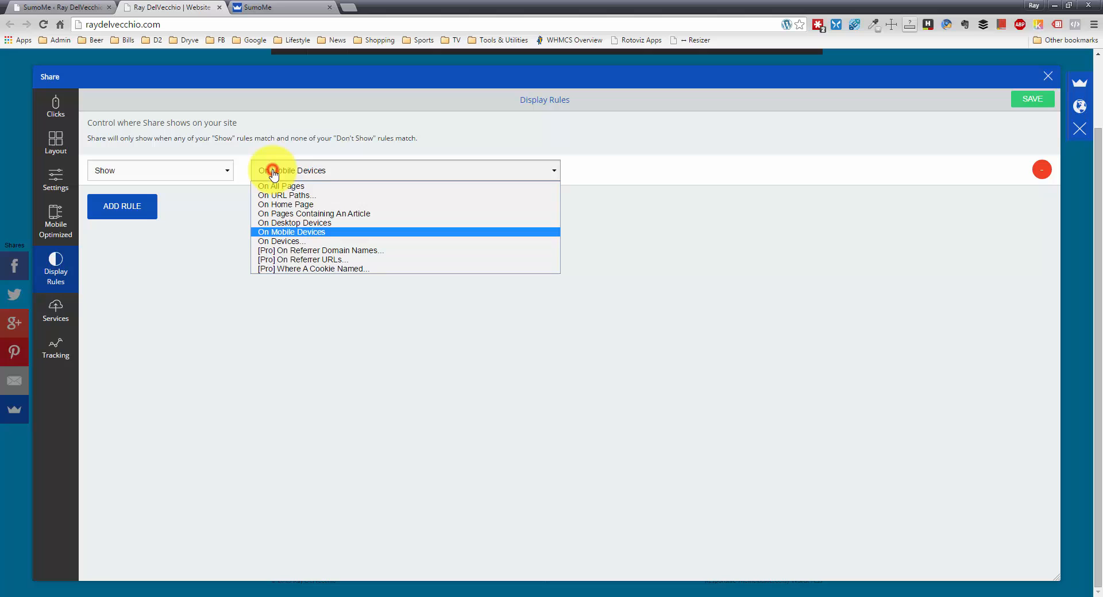
{"action": "left_click", "coordinate": [280, 186]}
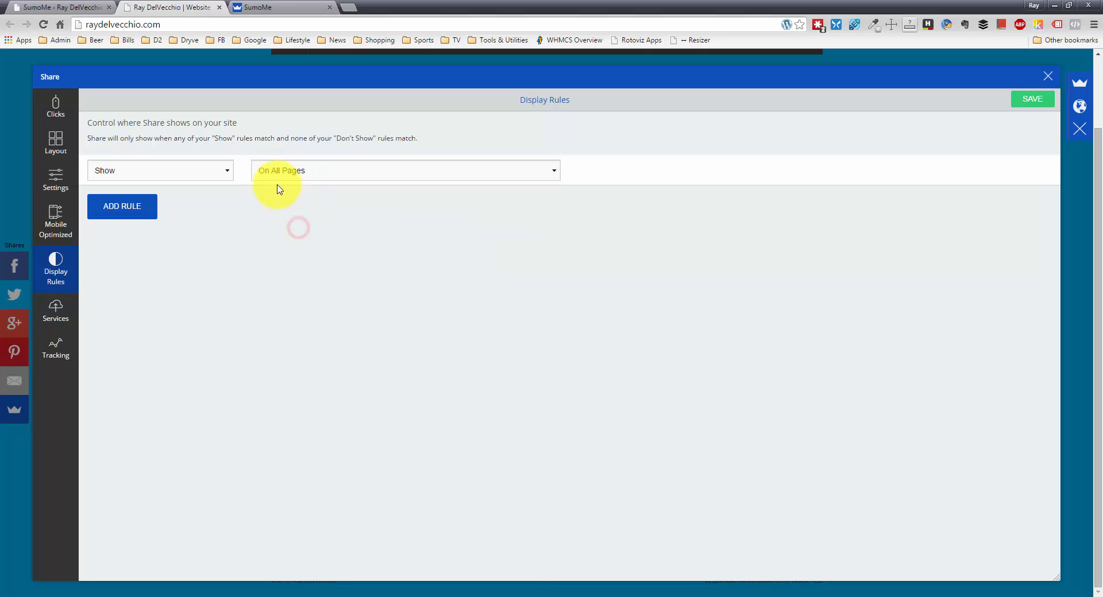
{"action": "mouse_move", "coordinate": [218, 235]}
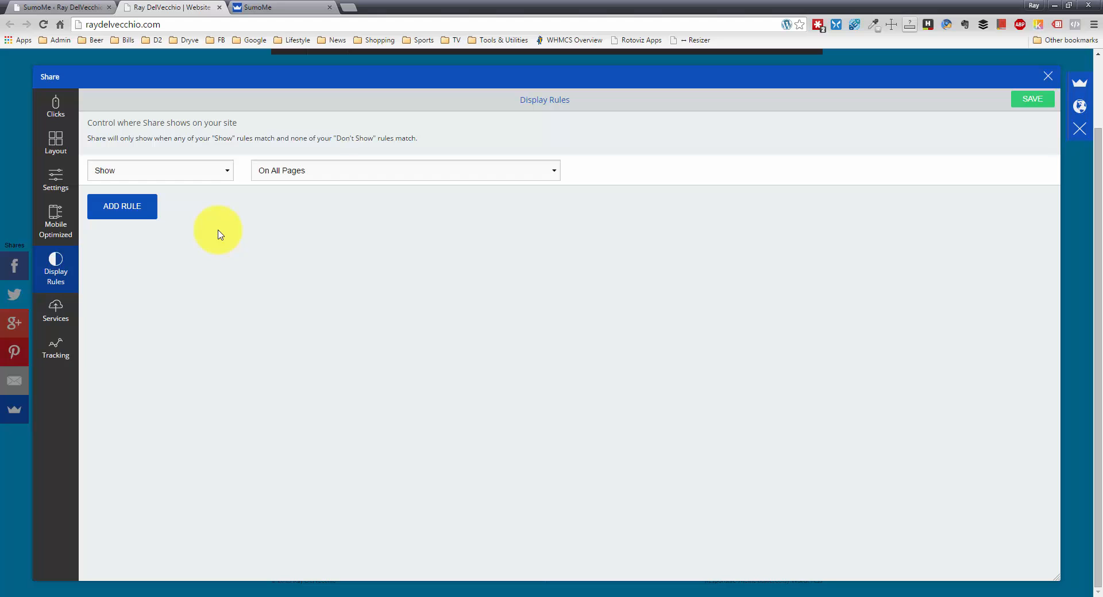
{"action": "mouse_move", "coordinate": [148, 252]}
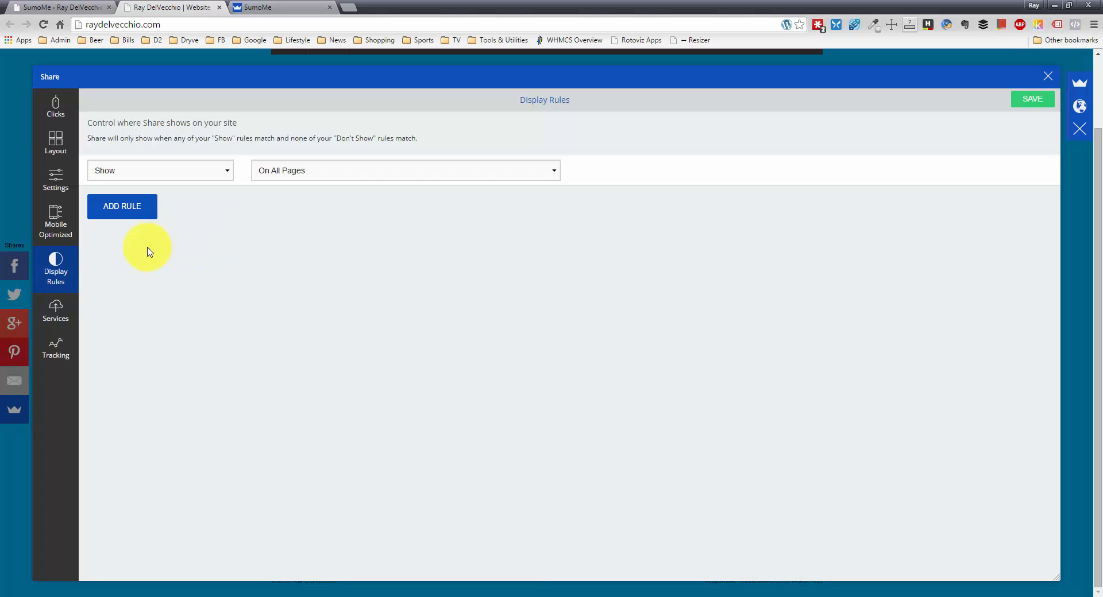
{"action": "left_click", "coordinate": [1048, 75]}
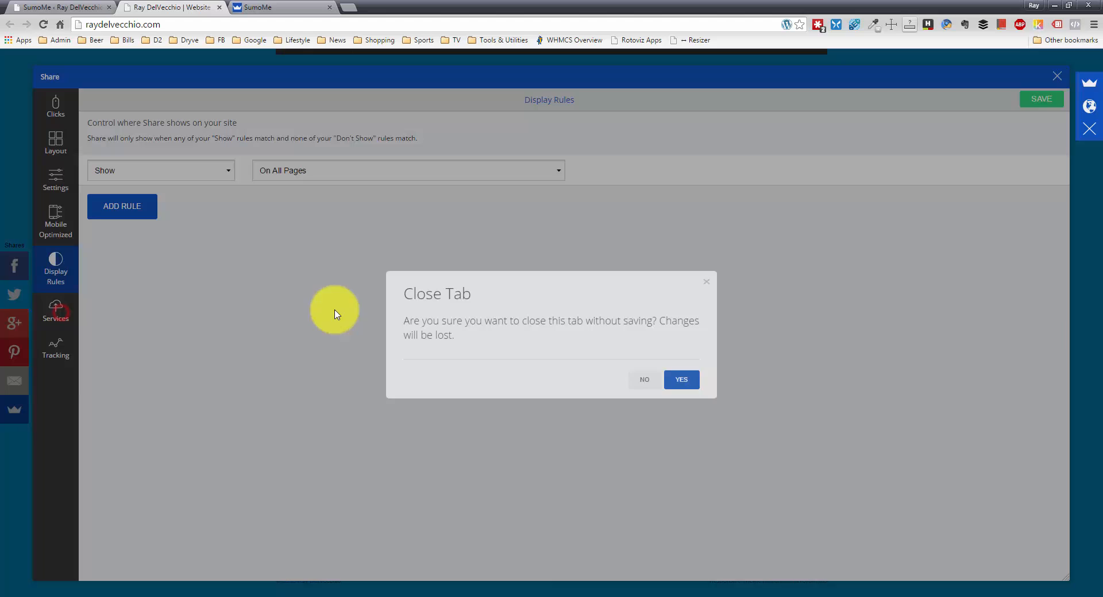
{"action": "mouse_move", "coordinate": [607, 309]}
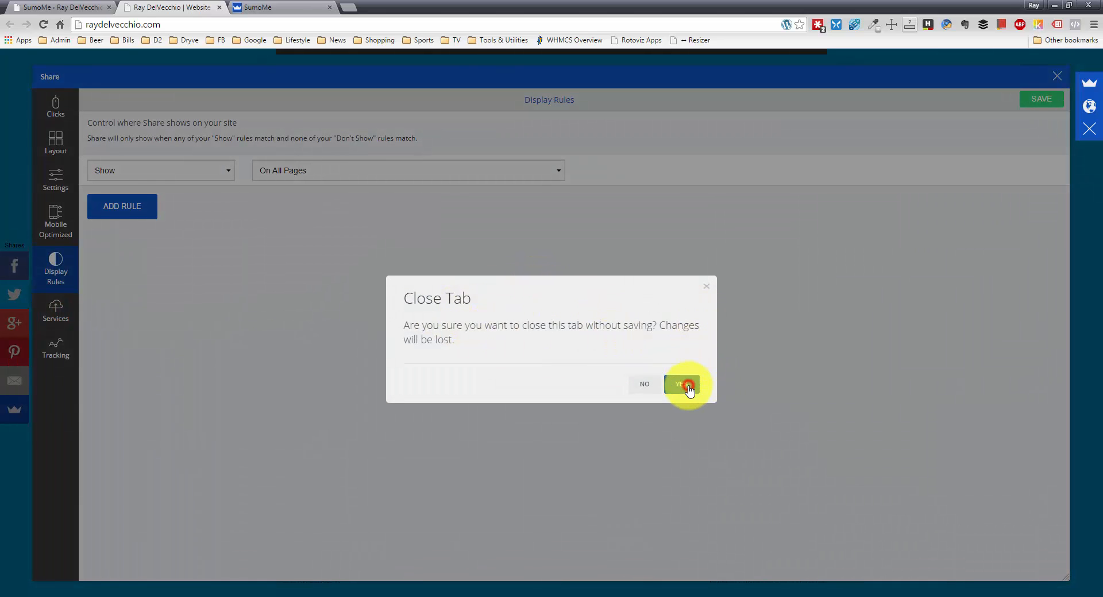
- Leave Display Rules unsaved and view the Services page with empty Twitter fields
{"action": "left_click", "coordinate": [681, 384]}
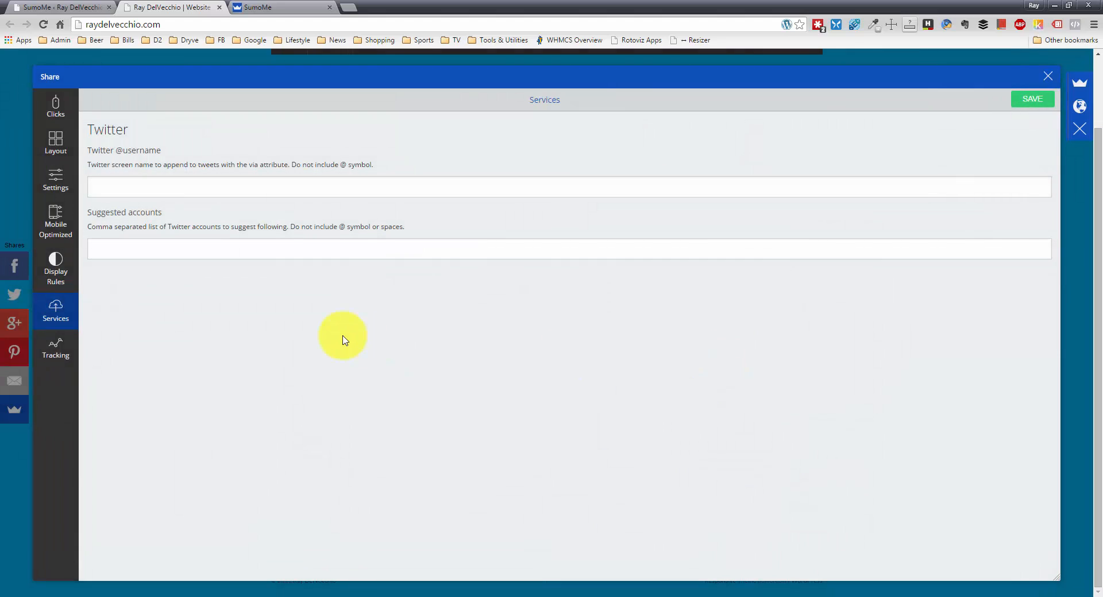
{"action": "mouse_move", "coordinate": [186, 179]}
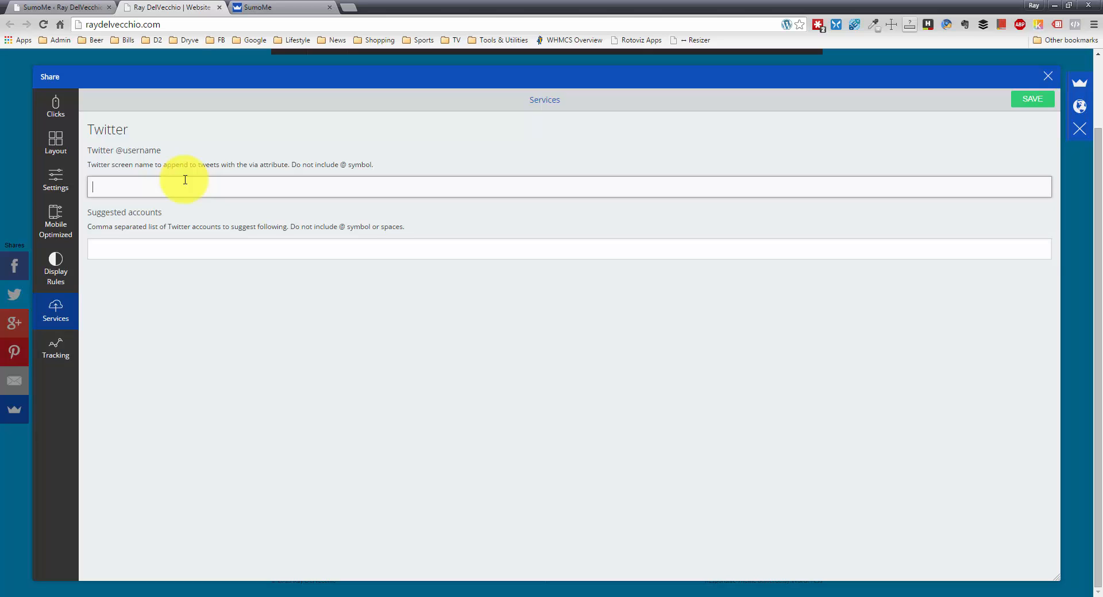
{"action": "mouse_move", "coordinate": [120, 206]}
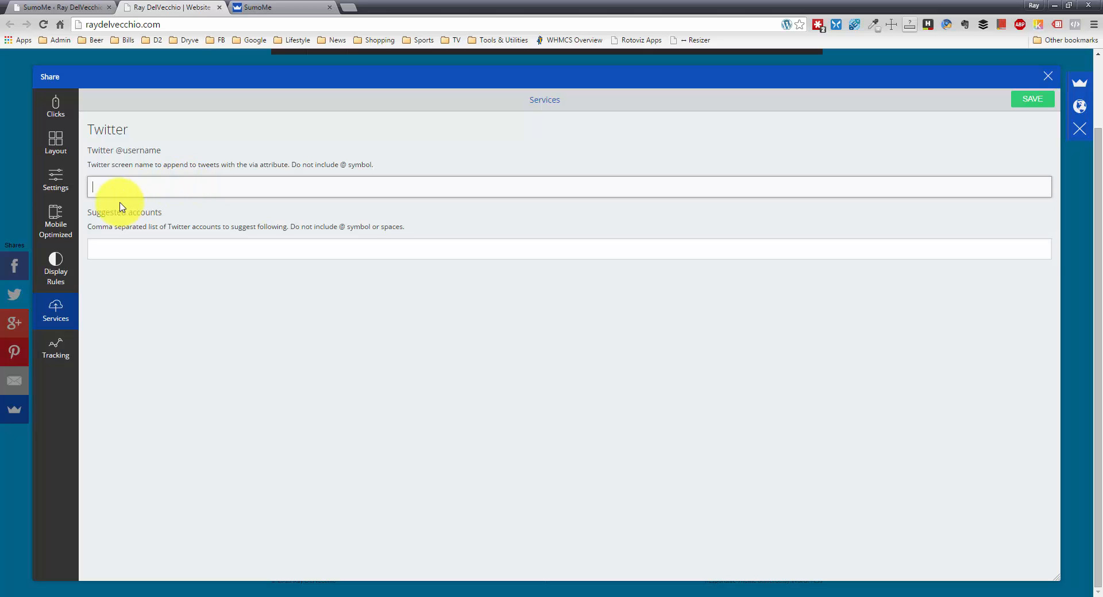
{"action": "mouse_move", "coordinate": [126, 251]}
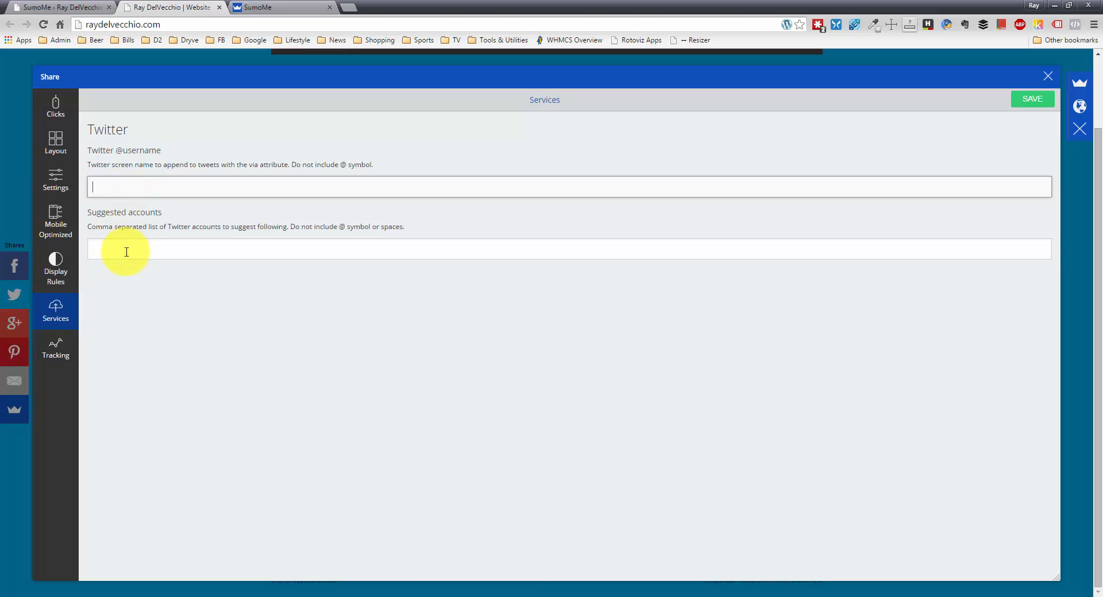
- View UTM Tracking: source sumome, medium {service}, campaign name sumome_share
{"action": "left_click", "coordinate": [55, 345]}
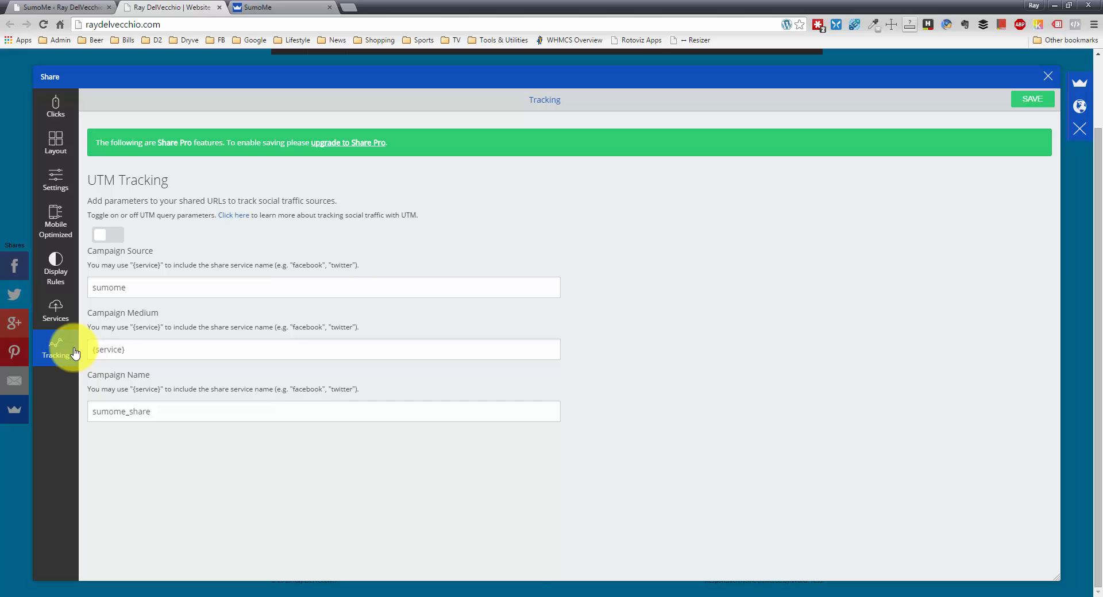
{"action": "mouse_move", "coordinate": [511, 353]}
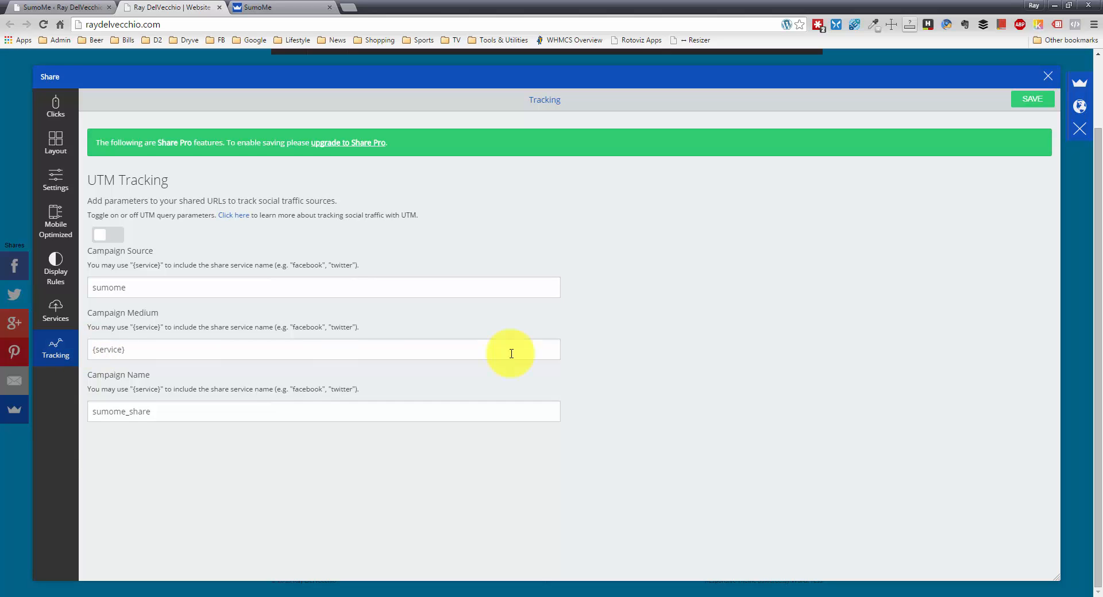
{"action": "mouse_move", "coordinate": [384, 224]}
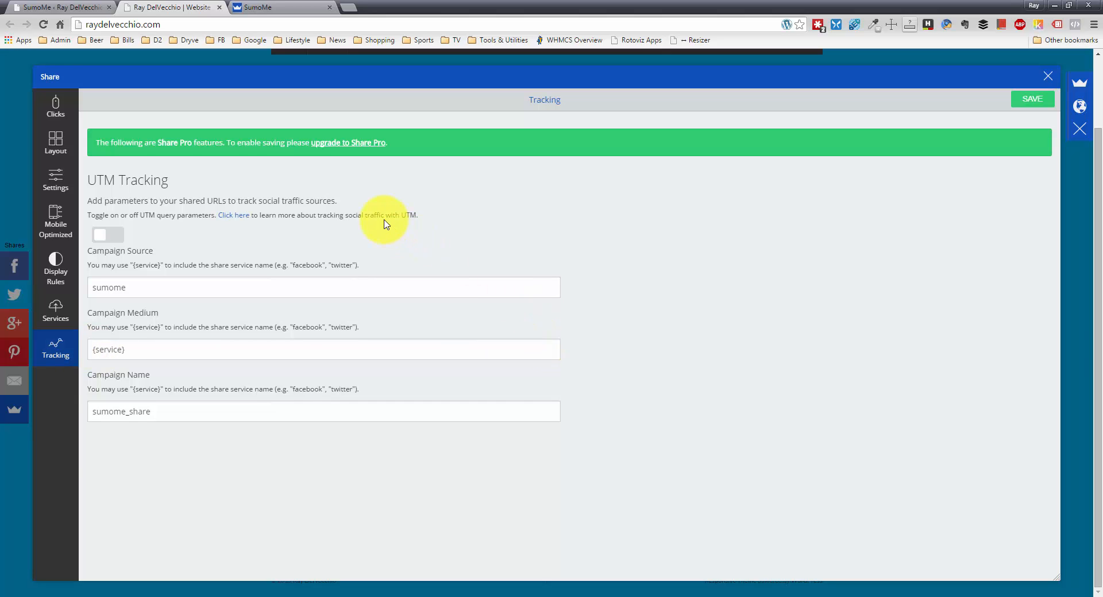
{"action": "mouse_move", "coordinate": [369, 218]}
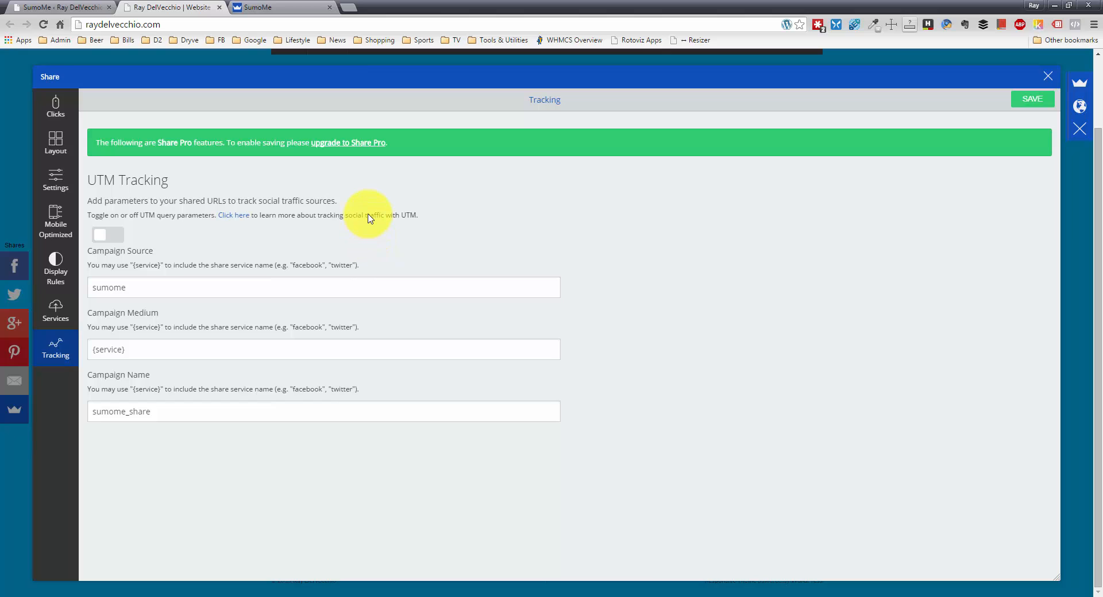
{"action": "mouse_move", "coordinate": [160, 274]}
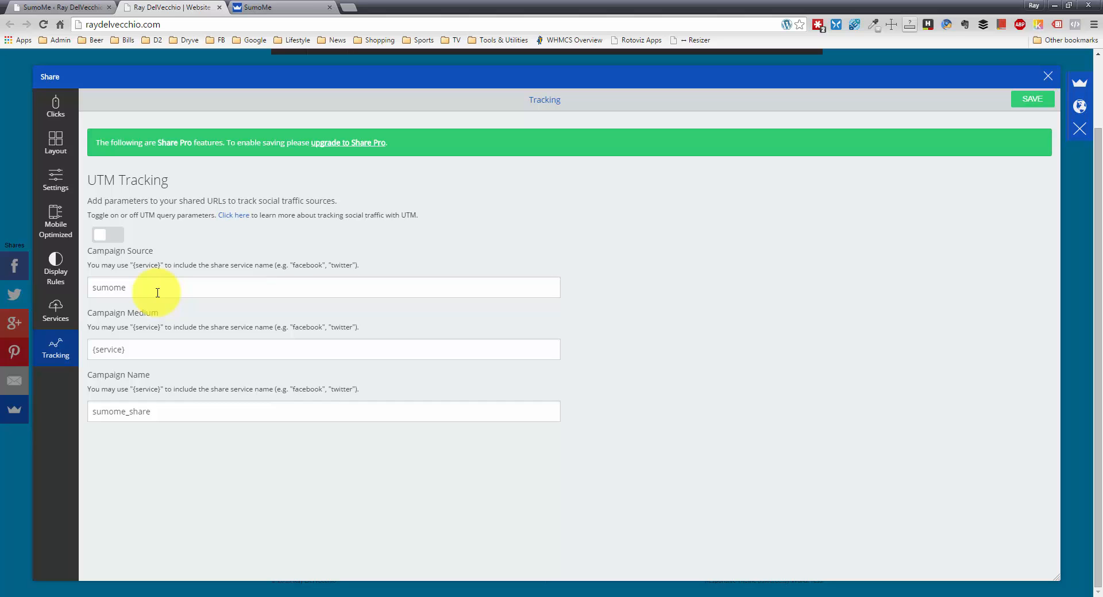
- Check the Clicks summary, then return to the Layout page with desktop and mobile placements
{"action": "left_click", "coordinate": [55, 108]}
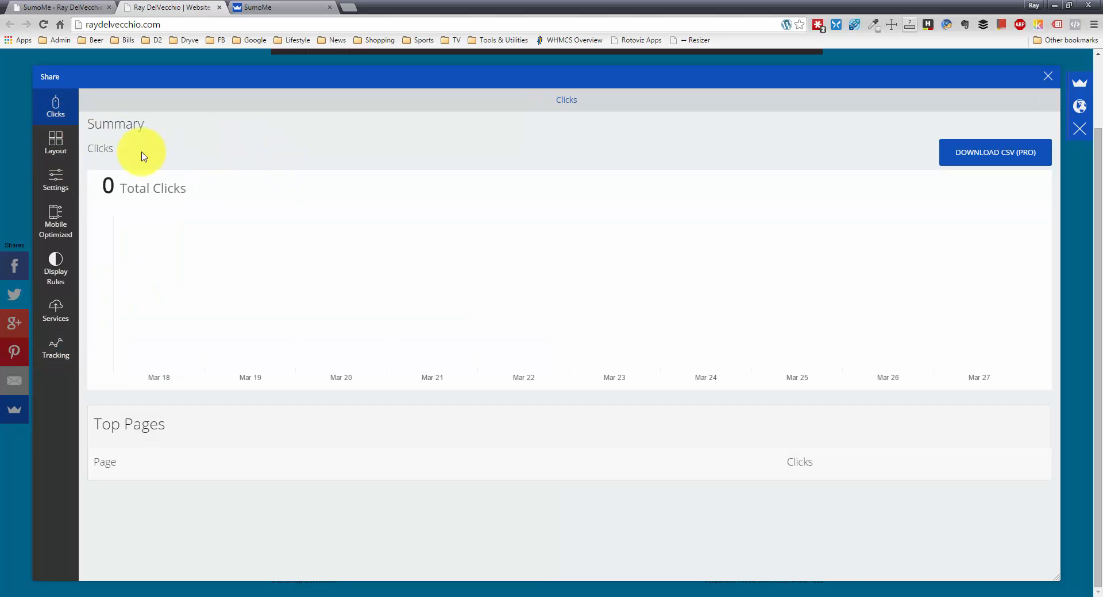
{"action": "left_click", "coordinate": [56, 143]}
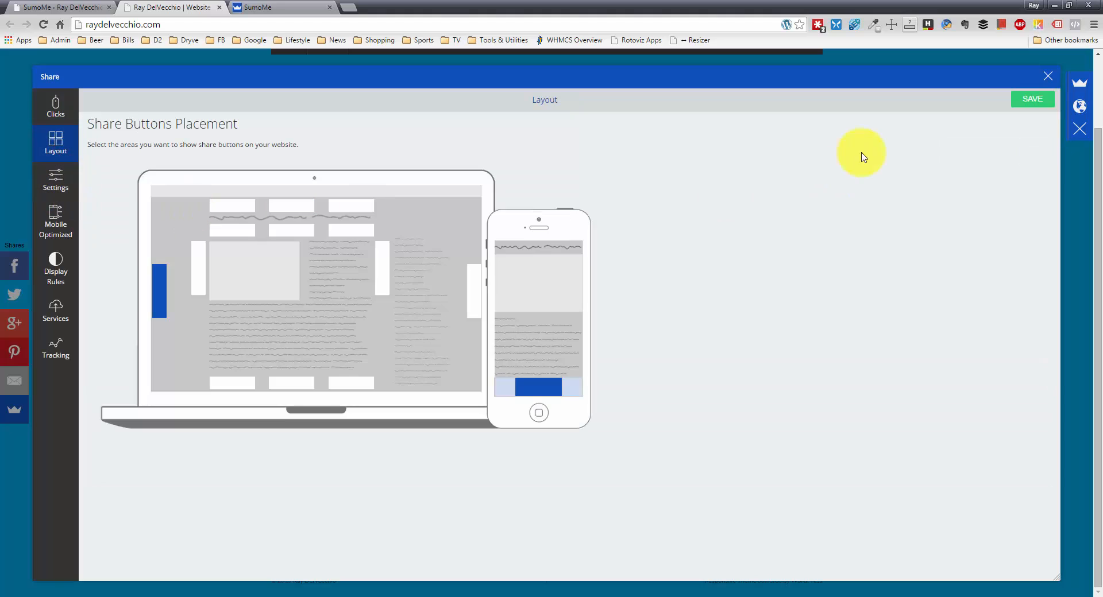
{"action": "mouse_move", "coordinate": [490, 205]}
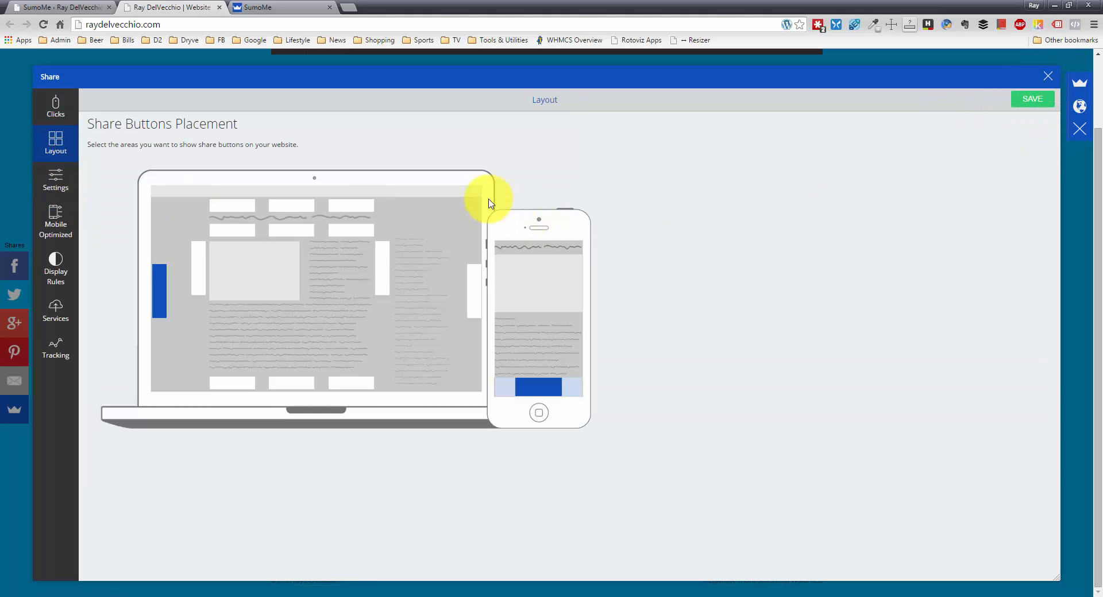
{"action": "mouse_move", "coordinate": [597, 188]}
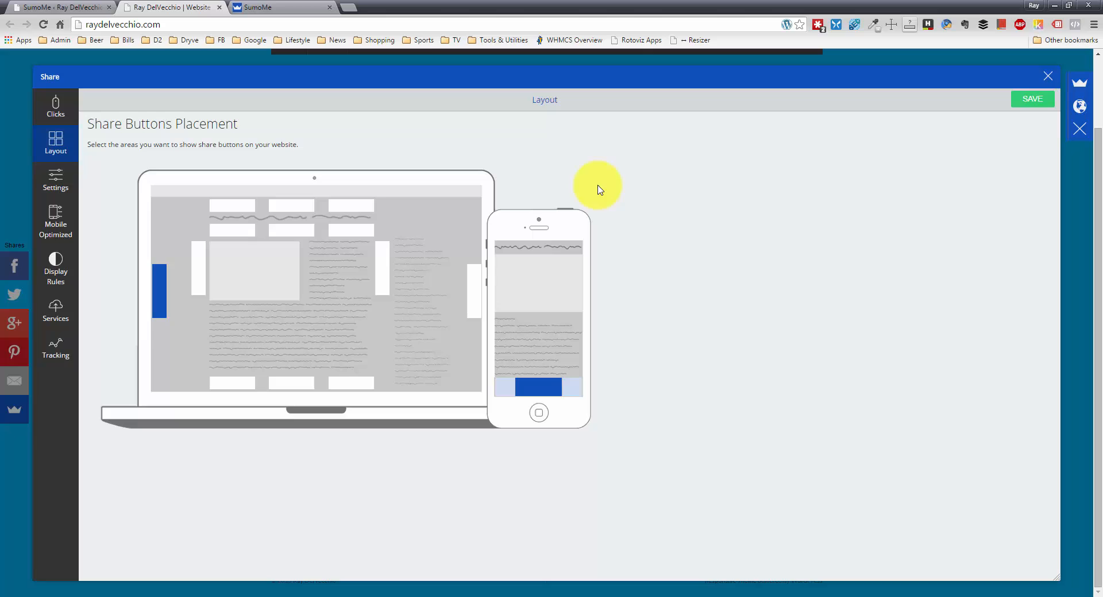
{"action": "mouse_move", "coordinate": [1048, 76]}
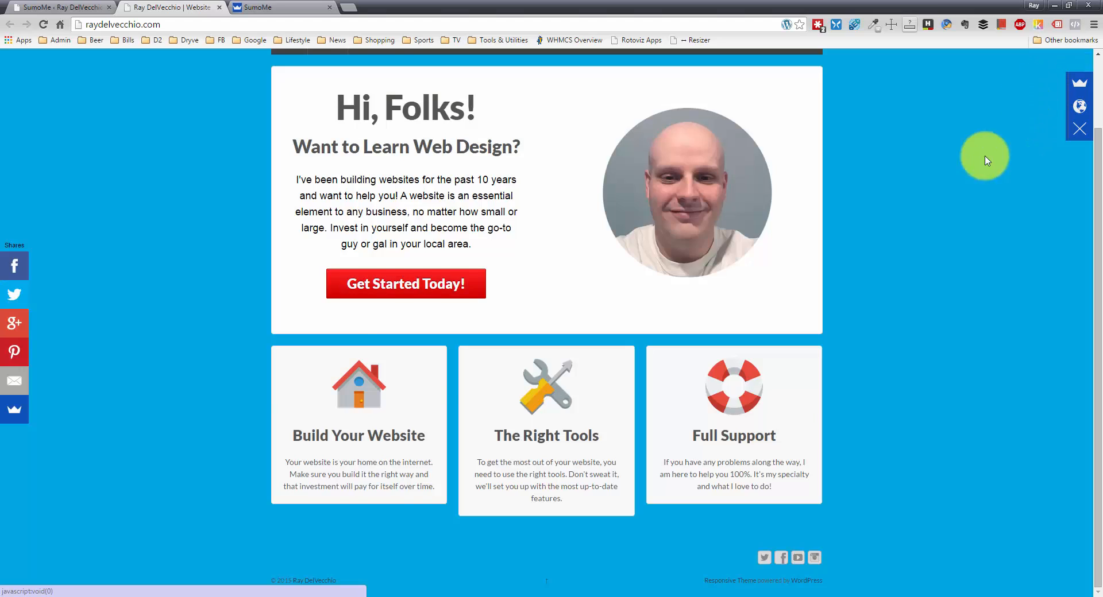
- Back on the homepage, scroll to the top to confirm the share bar on the left edge
{"action": "scroll", "scroll_direction": "up", "scroll_amount": 3}
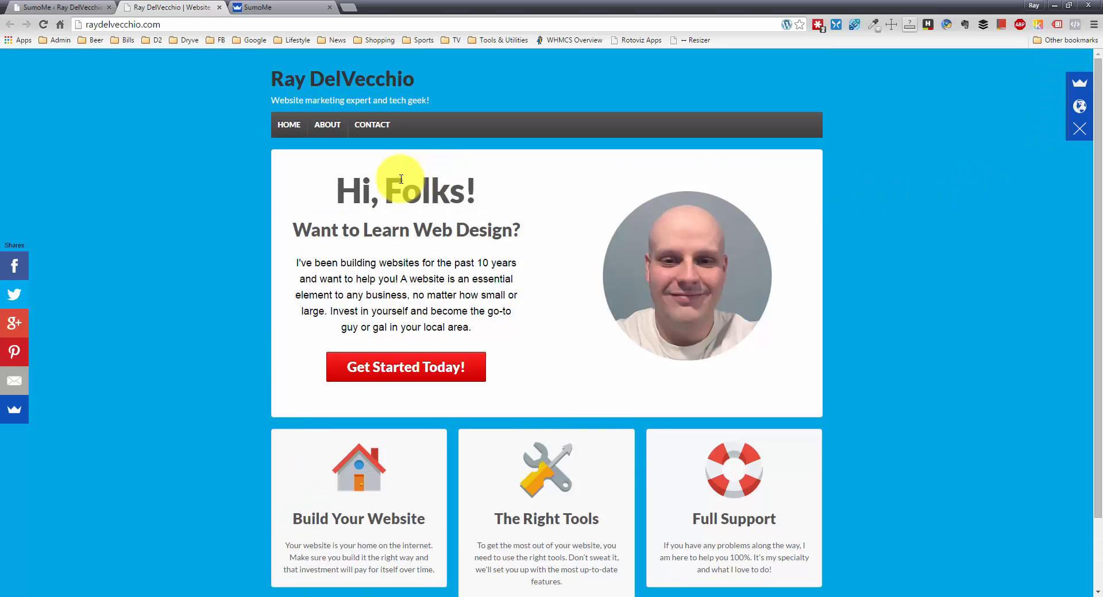
{"action": "mouse_move", "coordinate": [166, 245]}
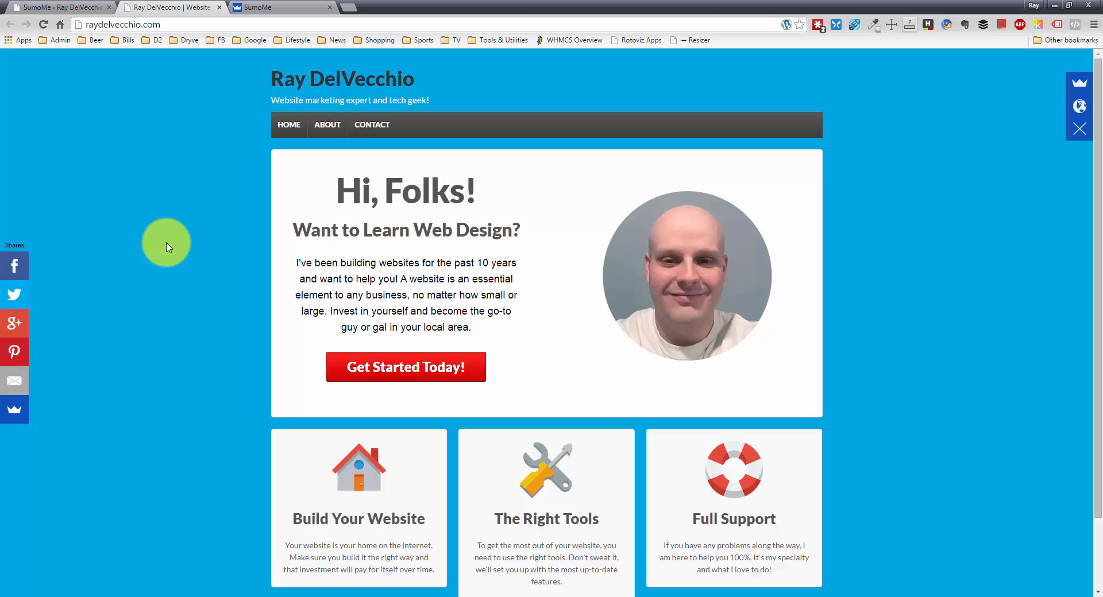